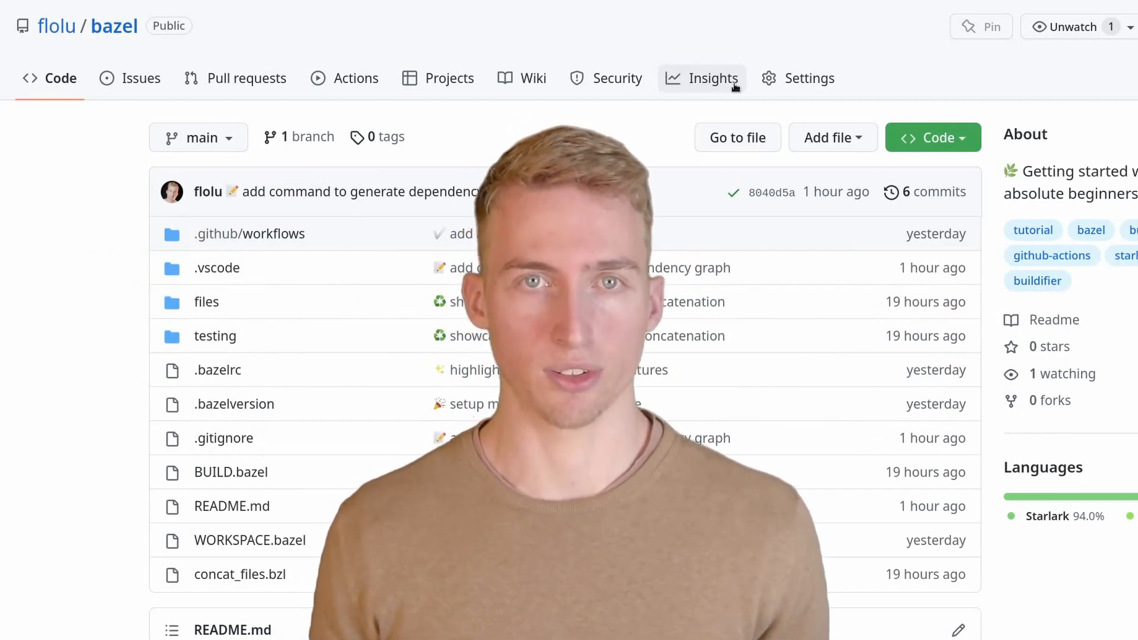
Scroll through the bazel tutorial README and the Bazelisk repository down to its Installation section.
{"action": "scroll", "scroll_direction": "down", "scroll_amount": 3}
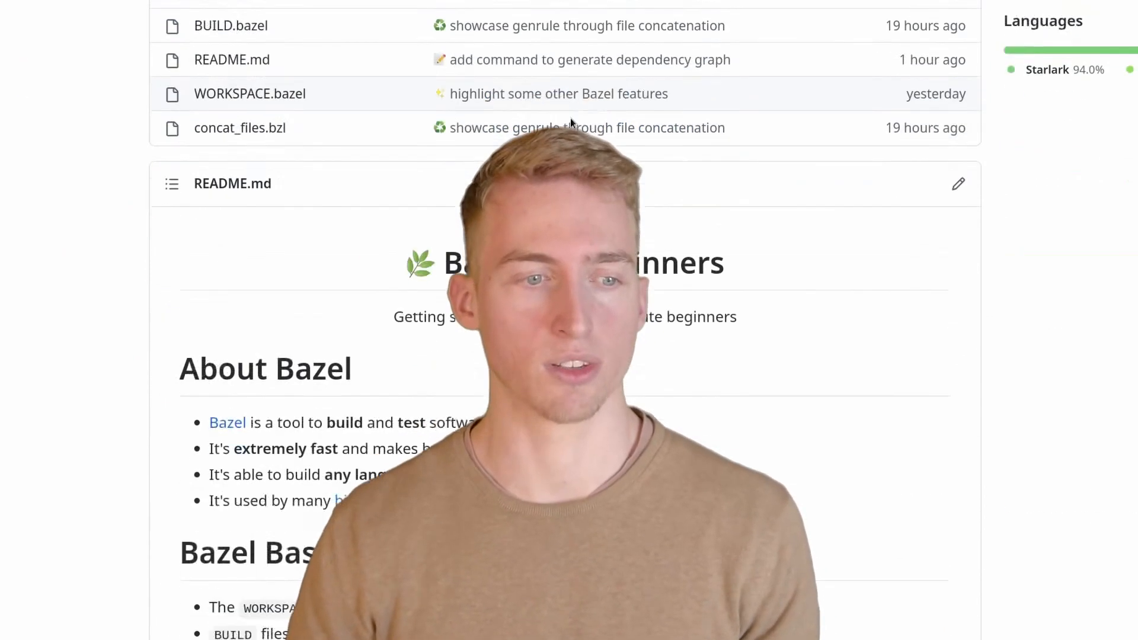
{"action": "scroll", "scroll_direction": "down", "scroll_amount": 3}
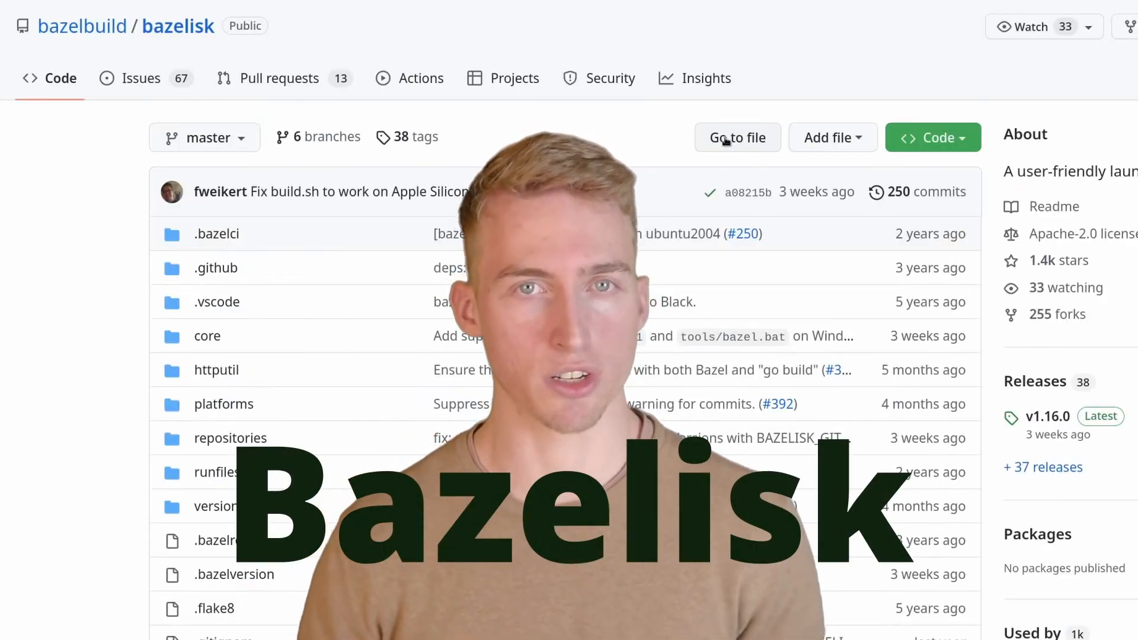
{"action": "scroll", "scroll_direction": "down", "scroll_amount": 3}
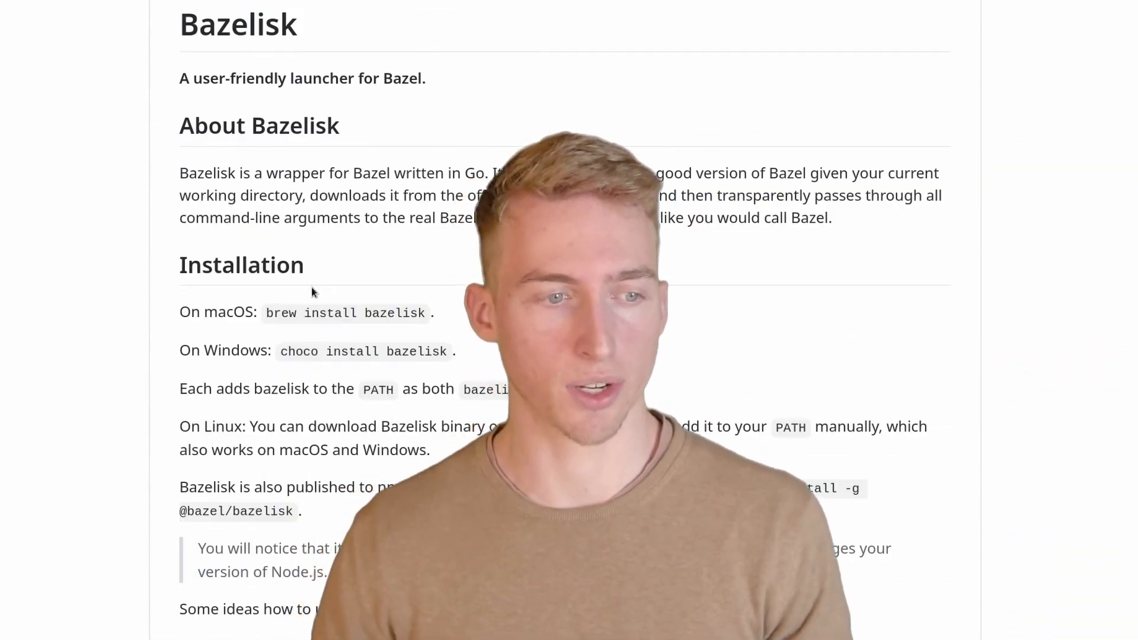
{"action": "scroll", "scroll_direction": "down", "scroll_amount": 3}
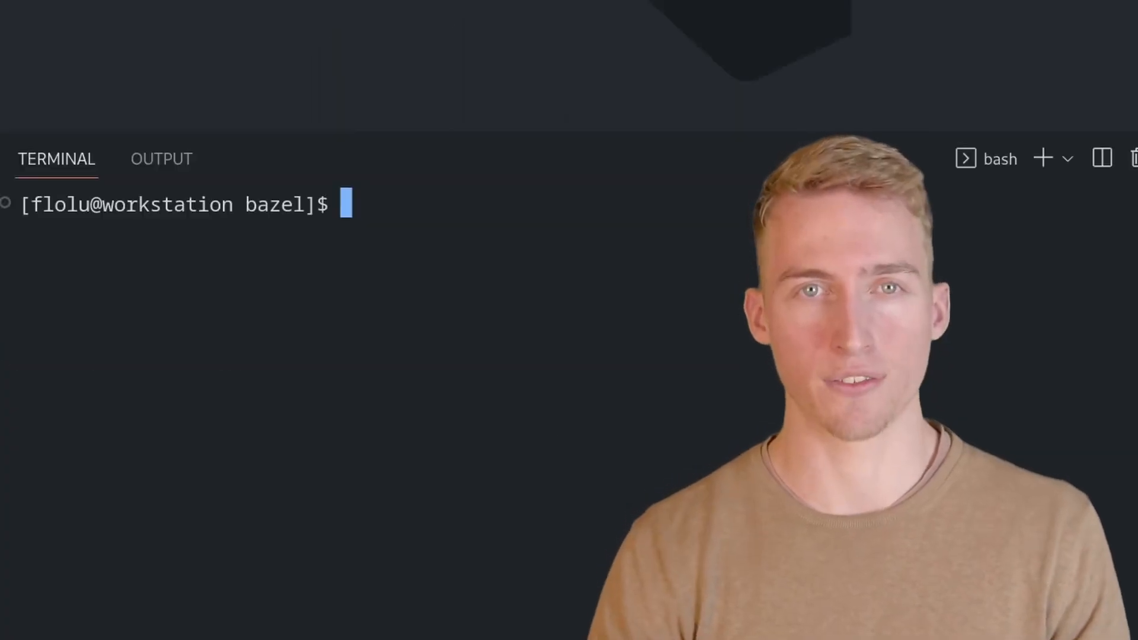
{"action": "type", "text": "npm install -g @bazel/bazelisk"}
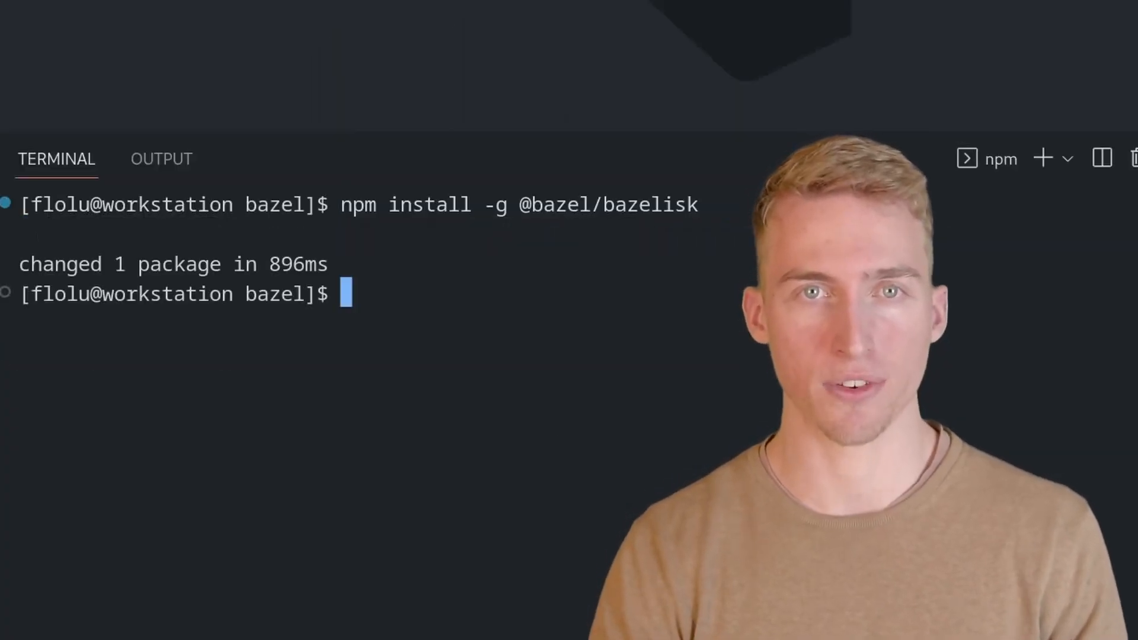
{"action": "type", "text": "bazel version"}
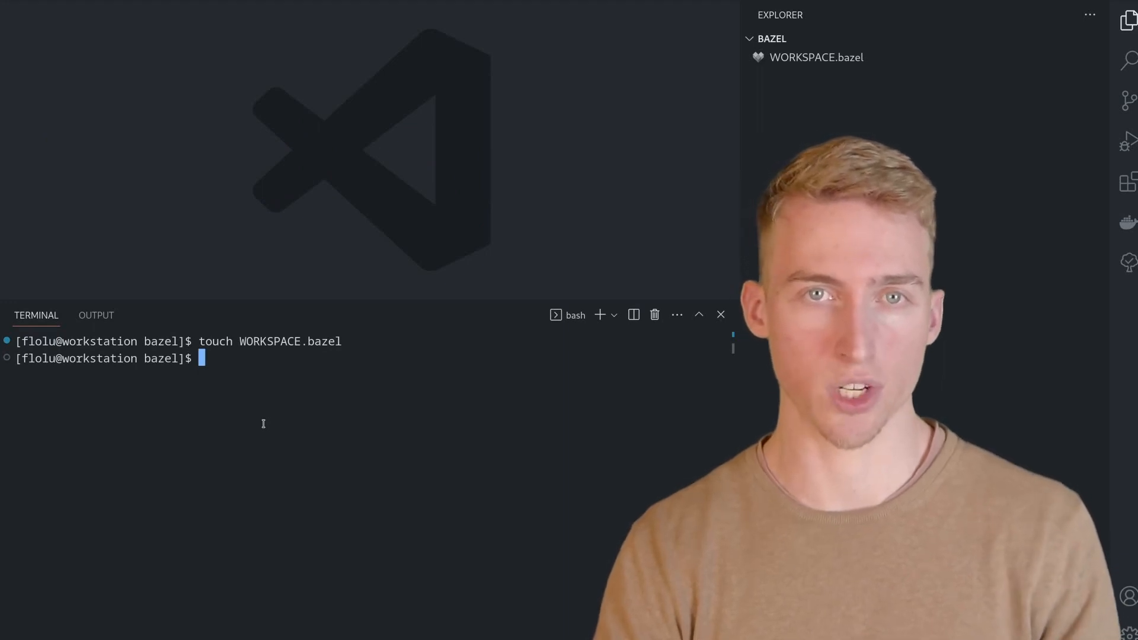
Create .bazelversion containing 6.0.0 and confirm bazel version reports 6.0.0.
{"action": "type", "text": "touch ."}
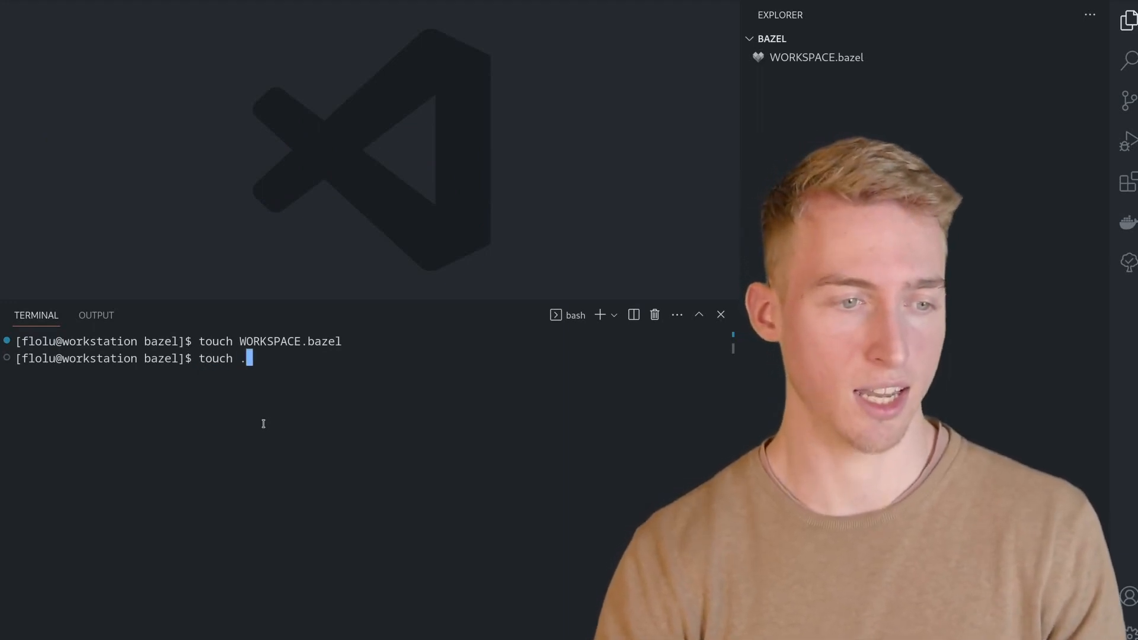
{"action": "type", "text": "bazelversion"}
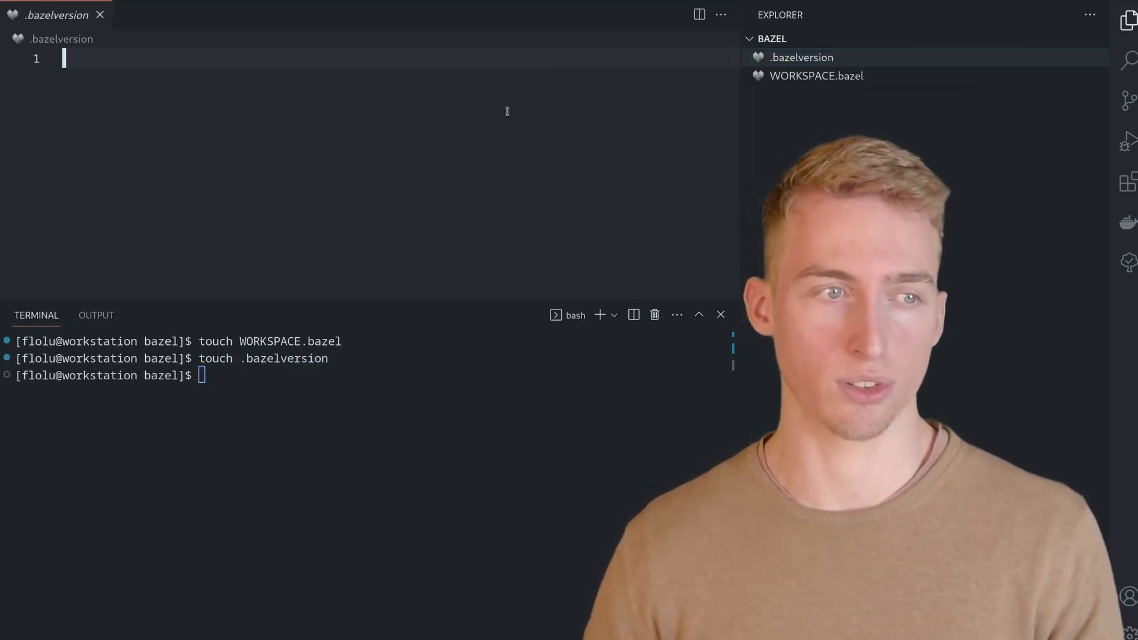
{"action": "type", "text": "6.0.0"}
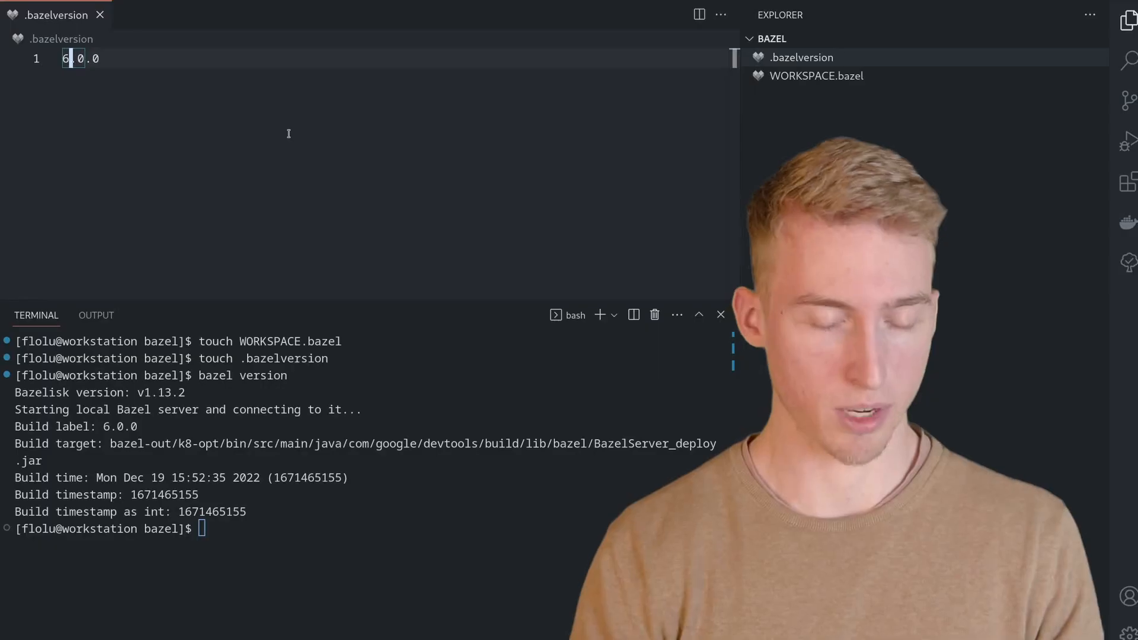
{"action": "type", "text": "5"}
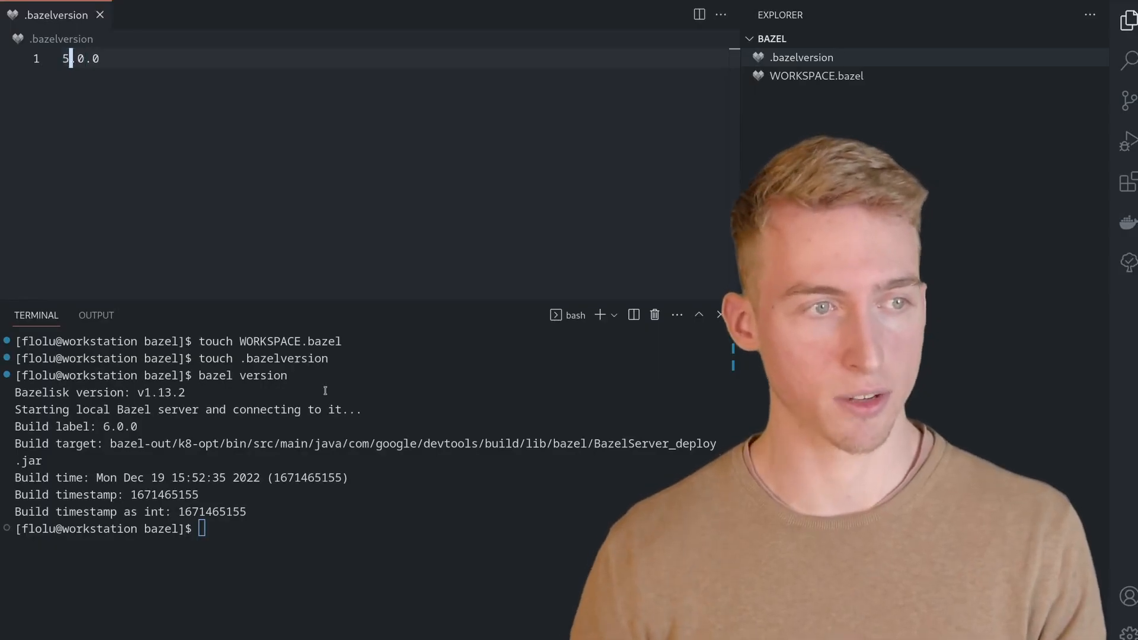
{"action": "type", "text": "bazel version"}
{"action": "type", "text": "6"}
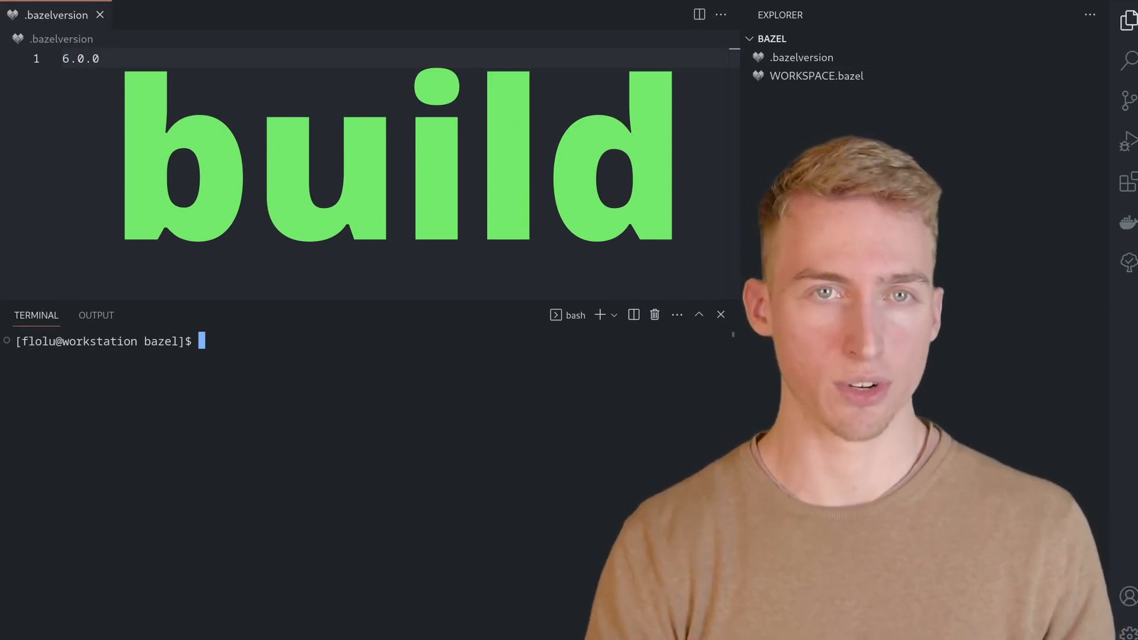
Run bazel build ..., note the no-targets error, and create an empty BUILD.bazel.
{"action": "type", "text": "bazel build ..."}
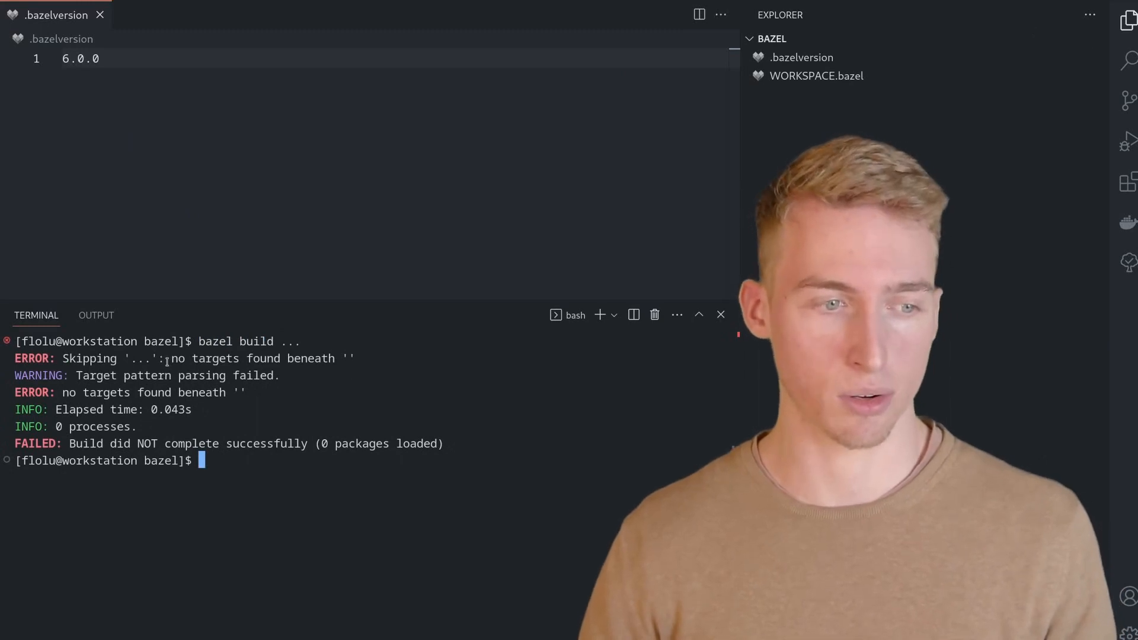
{"action": "left_click_drag", "start_coordinate": [168, 358], "coordinate": [352, 357]}
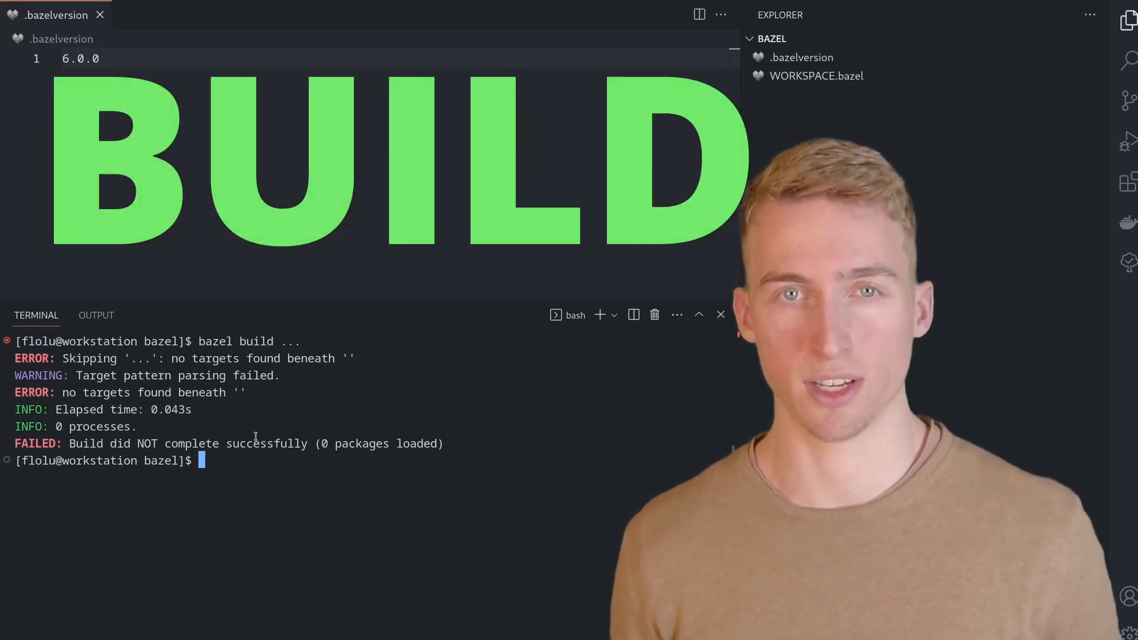
{"action": "type", "text": "touch BUILD."}
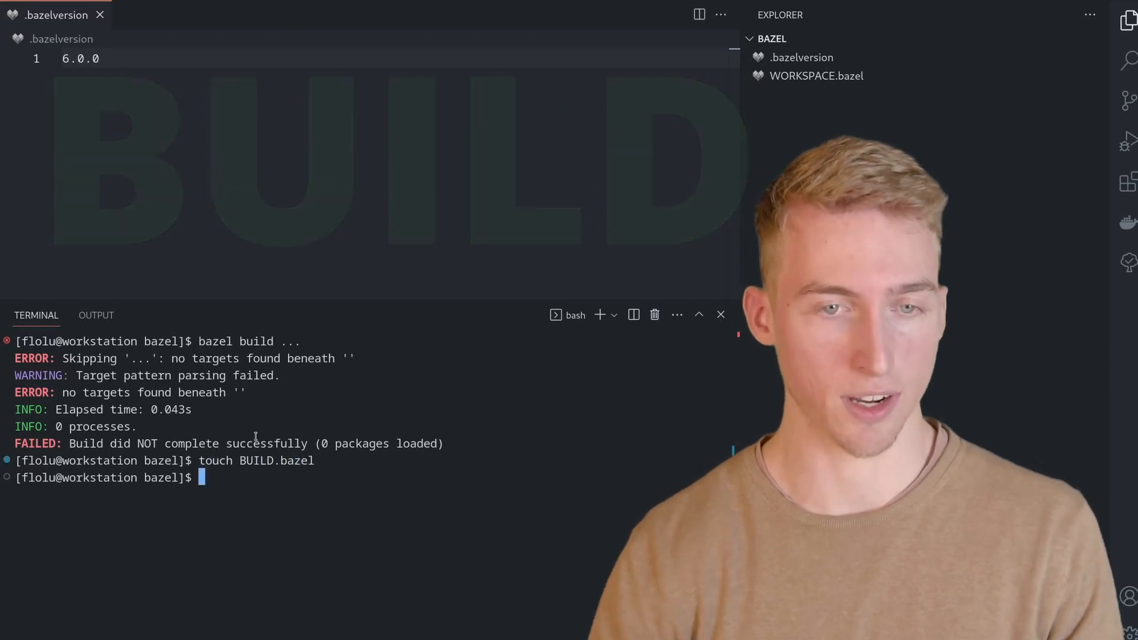
Rerun bazel build ... successfully with 1 package loaded, then close the panel.
{"action": "type", "text": "bazel build ..."}
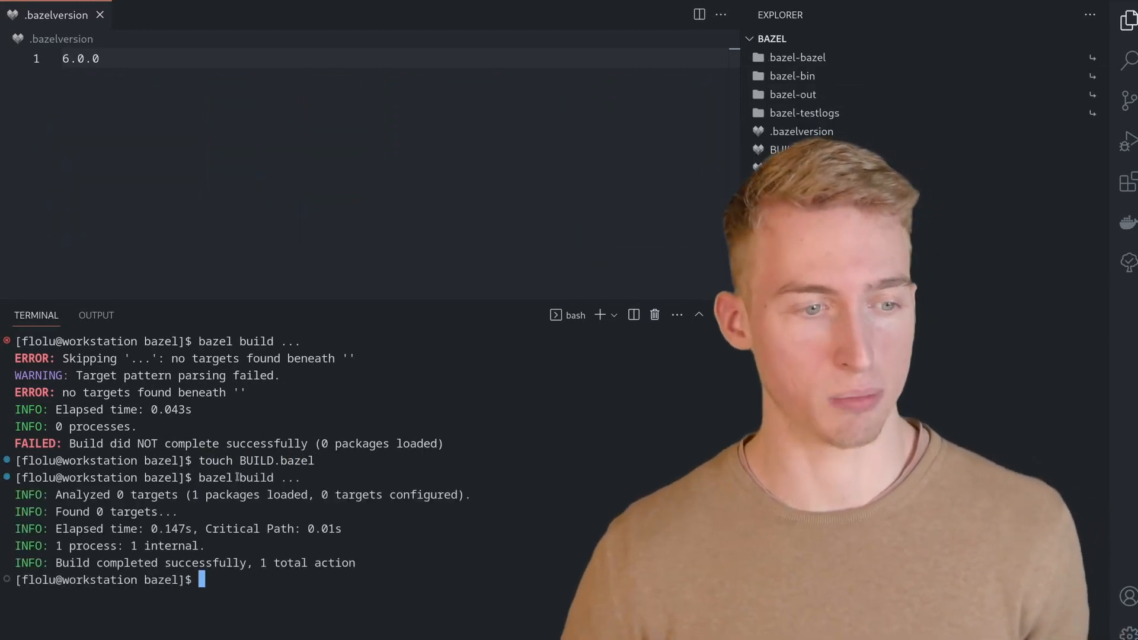
{"action": "double_click", "coordinate": [203, 494]}
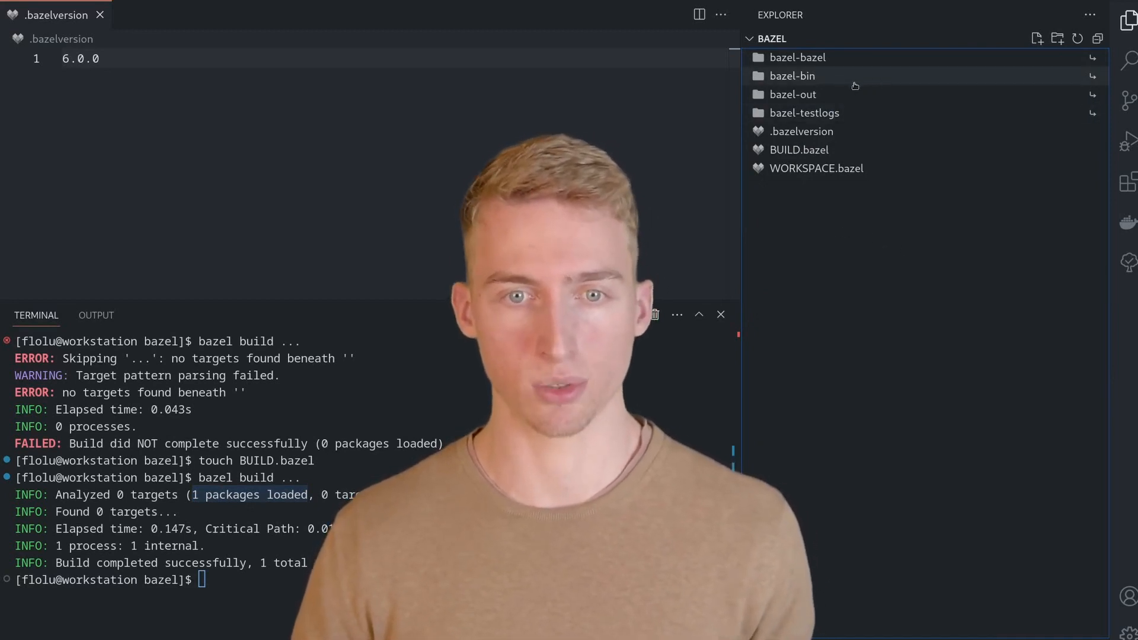
{"action": "mouse_move", "coordinate": [875, 112]}
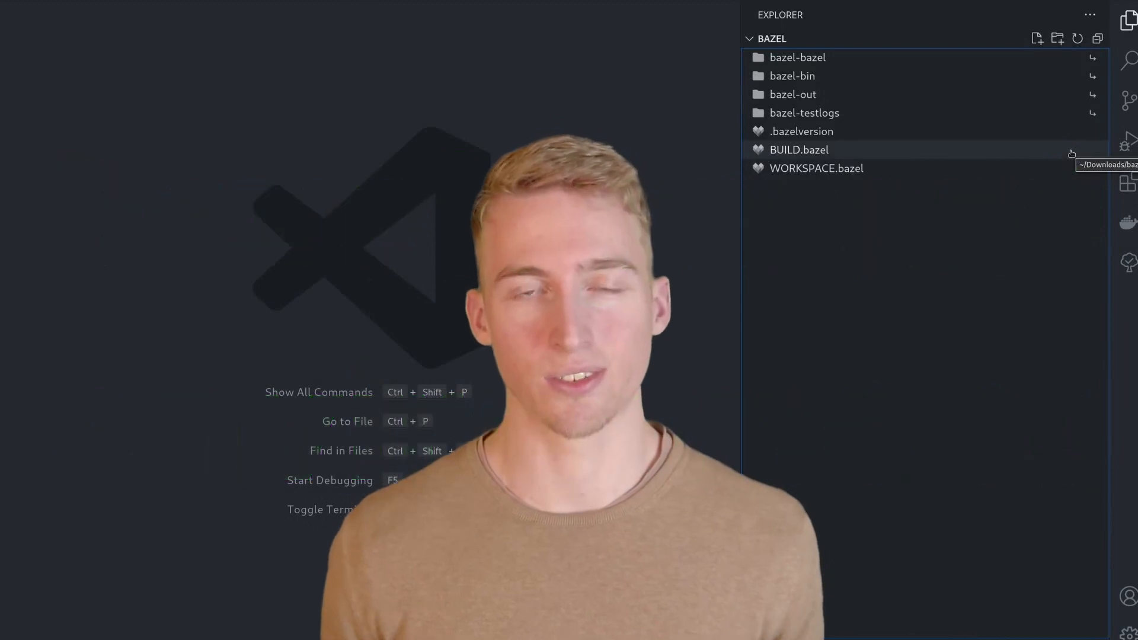
{"action": "mouse_move", "coordinate": [1126, 181]}
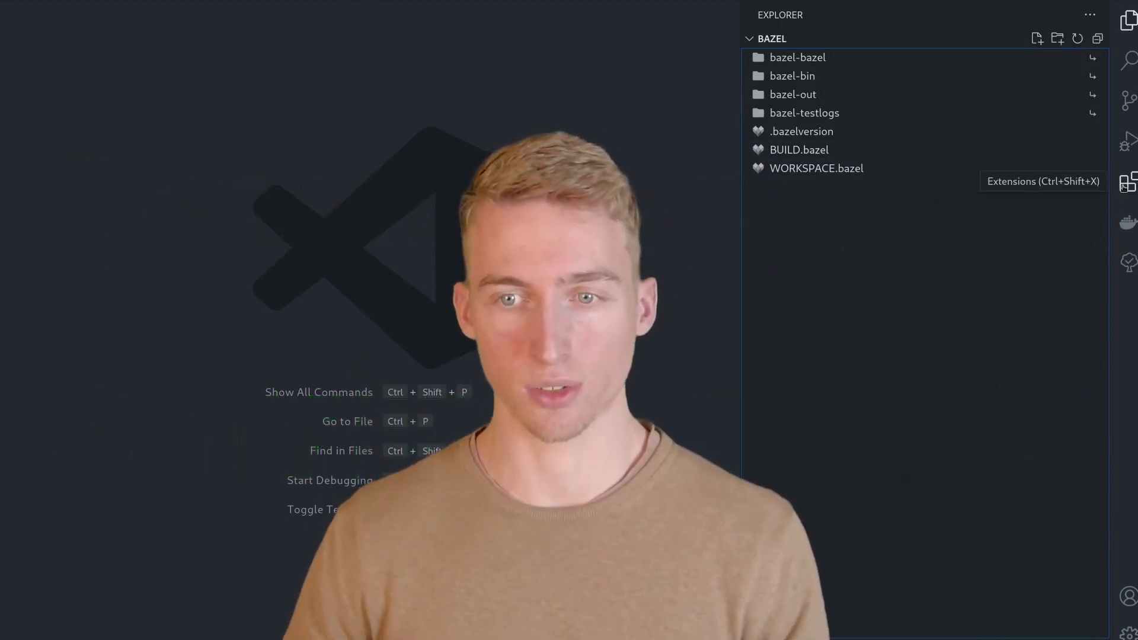
{"action": "left_click", "coordinate": [1125, 182]}
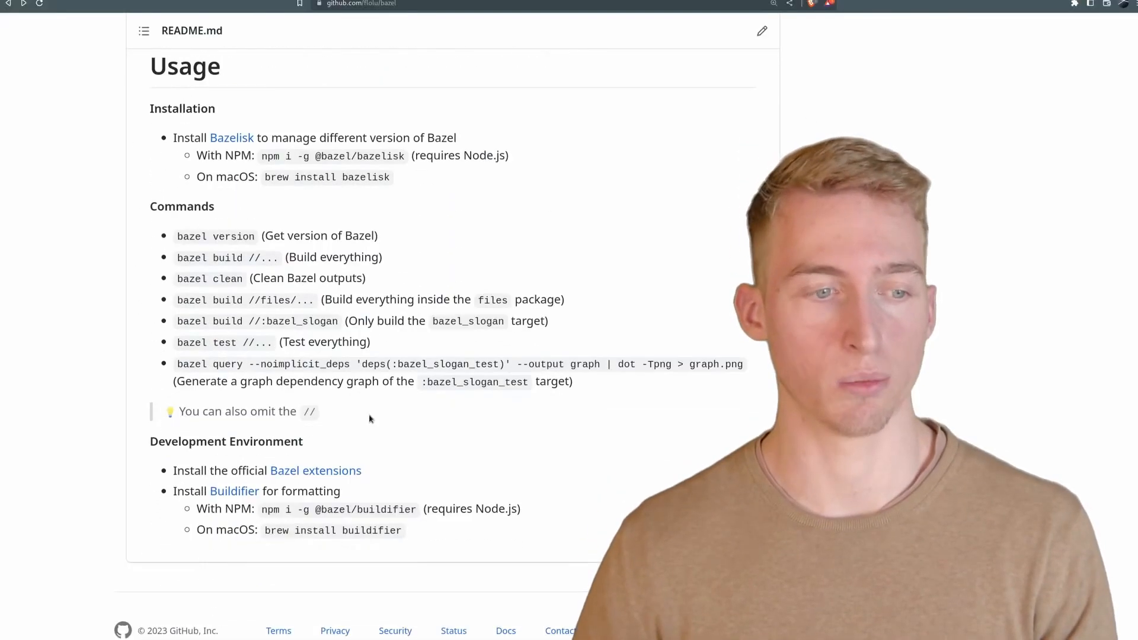
{"action": "mouse_move", "coordinate": [315, 471]}
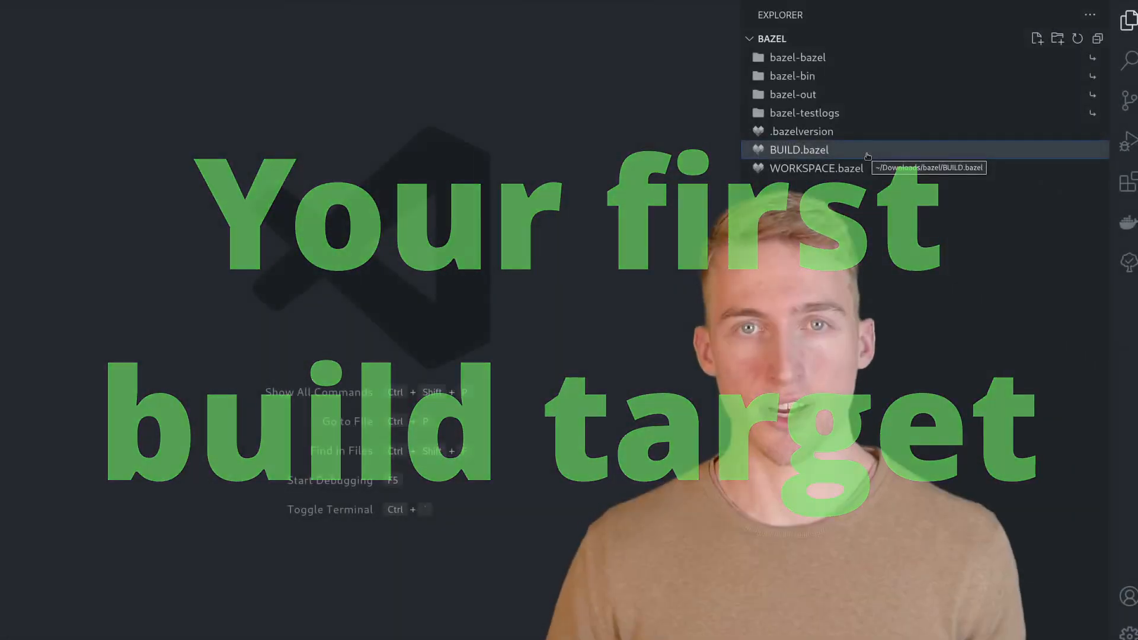
Open the empty BUILD.bazel file from the Explorer sidebar.
{"action": "left_click", "coordinate": [797, 150]}
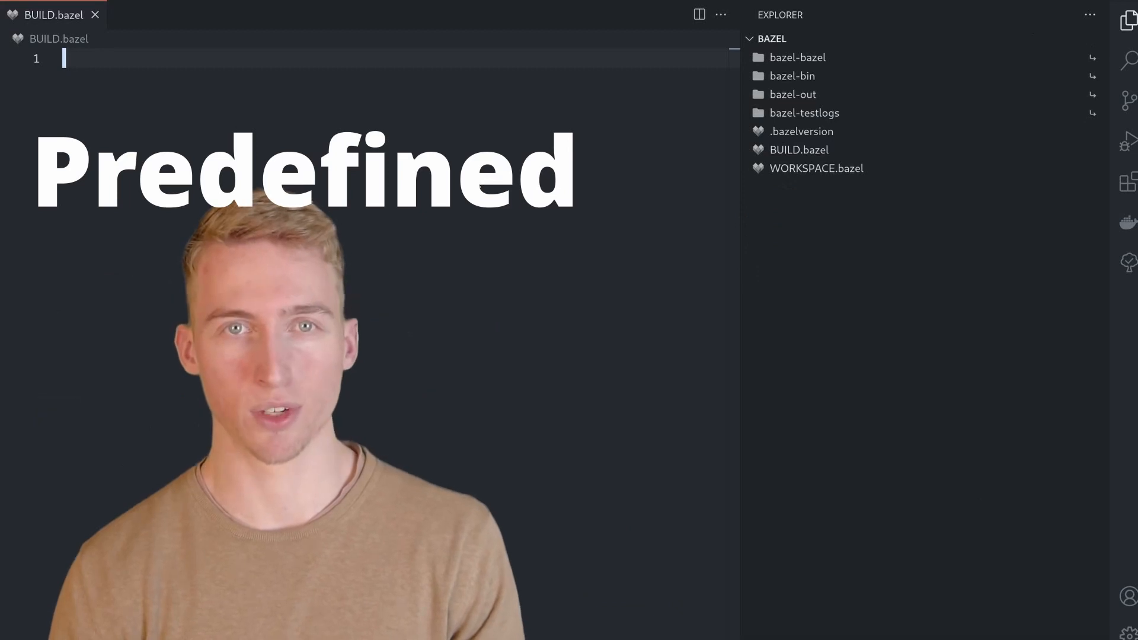
Write a genrule named "example_target" with an outs attribute in BUILD.bazel.
{"action": "type", "text": "genrule"}
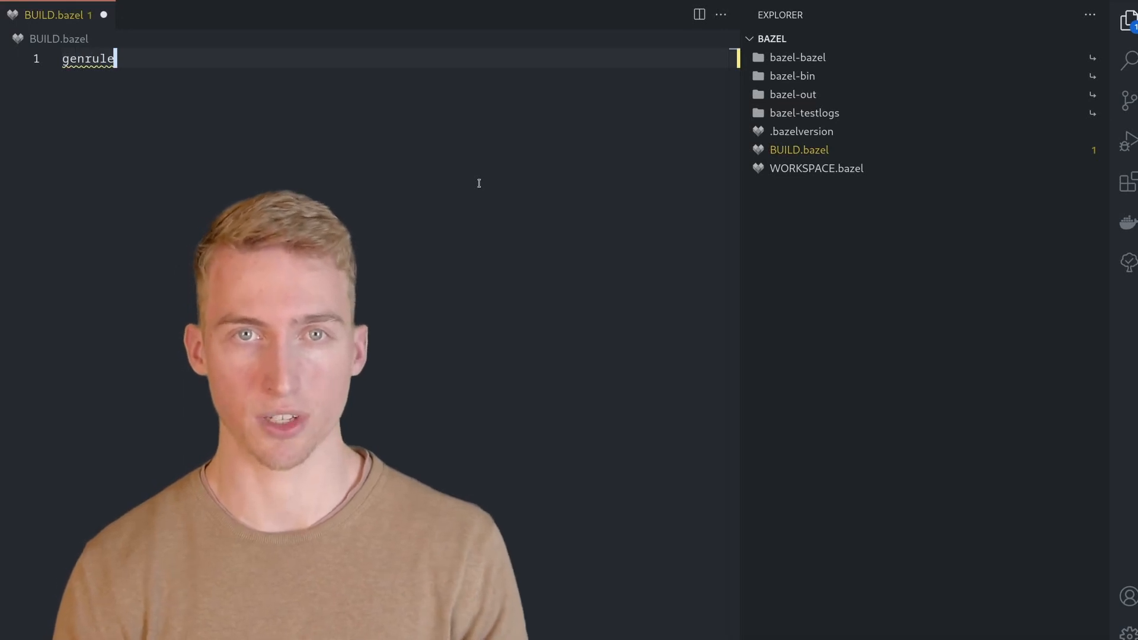
{"action": "type", "text": "("}
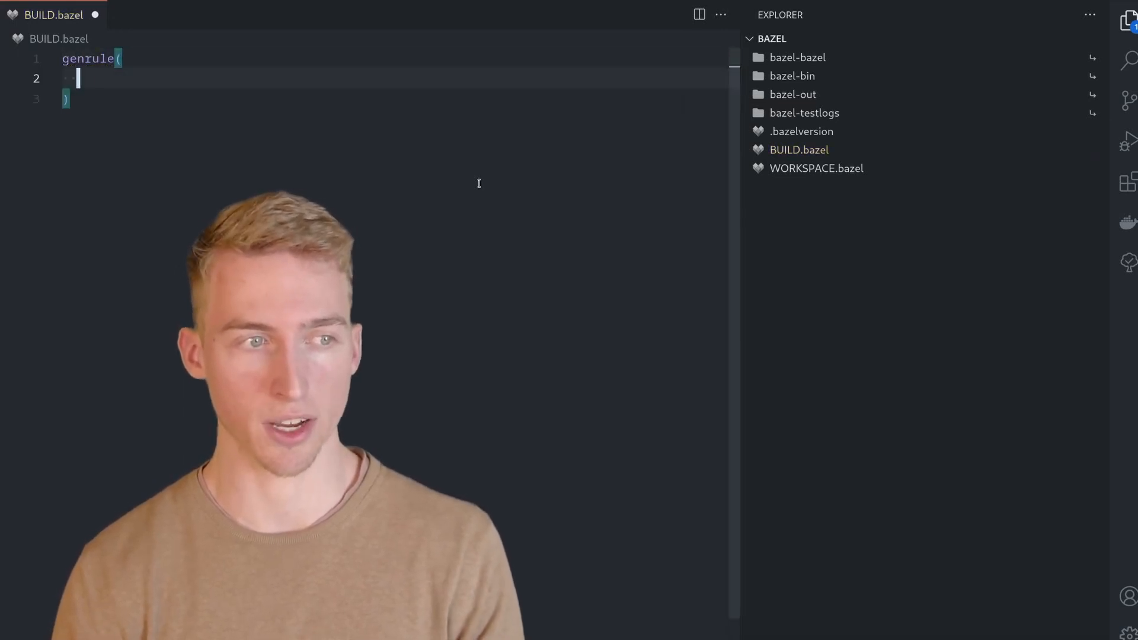
{"action": "type", "text": "name ="}
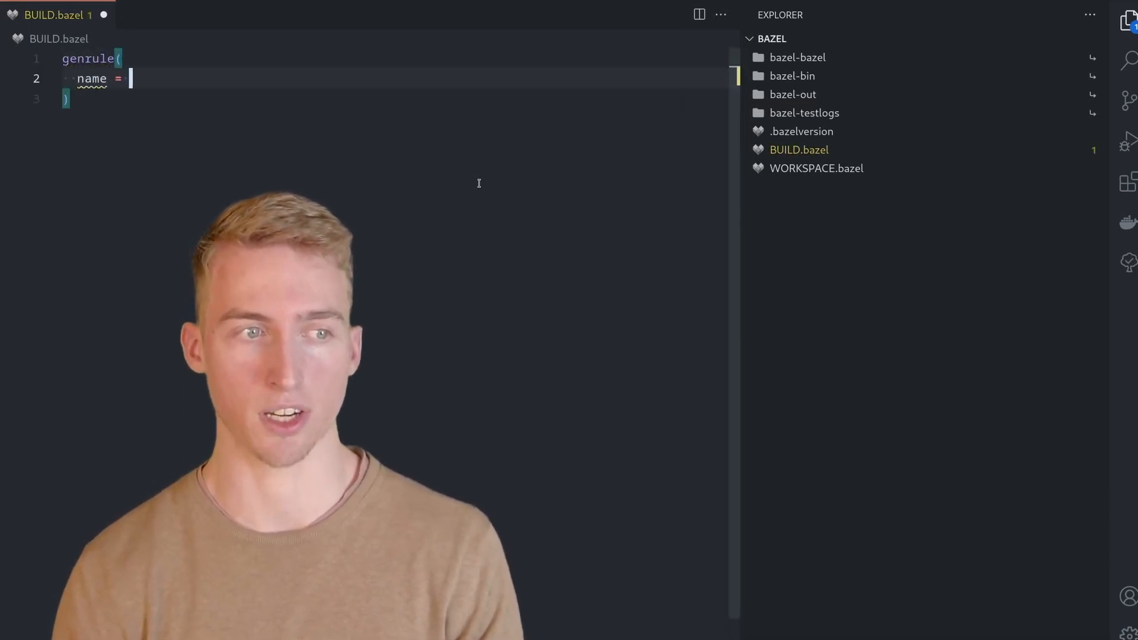
{"action": "type", "text": "\"example_\""}
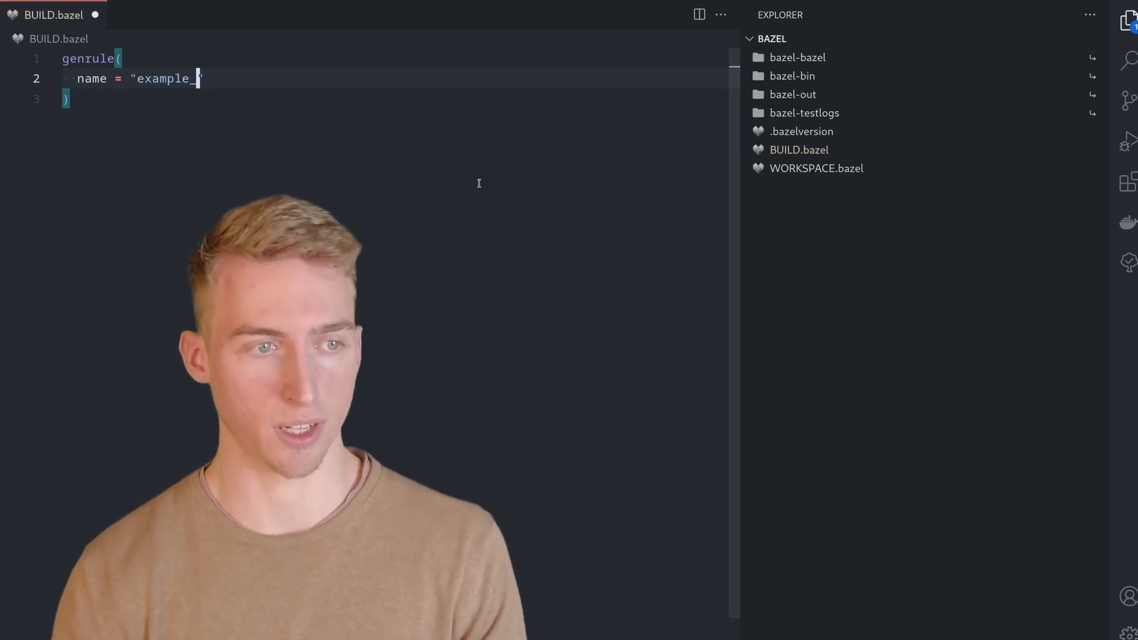
{"action": "type", "text": "target\","}
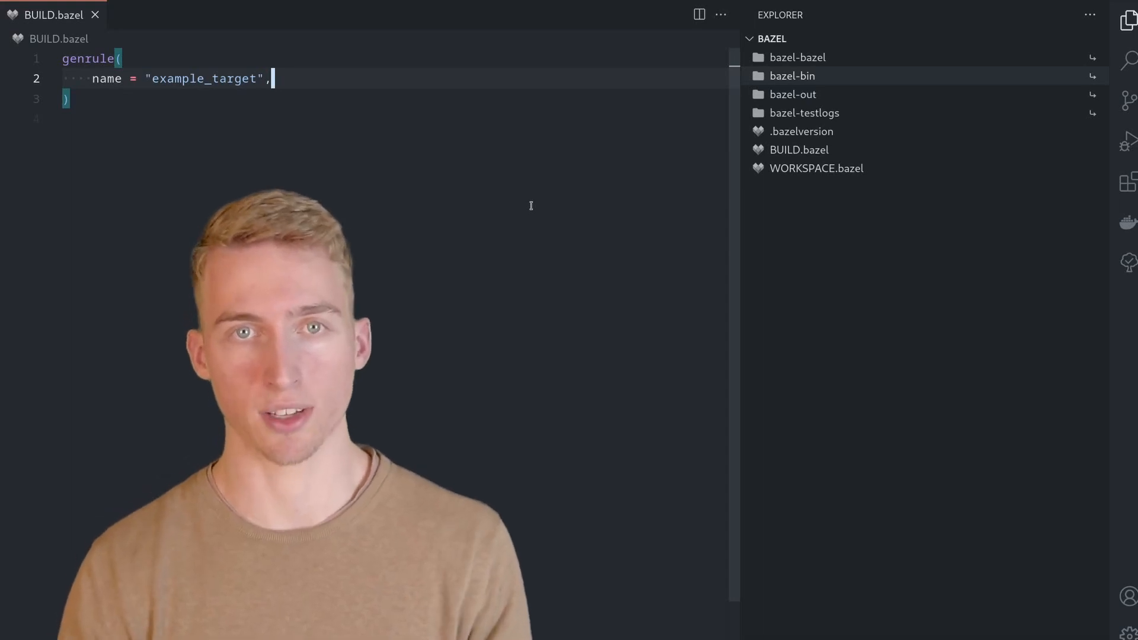
{"action": "type", "text": "outs = [],"}
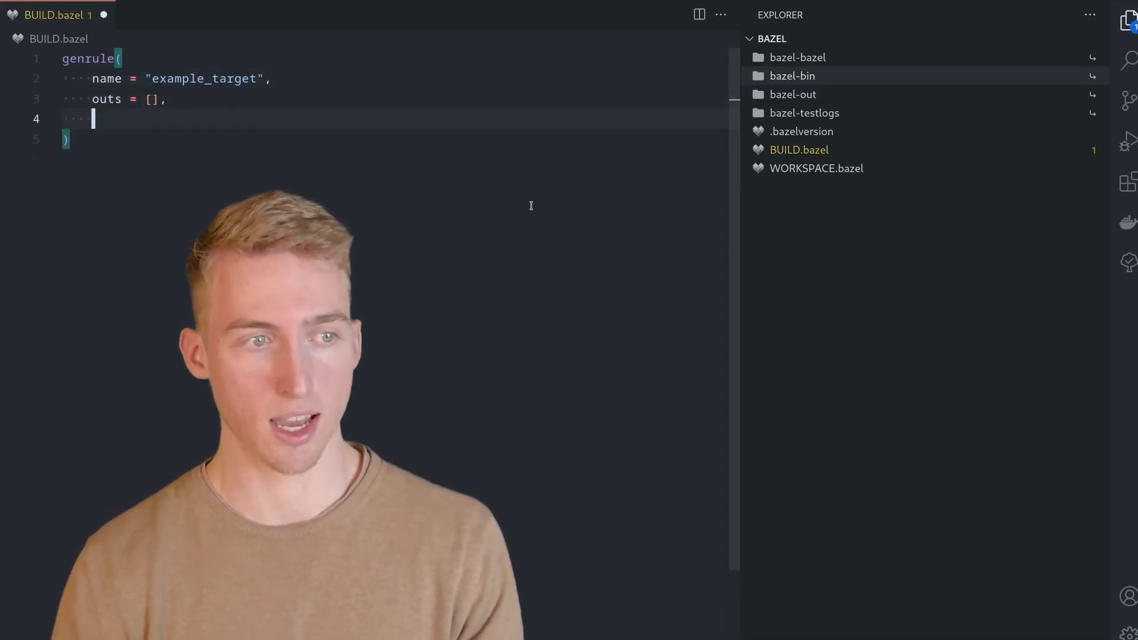
Set cmd to echo 'Hello Bazel' into example.txt and declare "example.txt" as the output.
{"action": "type", "text": "cmd"}
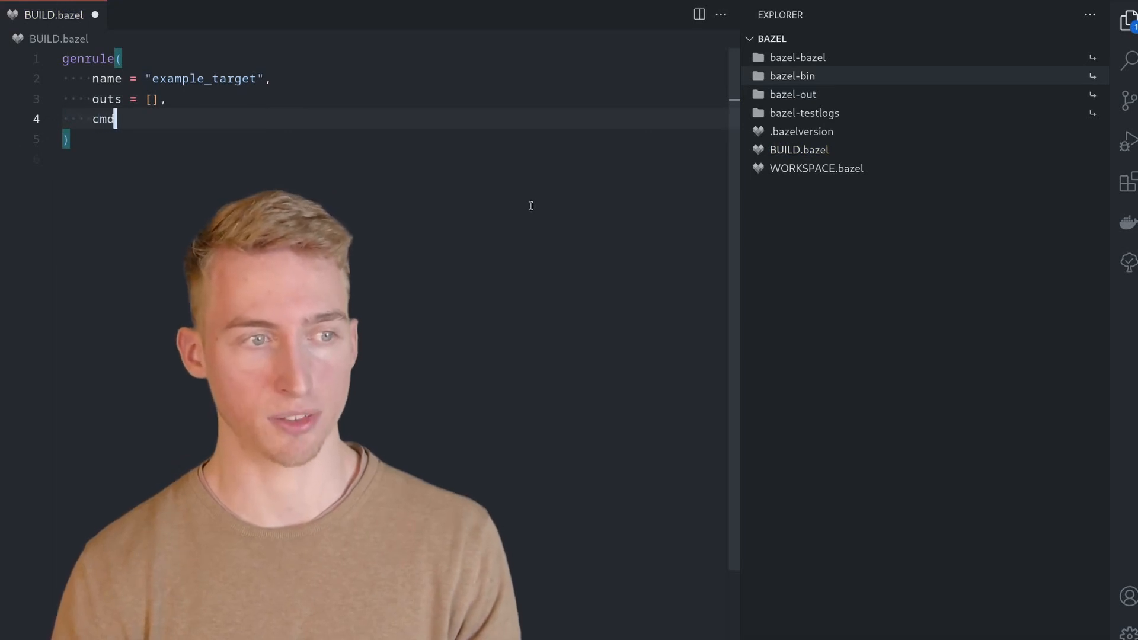
{"action": "type", "text": "= \"\","}
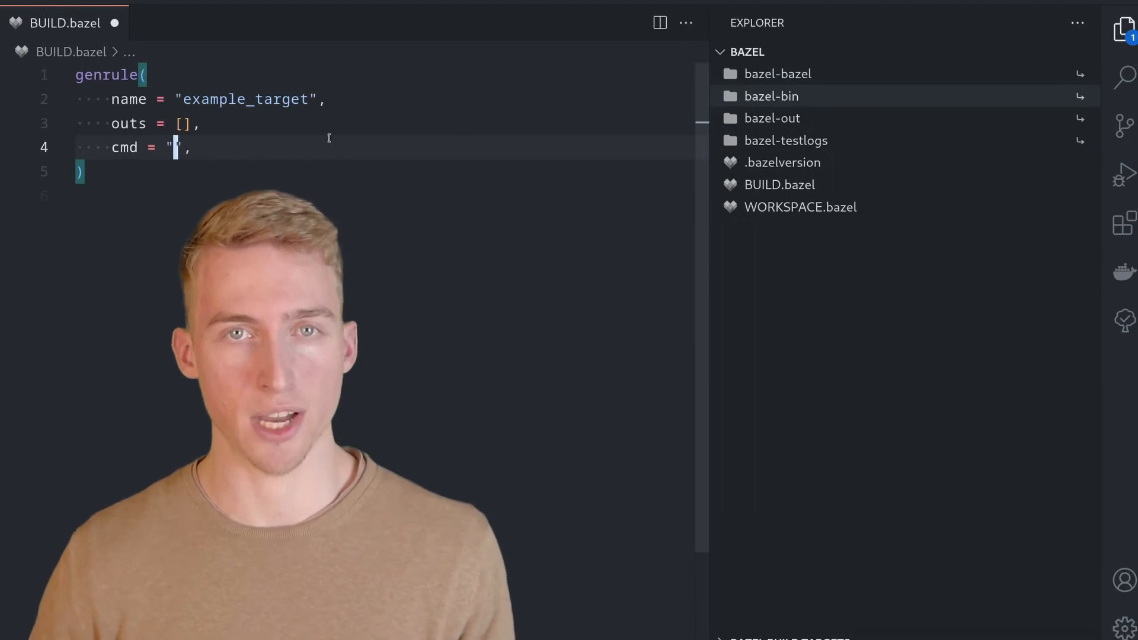
{"action": "type", "text": "echo 'Hello Bazel' > example.txt"}
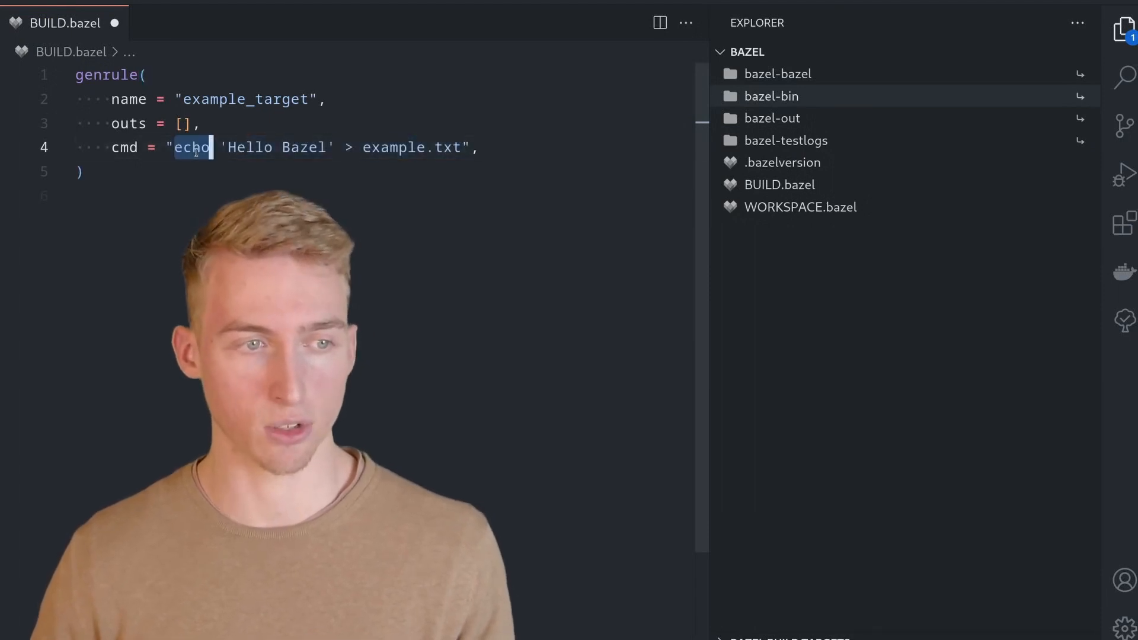
{"action": "left_click_drag", "start_coordinate": [196, 147], "coordinate": [461, 147]}
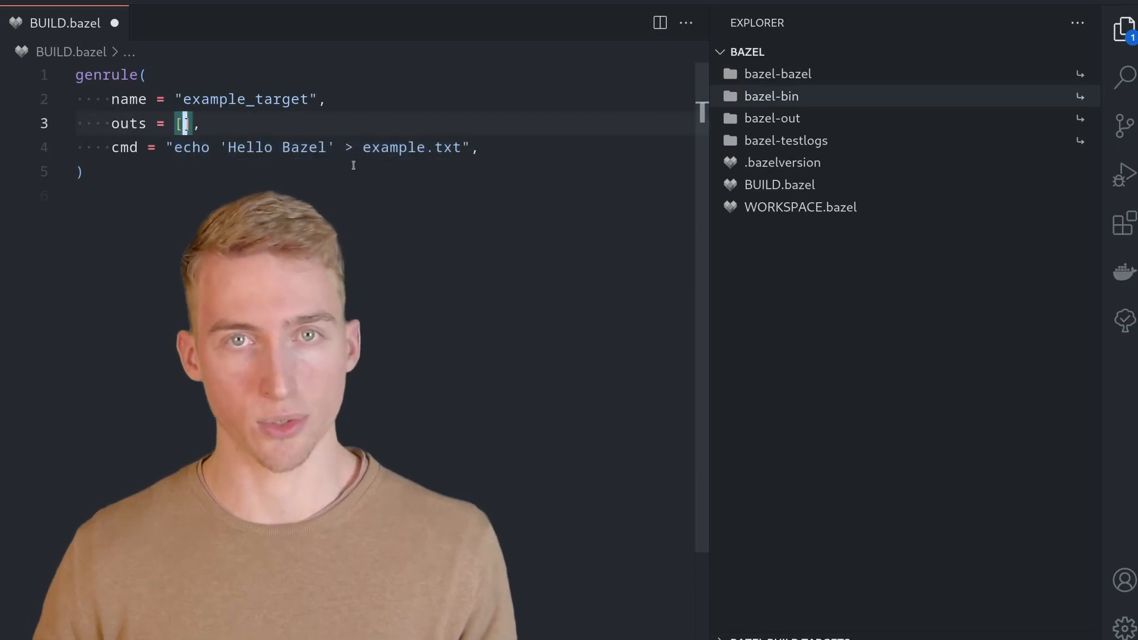
{"action": "type", "text": "\"example.txt\""}
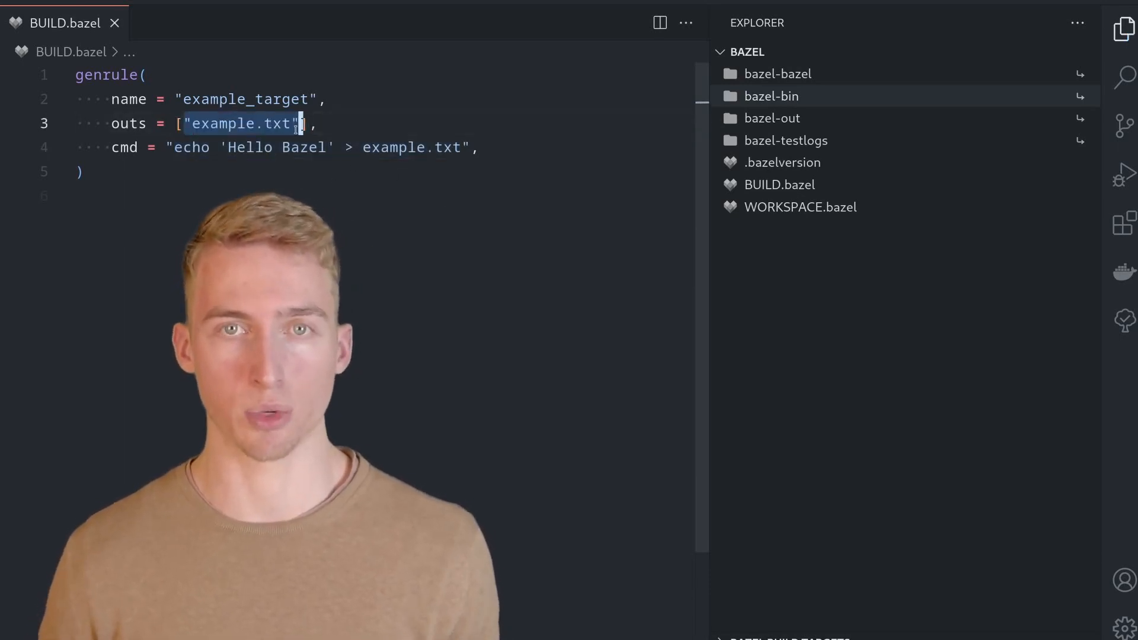
{"action": "left_click", "coordinate": [825, 185]}
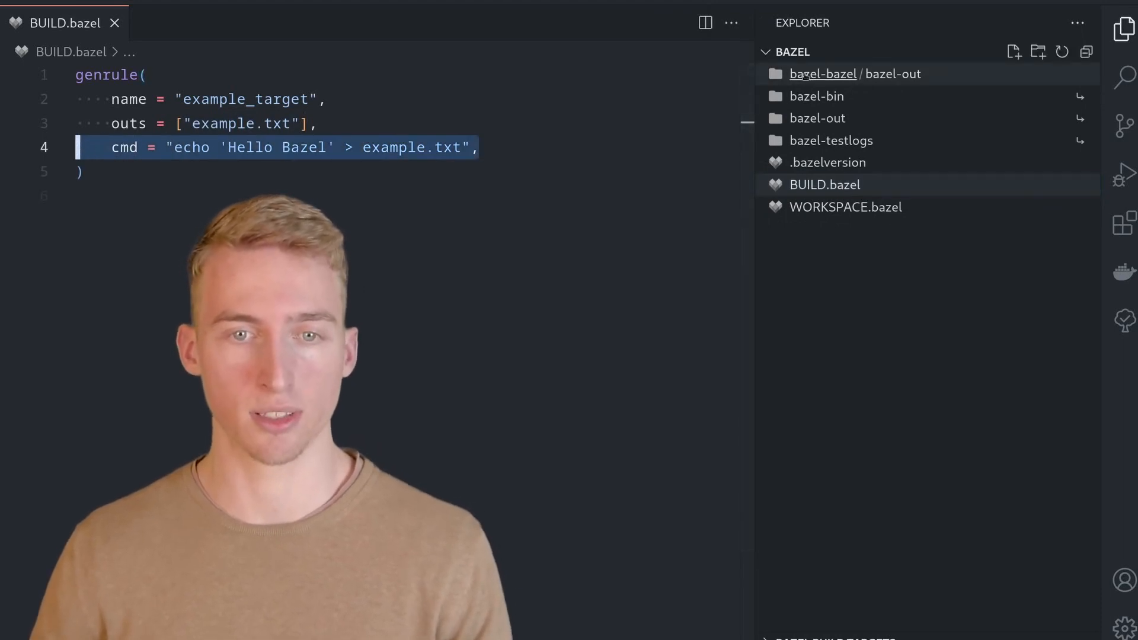
Expand bazel-out and k8-fastbuild in Explorer to locate the output directory.
{"action": "left_click", "coordinate": [822, 74]}
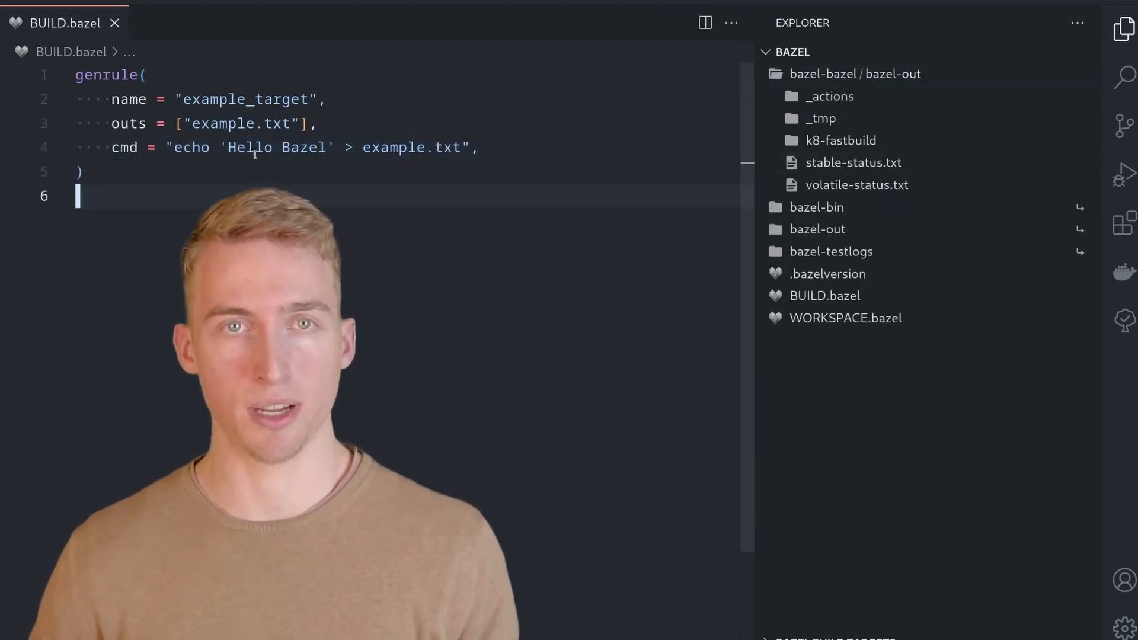
{"action": "left_click", "coordinate": [840, 139]}
{"action": "type", "text": "bazel build ..."}
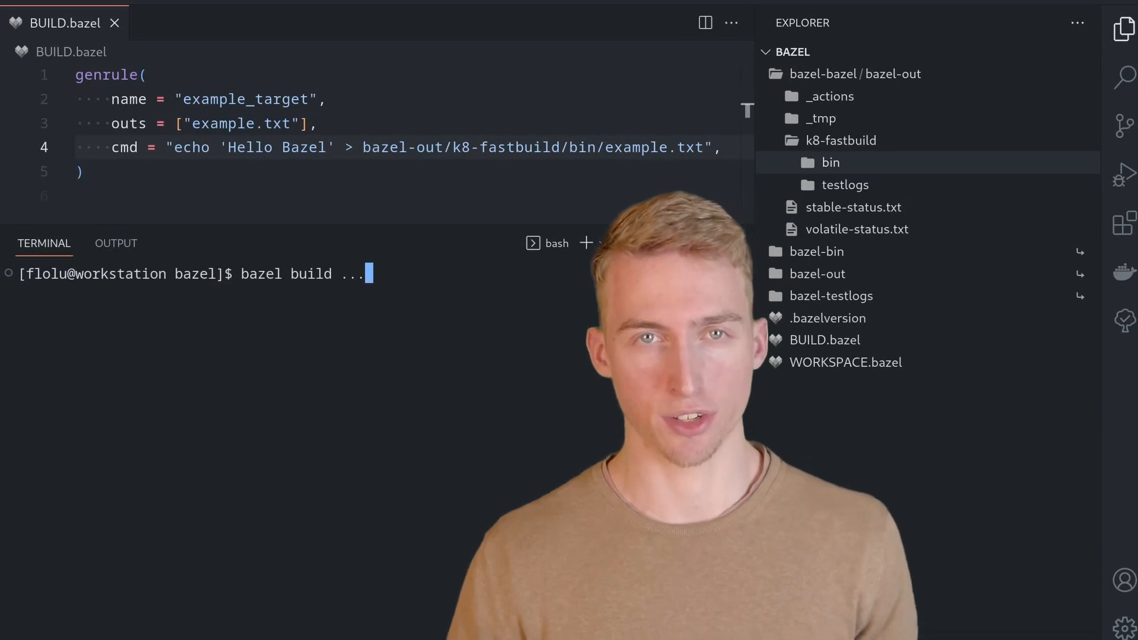
Run bazel build ... and reveal the produced bazel-bin/example.txt.
{"action": "key", "text": "Return"}
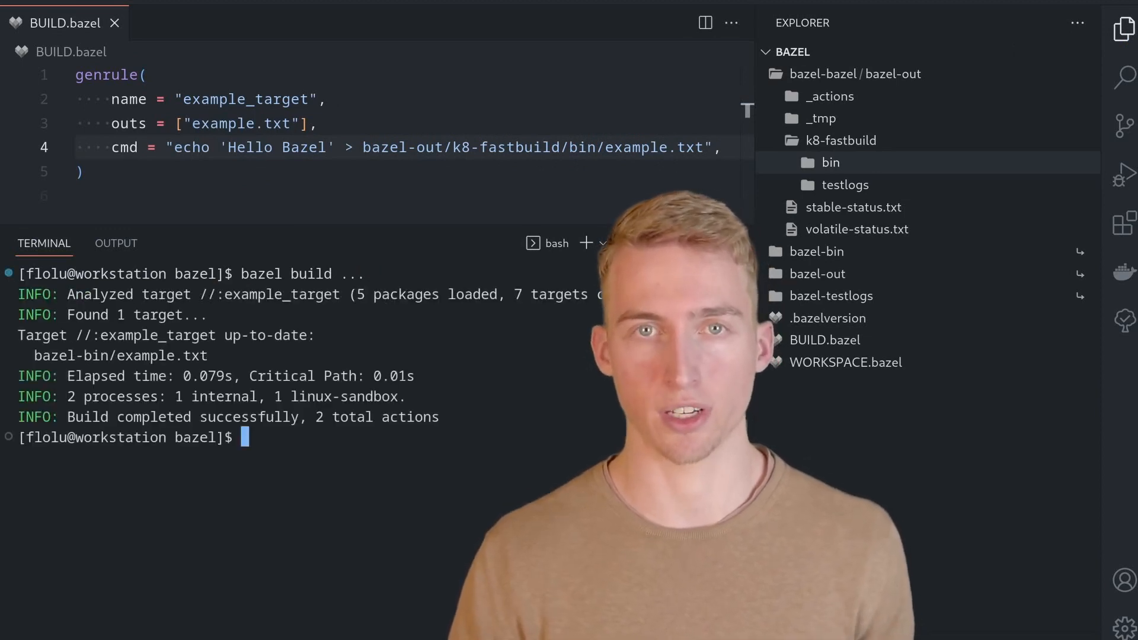
{"action": "mouse_move", "coordinate": [121, 356]}
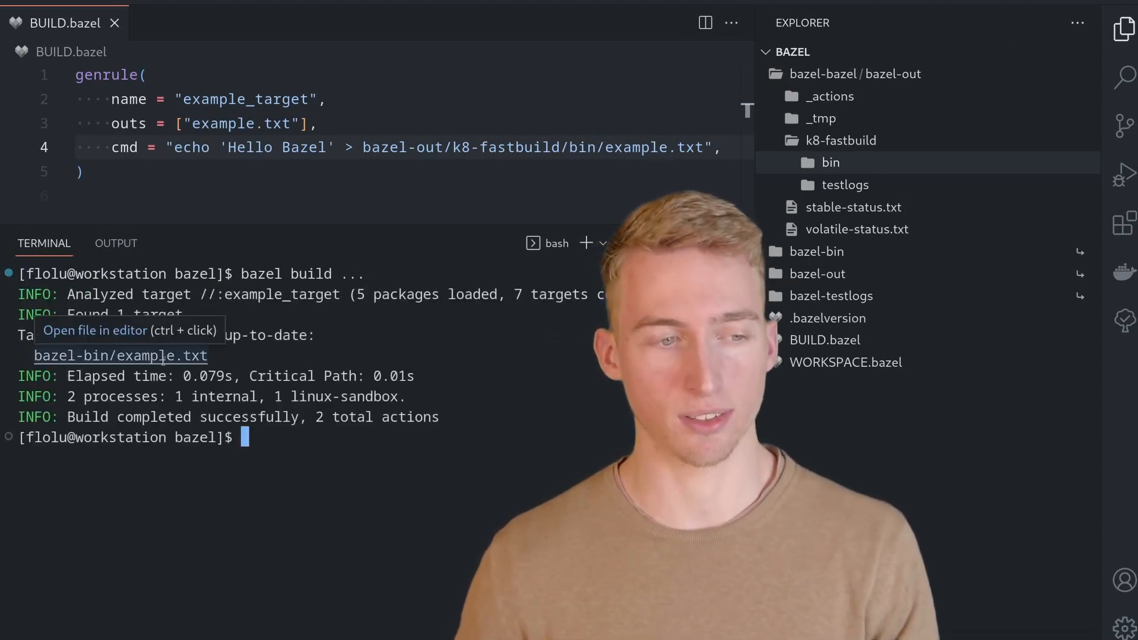
{"action": "left_click", "coordinate": [121, 355]}
{"action": "type", "text": "bazel query ..."}
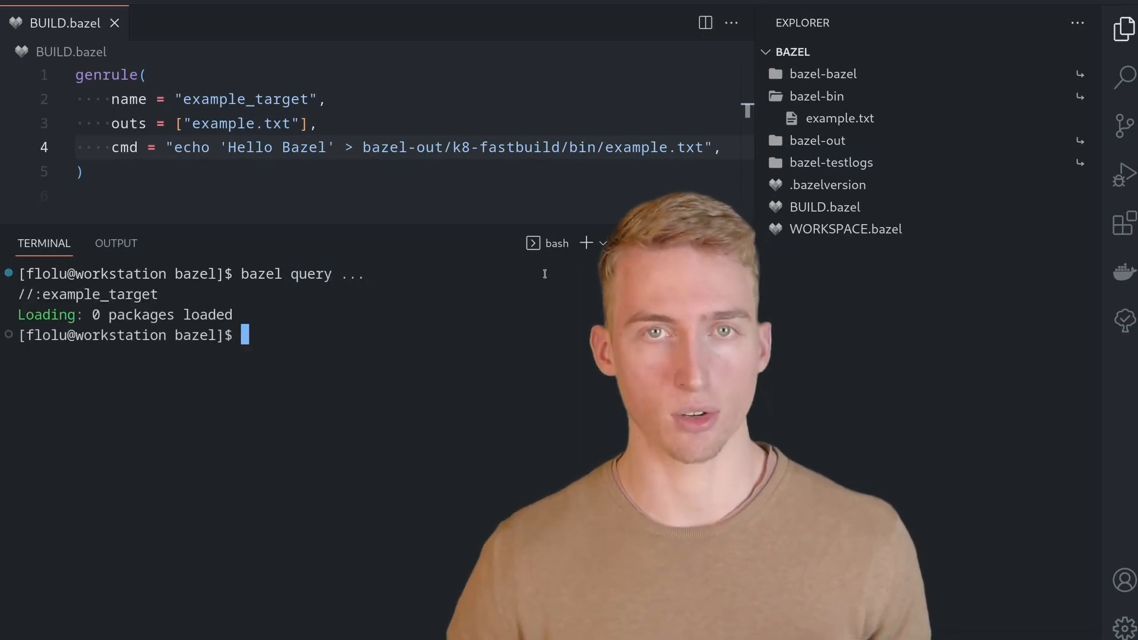
{"action": "mouse_move", "coordinate": [27, 294]}
{"action": "type", "text": "bazel query ..."}
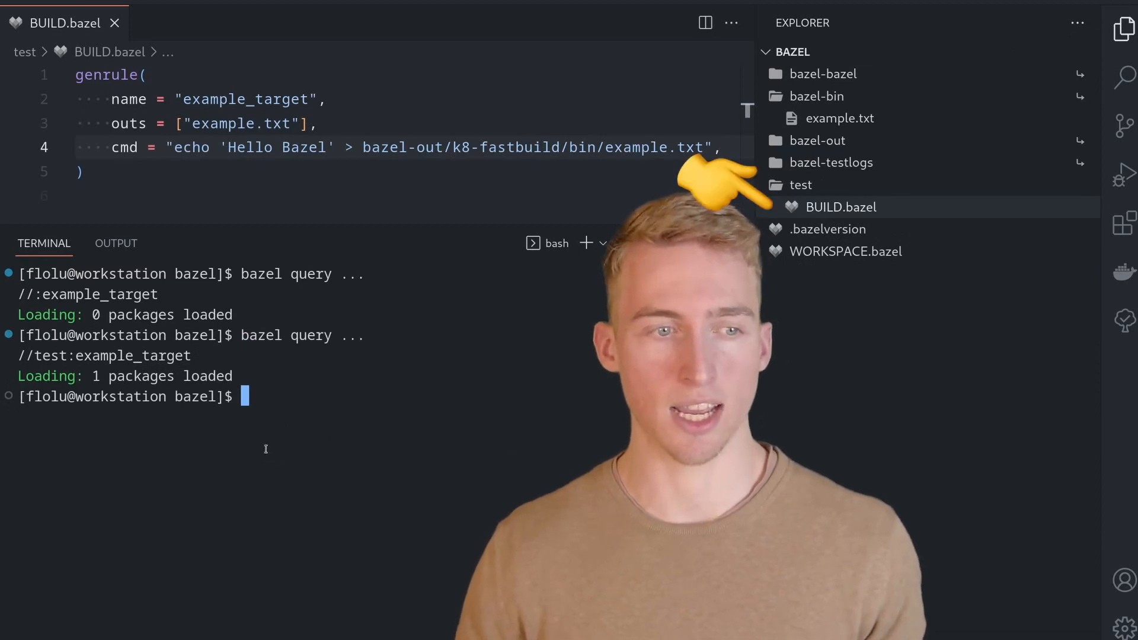
Select the hard-coded output path in the genrule's cmd for replacement.
{"action": "double_click", "coordinate": [50, 355]}
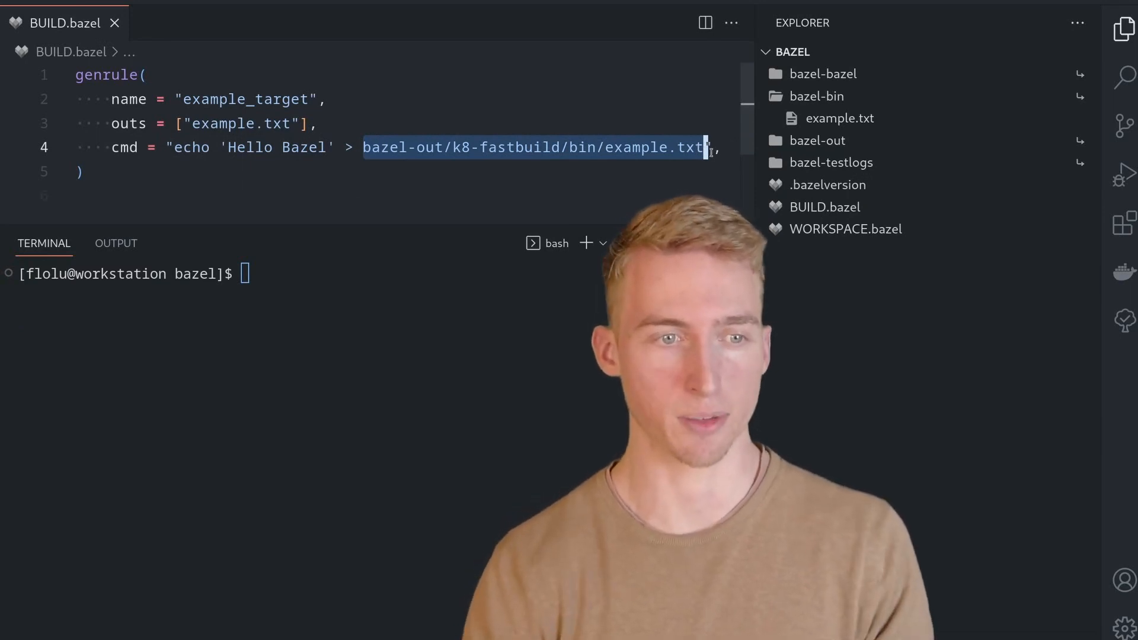
Write output via $(OUTS), rebuild successfully, then switch the cmd to $@.
{"action": "type", "text": "$(OUTS)\","}
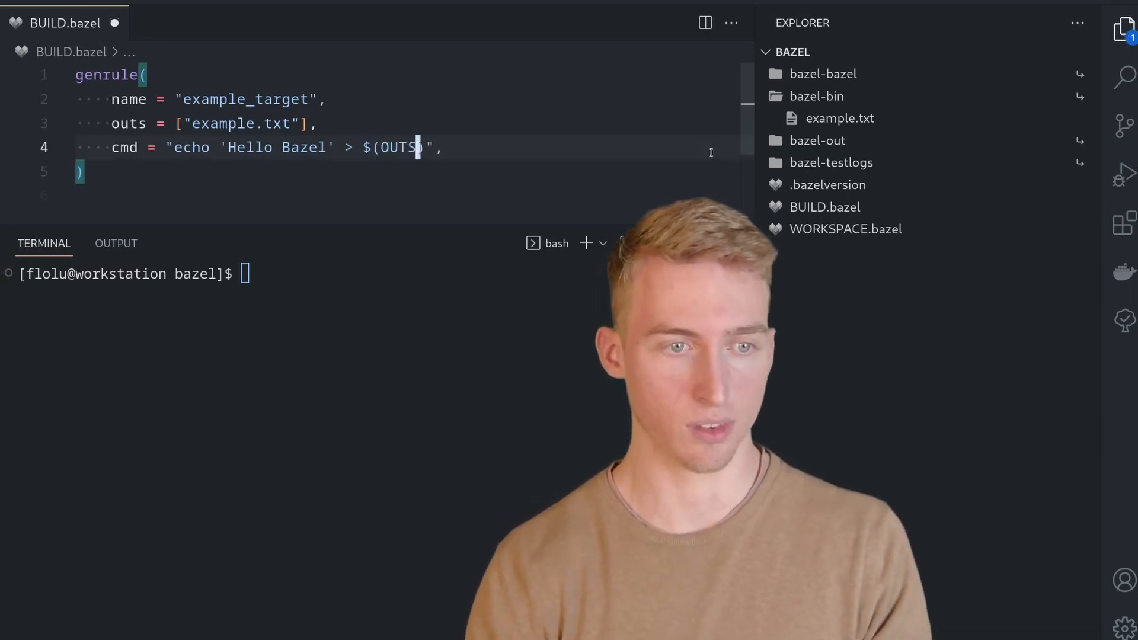
{"action": "type", "text": "bazel build ..."}
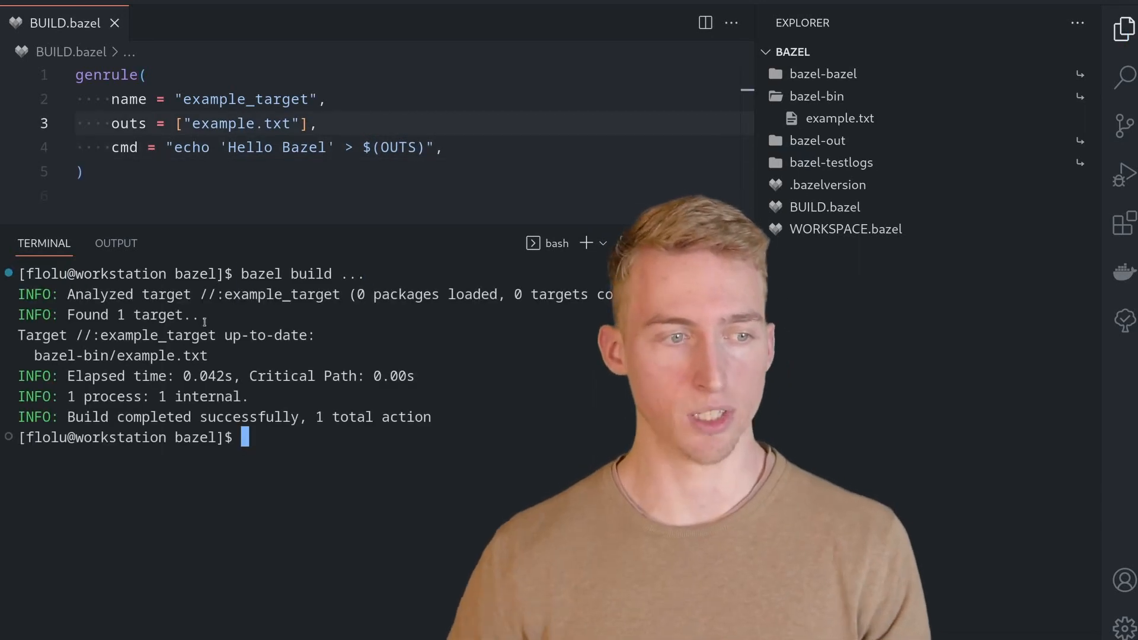
{"action": "left_click", "coordinate": [839, 117]}
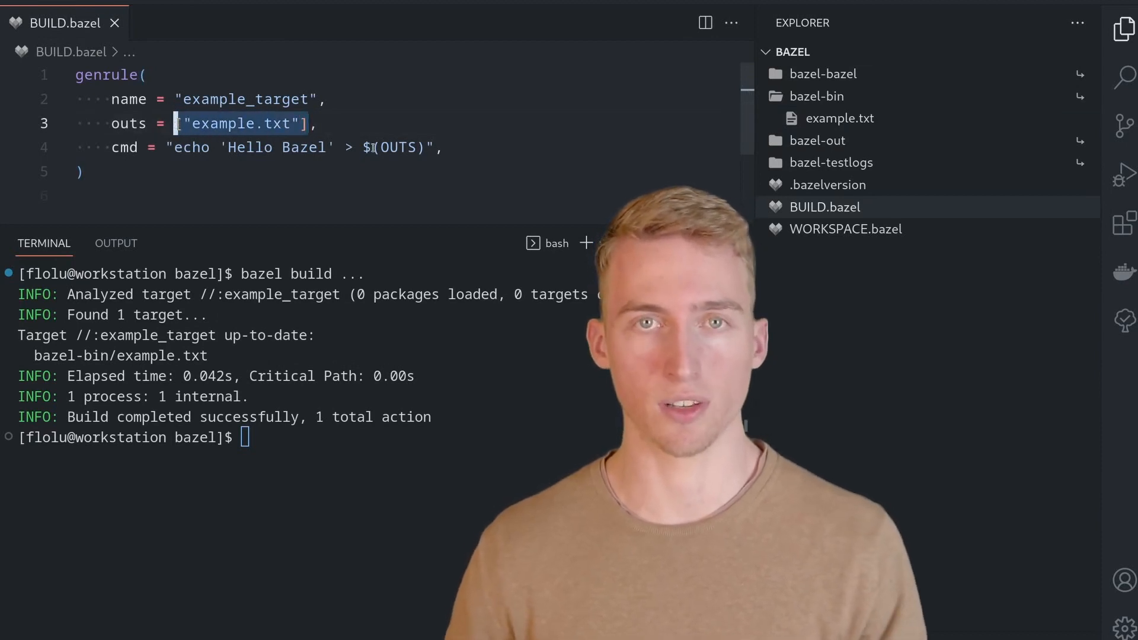
{"action": "type", "text": "$@"}
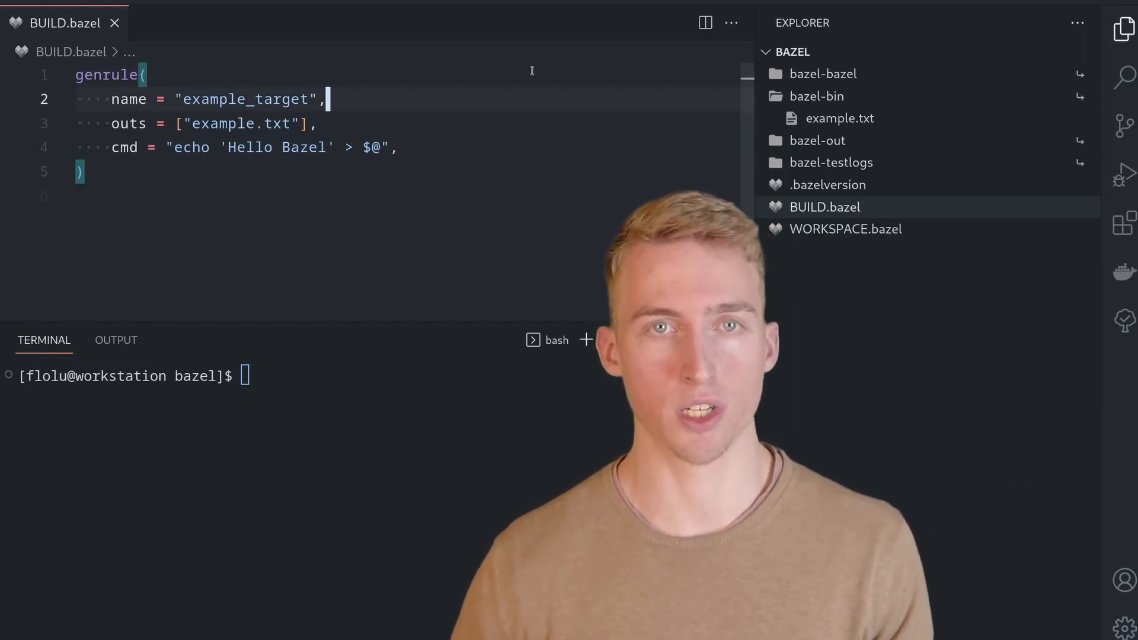
Add srcs = ["input.txt"], create input.txt with Hello Bazel, and make cmd cat $(SRCS).
{"action": "type", "text": "srcs = [\"input.txt\"],"}
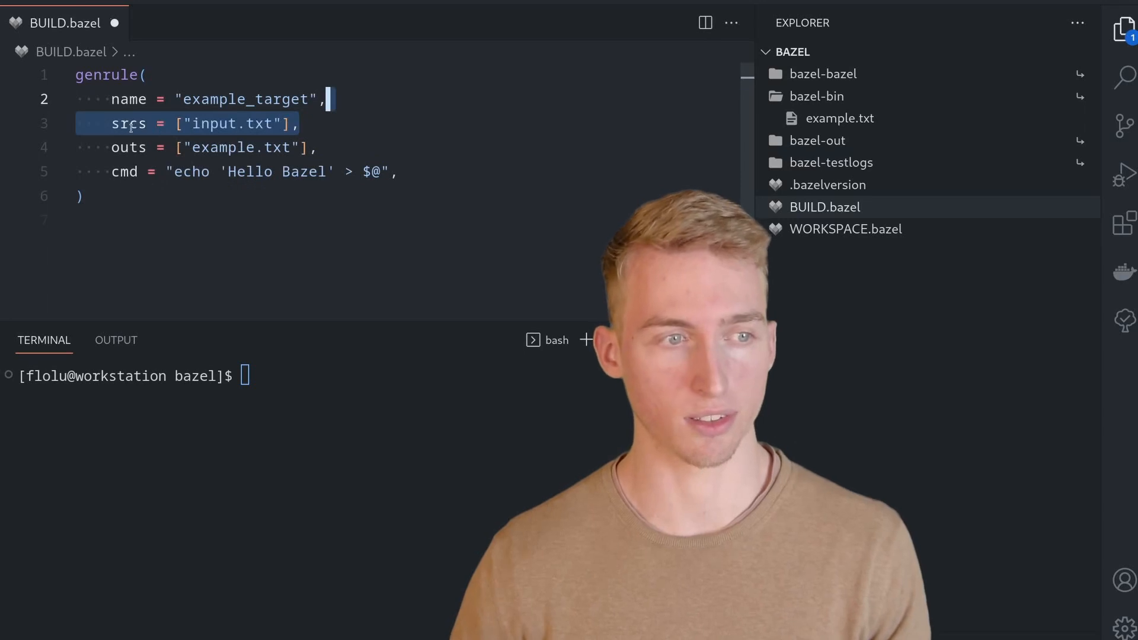
{"action": "type", "text": "touch input.txt"}
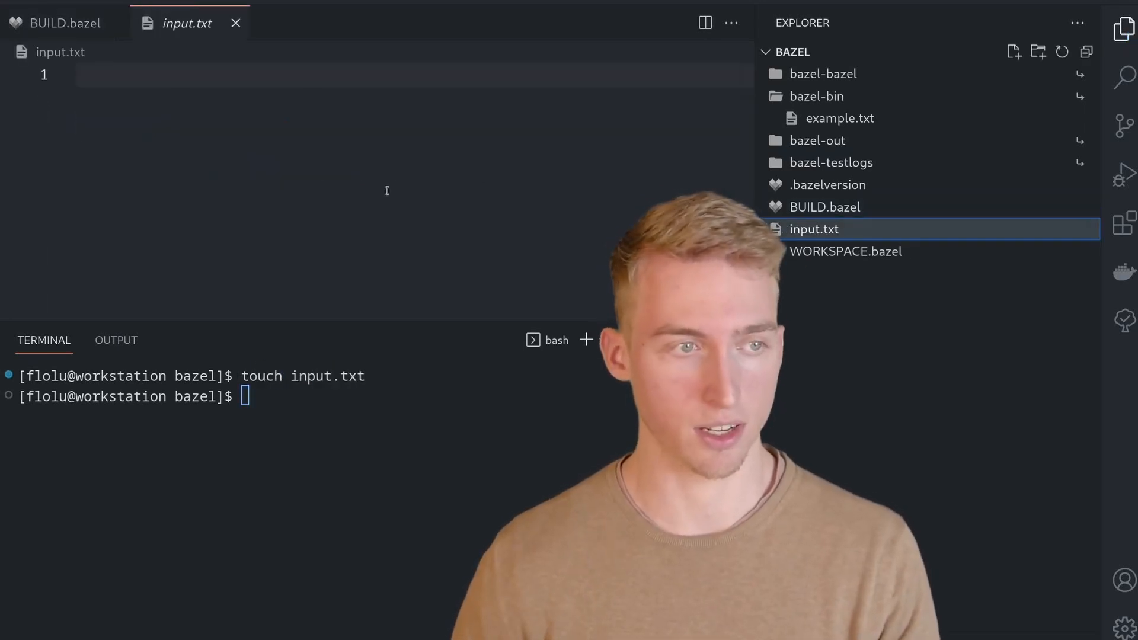
{"action": "type", "text": "Hello Bazel"}
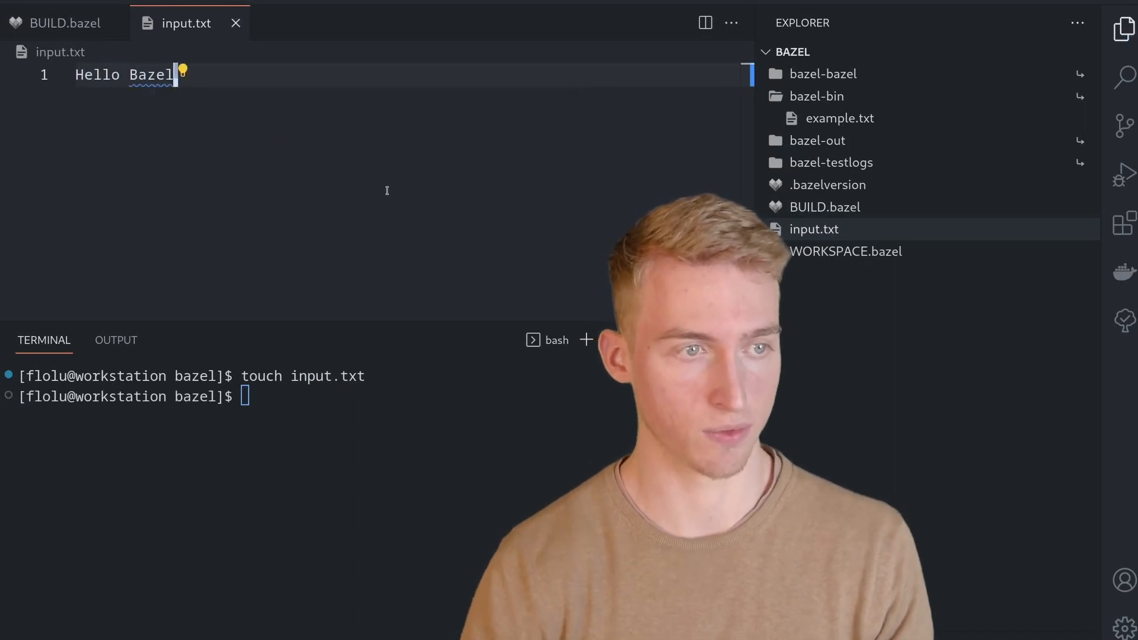
{"action": "left_click", "coordinate": [64, 22]}
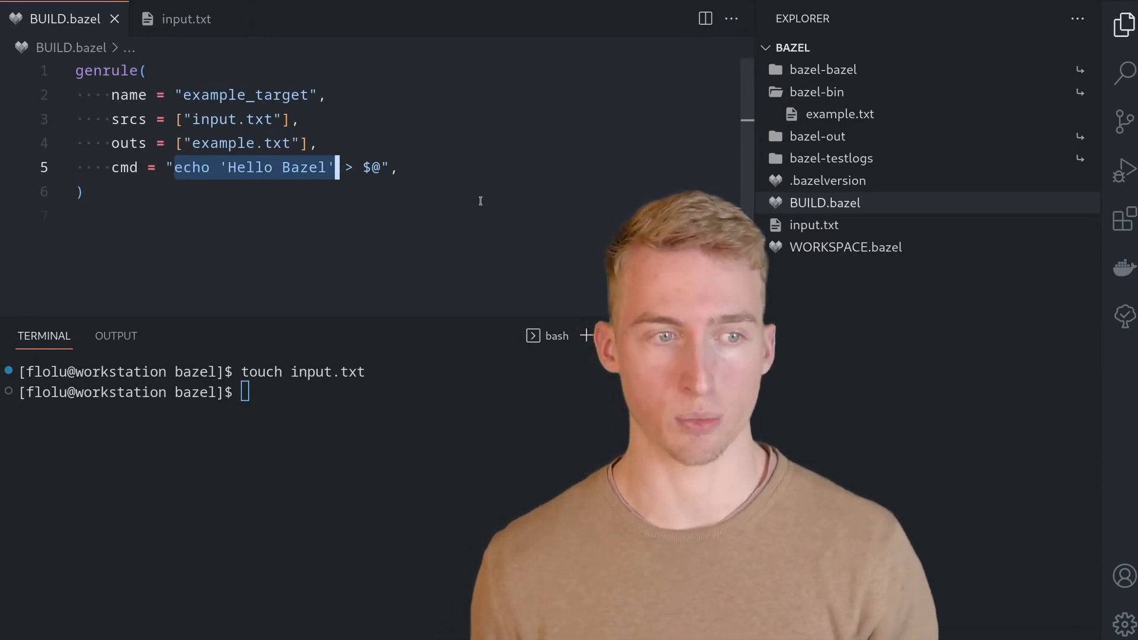
{"action": "type", "text": "cat"}
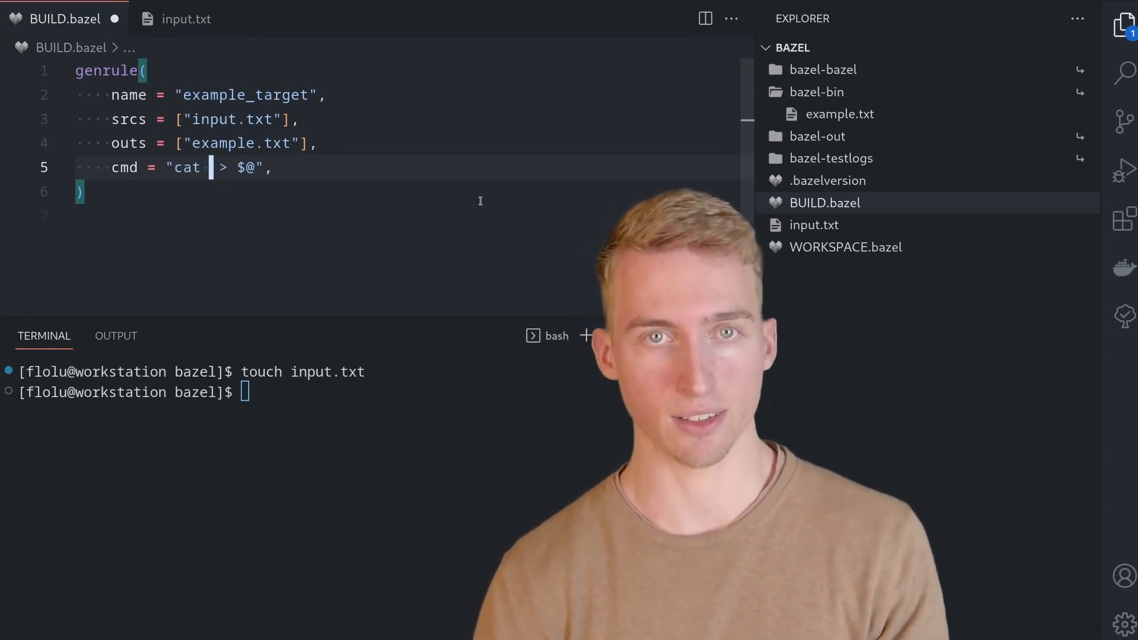
{"action": "type", "text": "$(SRC"}
{"action": "type", "text": "Hello Bazel"}
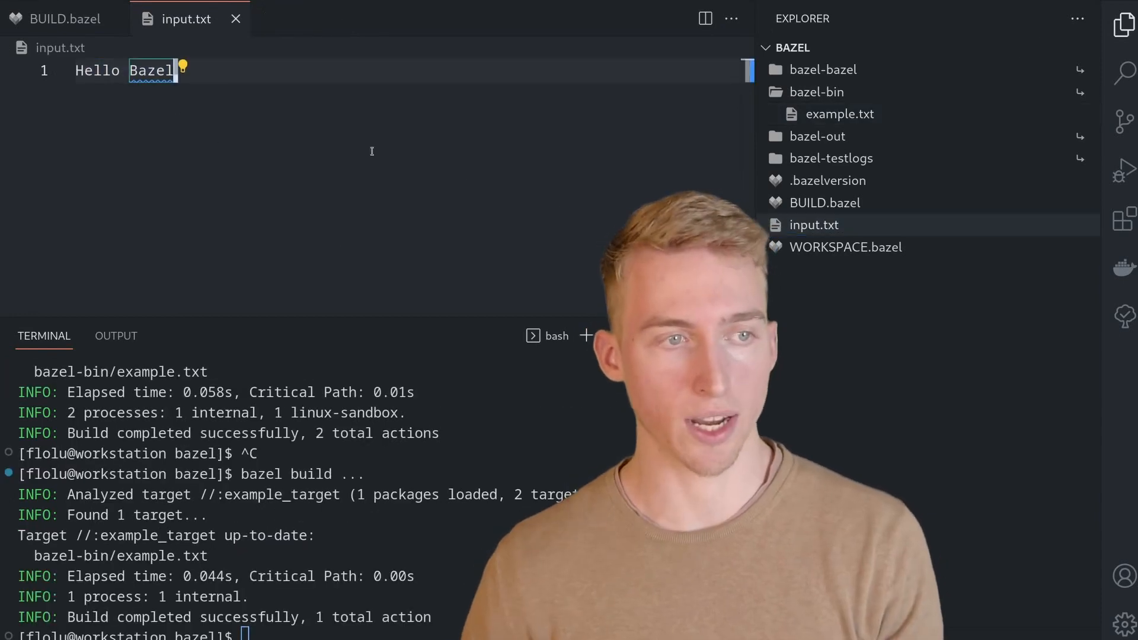
Change input to Hello World, check the rebuilt bazel-bin/example.txt, and select $(SRCS) to replace with $<.
{"action": "type", "text": "World"}
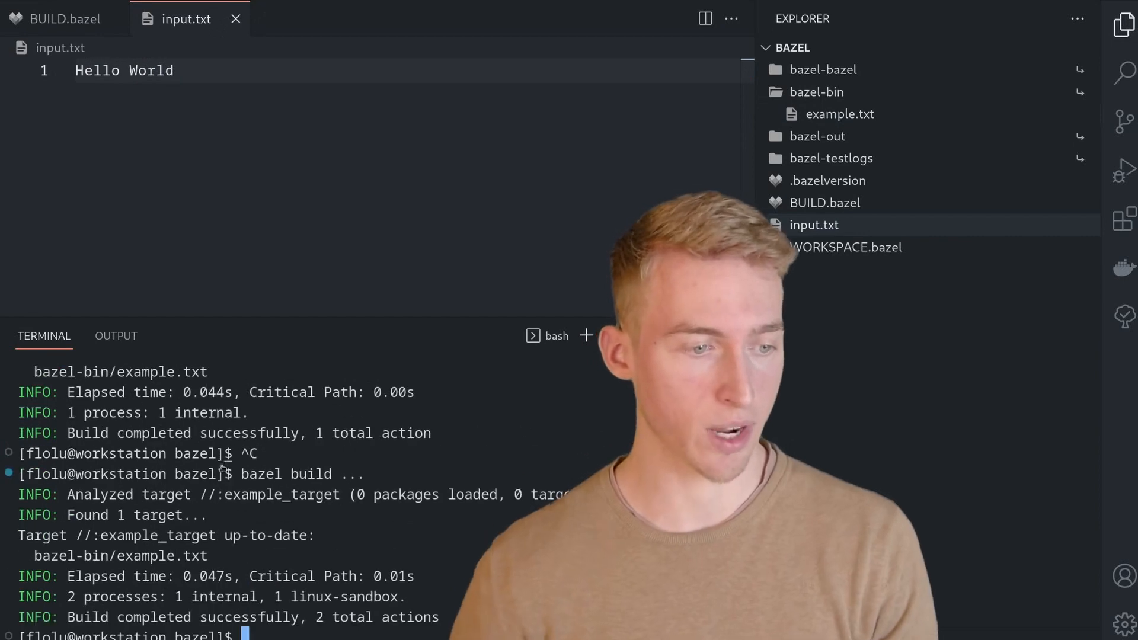
{"action": "left_click", "coordinate": [839, 114]}
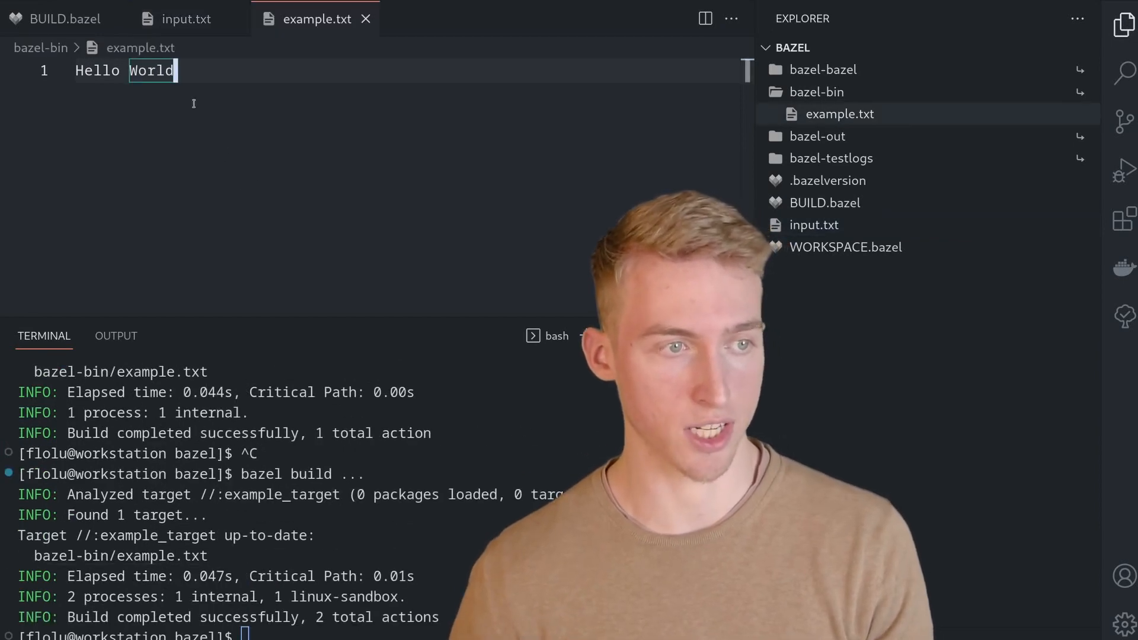
{"action": "left_click", "coordinate": [64, 19]}
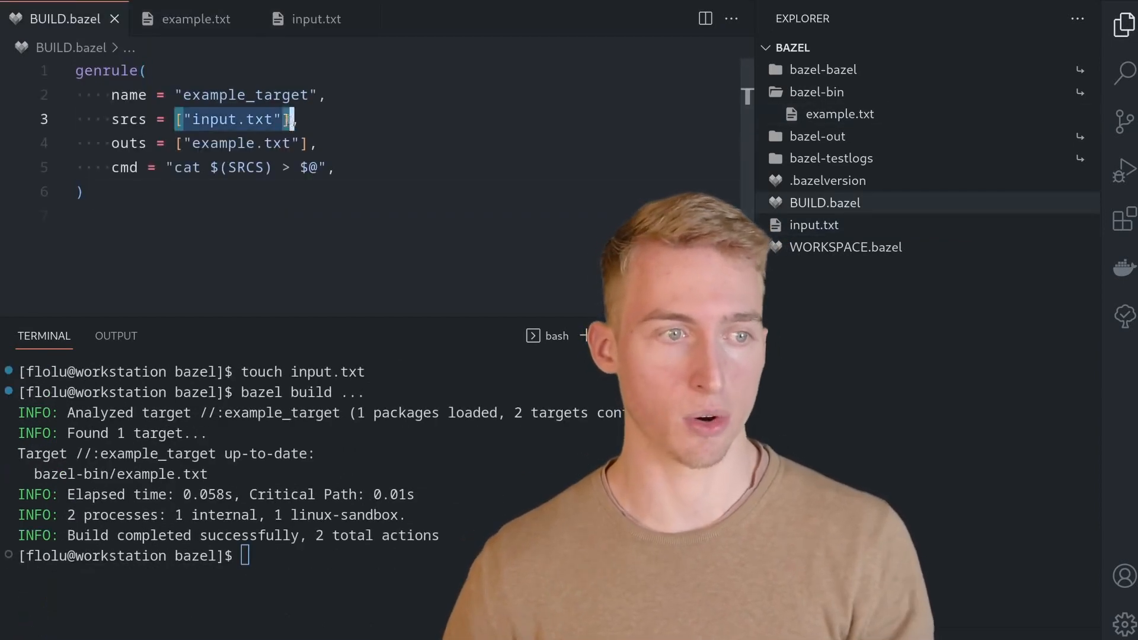
{"action": "double_click", "coordinate": [247, 167]}
{"action": "type", "text": "<"}
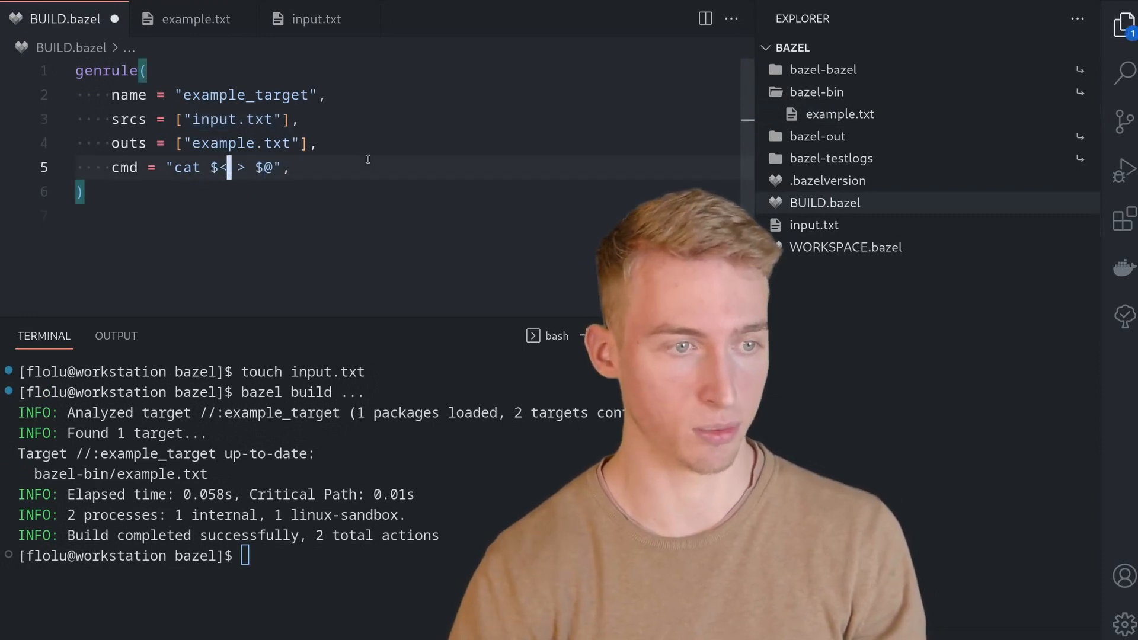
{"action": "double_click", "coordinate": [232, 119]}
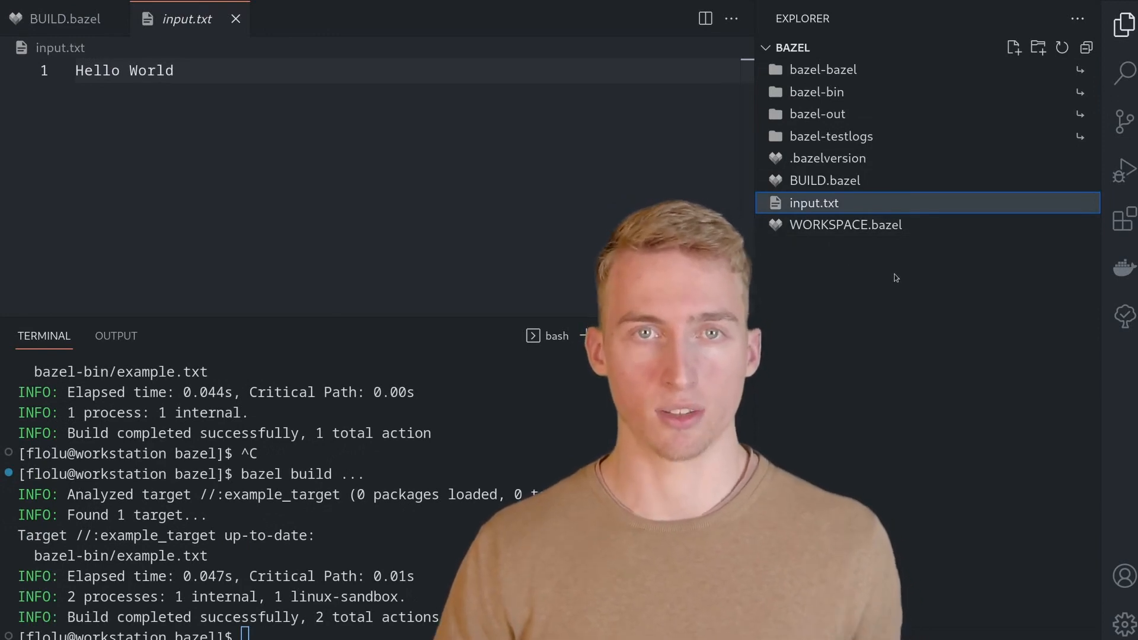
{"action": "mouse_move", "coordinate": [888, 273]}
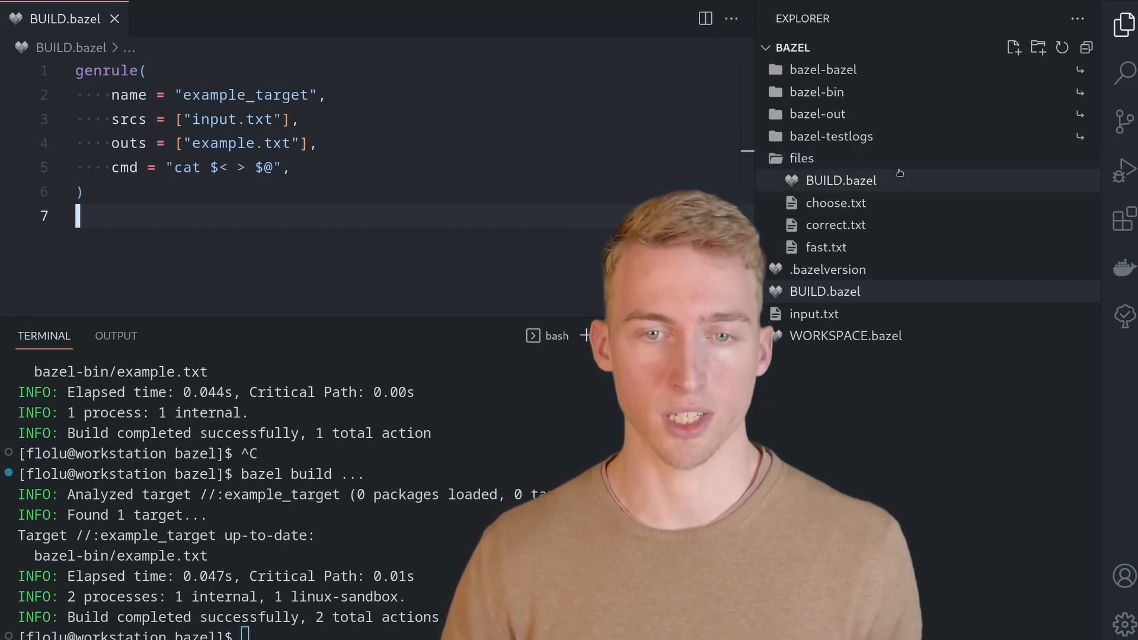
Point the genrule srcs at "//files:choose.txt" and run bazel build ...
{"action": "double_click", "coordinate": [825, 247]}
{"action": "type", "text": "//files:choose"}
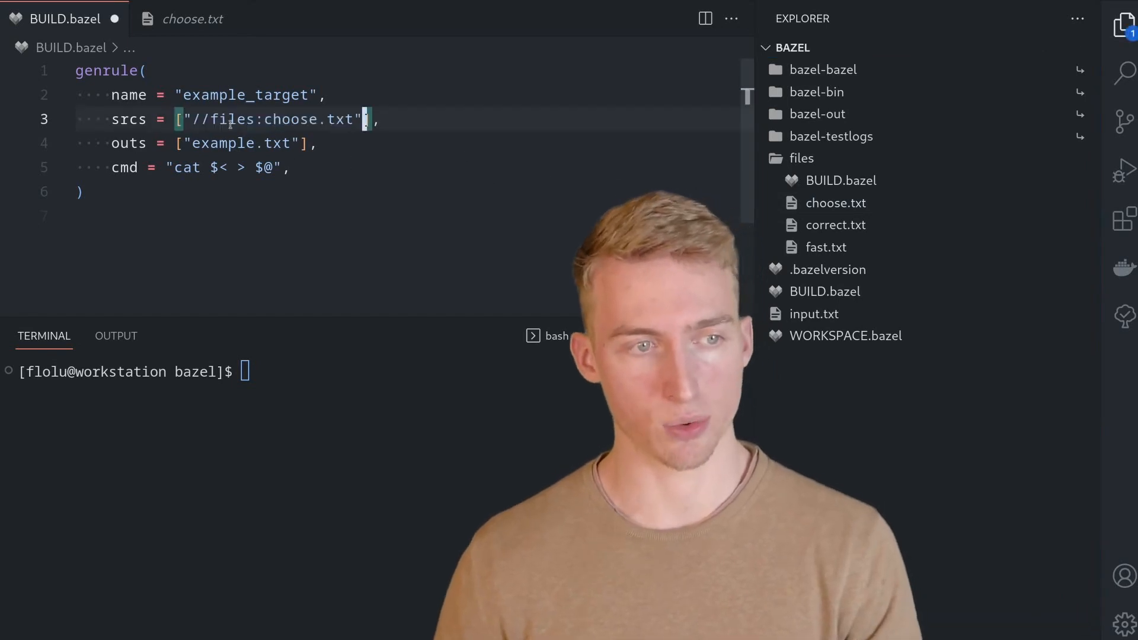
{"action": "double_click", "coordinate": [228, 118]}
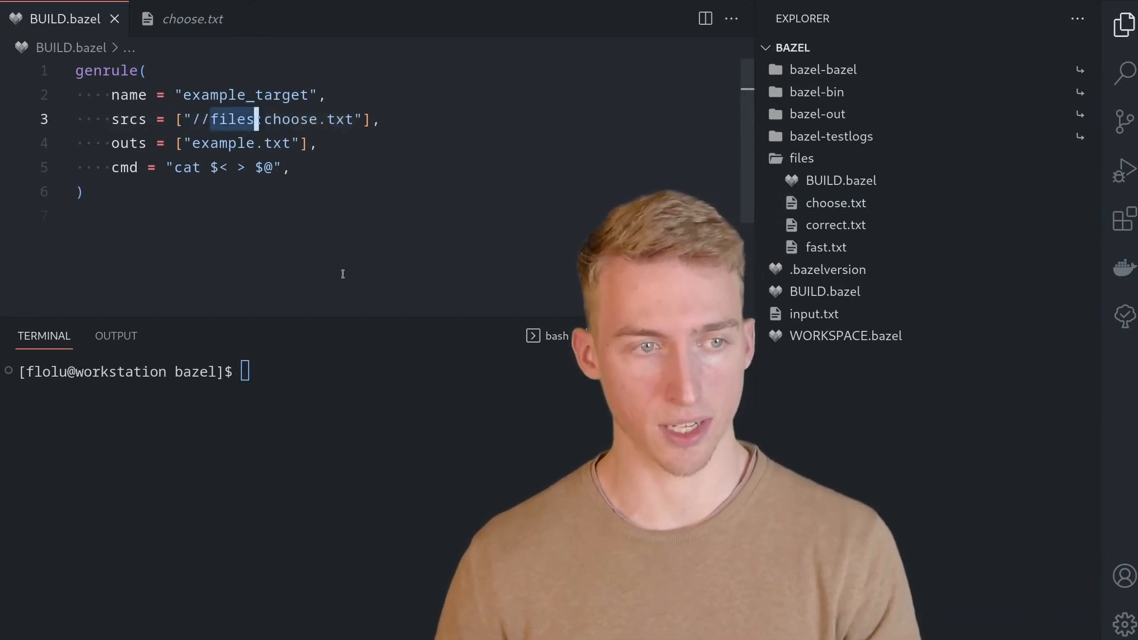
{"action": "type", "text": ":"}
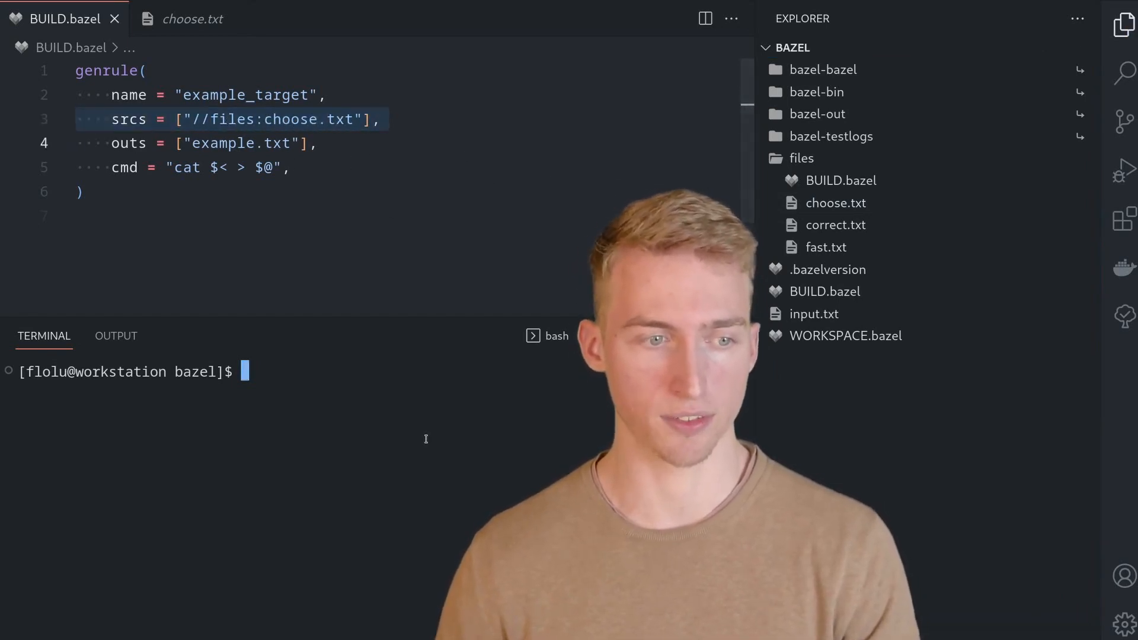
{"action": "type", "text": "bazel build ..."}
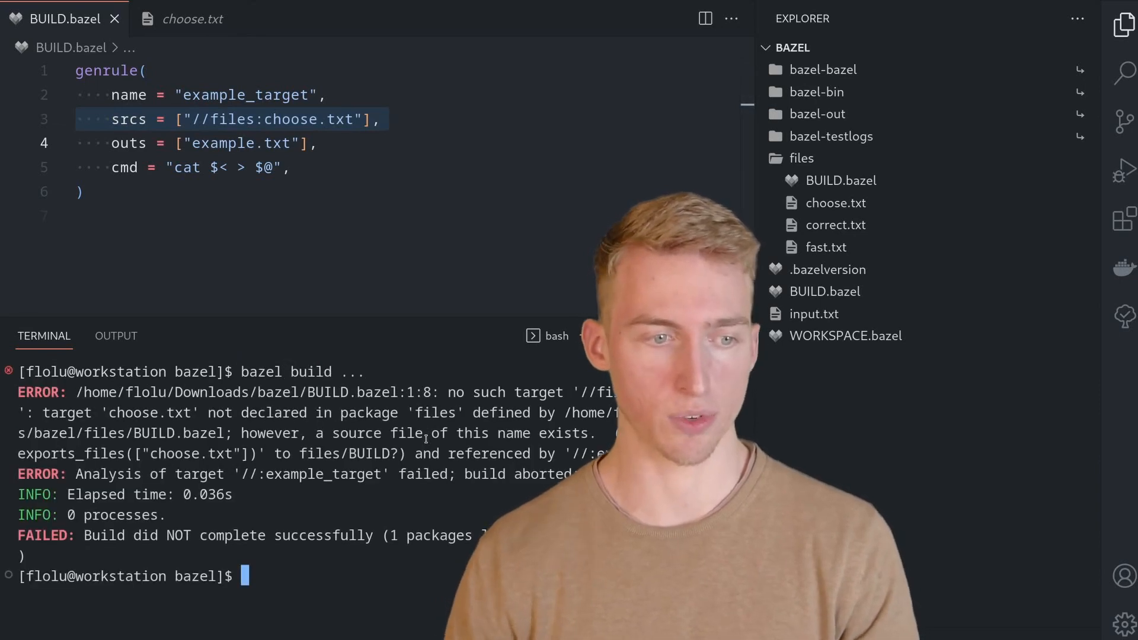
{"action": "mouse_move", "coordinate": [218, 393]}
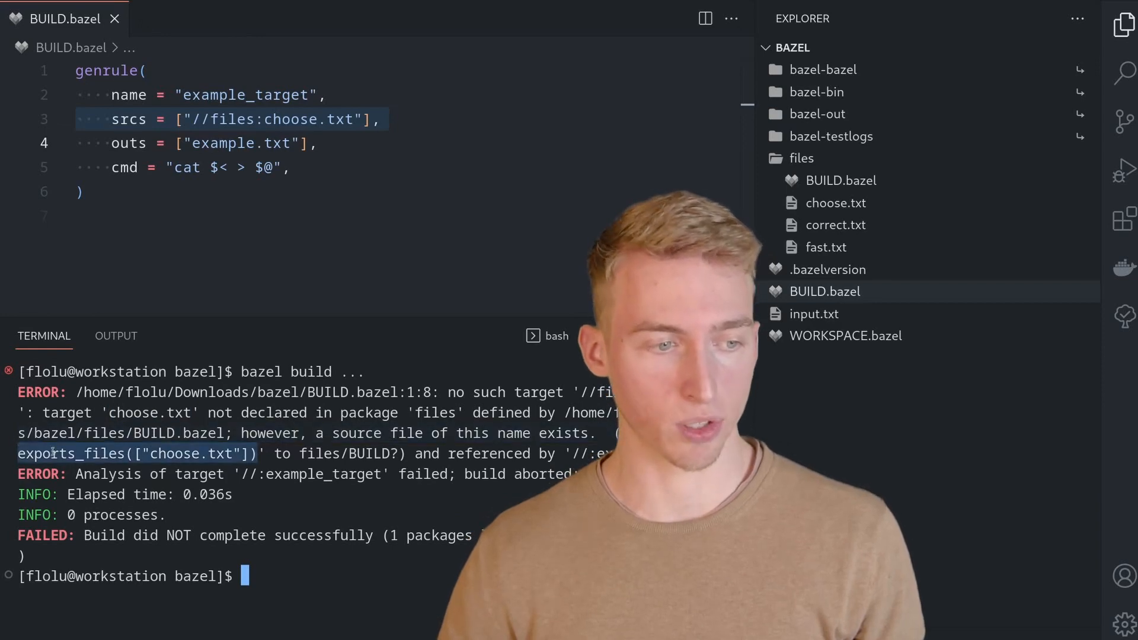
Add exports_files(["choose.txt"]) to the files package's BUILD.bazel.
{"action": "left_click", "coordinate": [842, 181]}
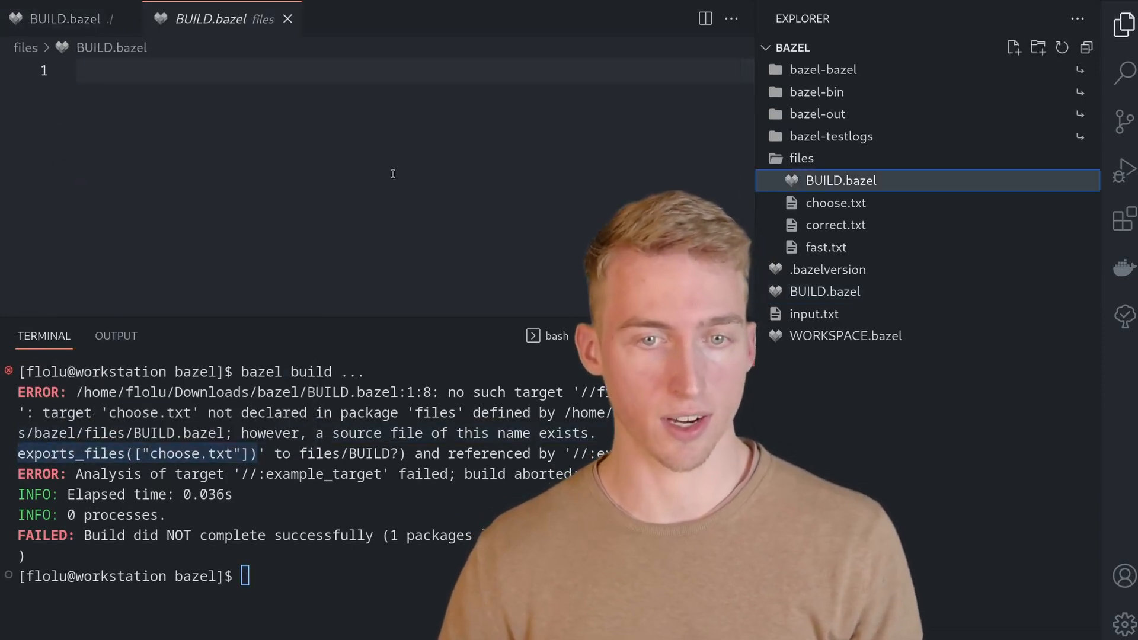
{"action": "type", "text": "exports_files([\"choose.txt\"])"}
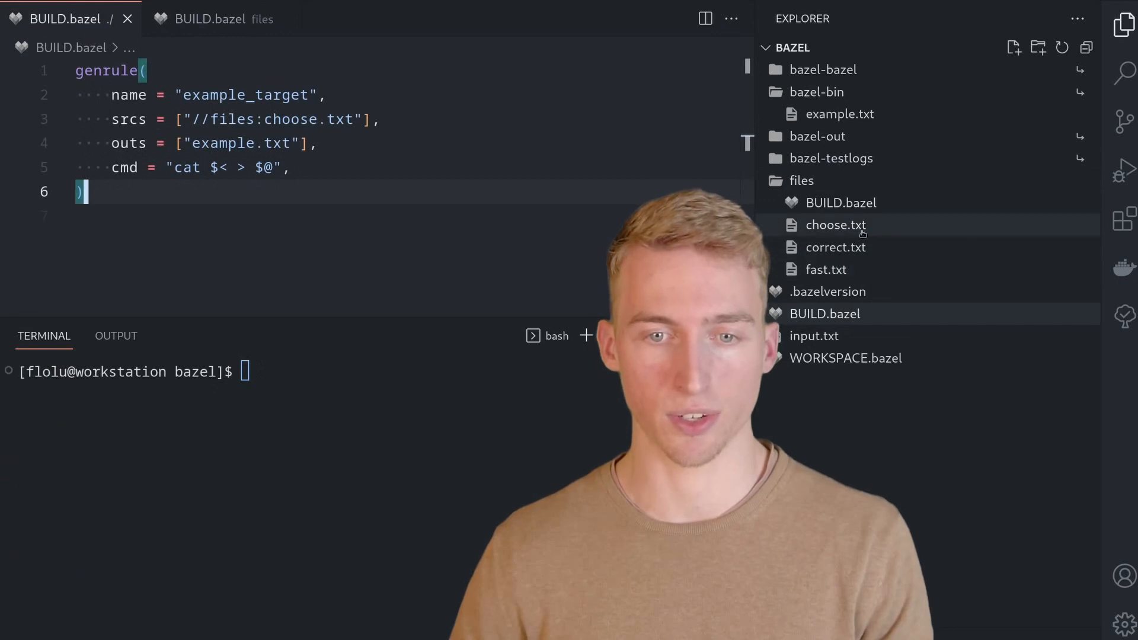
Export all txt files from the files package via exports_files(glob(["*.txt"])).
{"action": "double_click", "coordinate": [243, 144]}
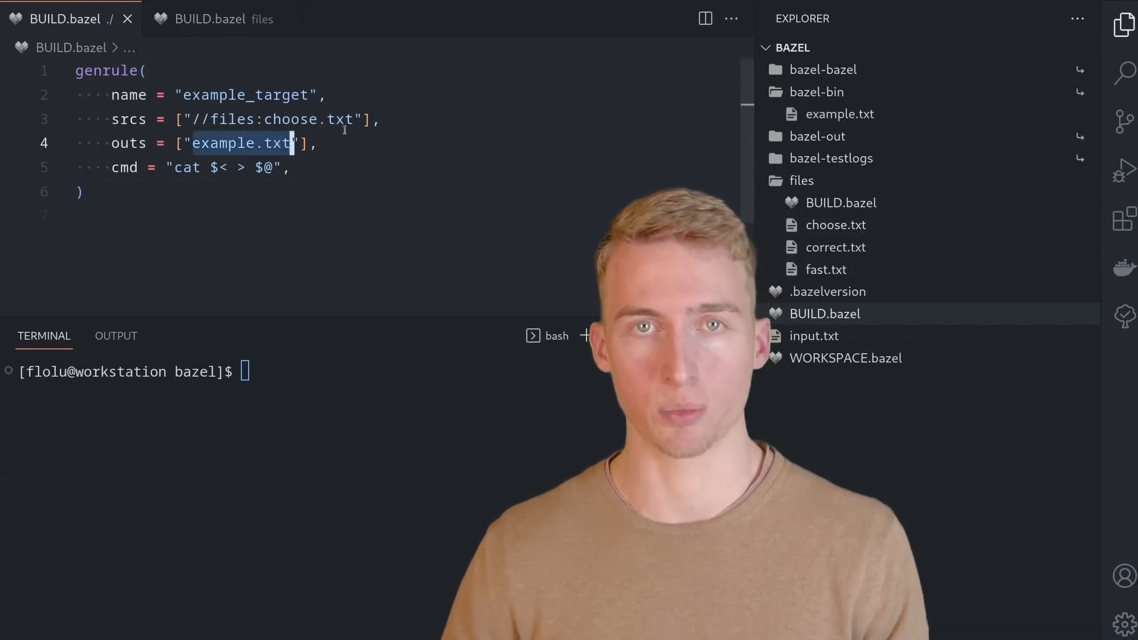
{"action": "left_click", "coordinate": [216, 18]}
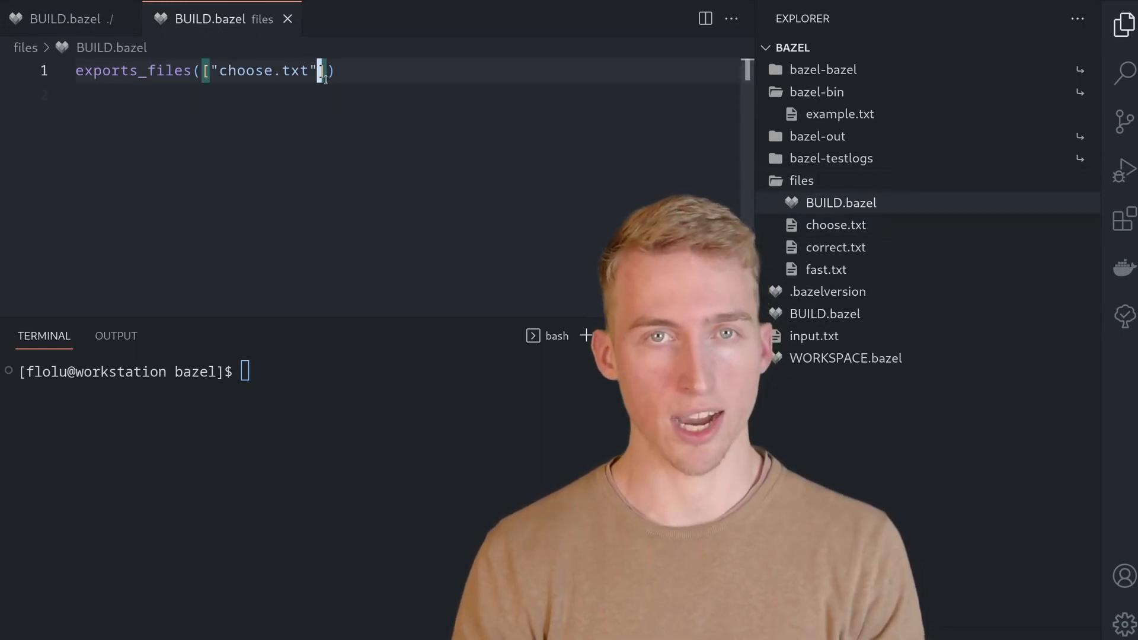
{"action": "type", "text": ", \"sdfsd\""}
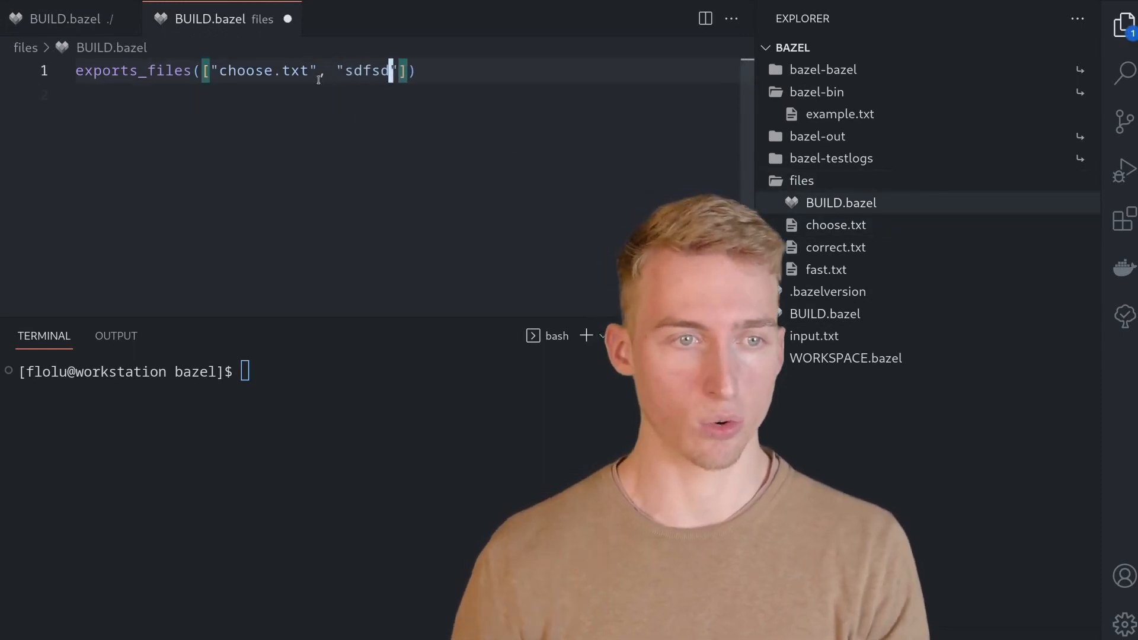
{"action": "type", "text": "glob([\"*.txt\"])"}
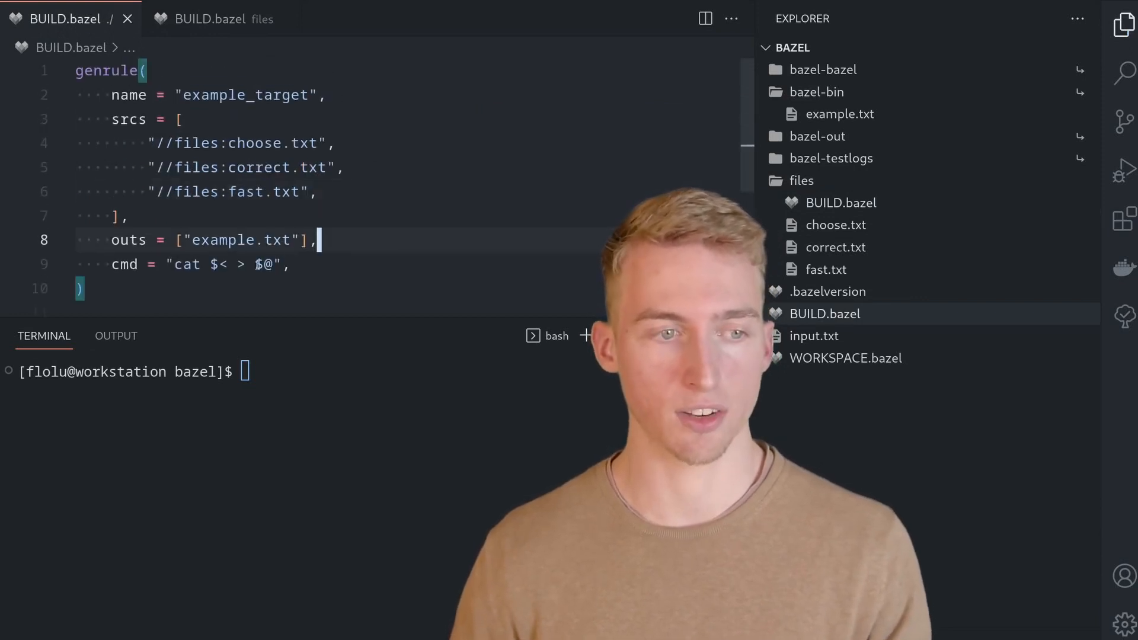
Use $(SRCS) in the genrule cmd, save, and check example.txt reads '{Fast, Correct} - Choose two'.
{"action": "type", "text": "$(SRCS)"}
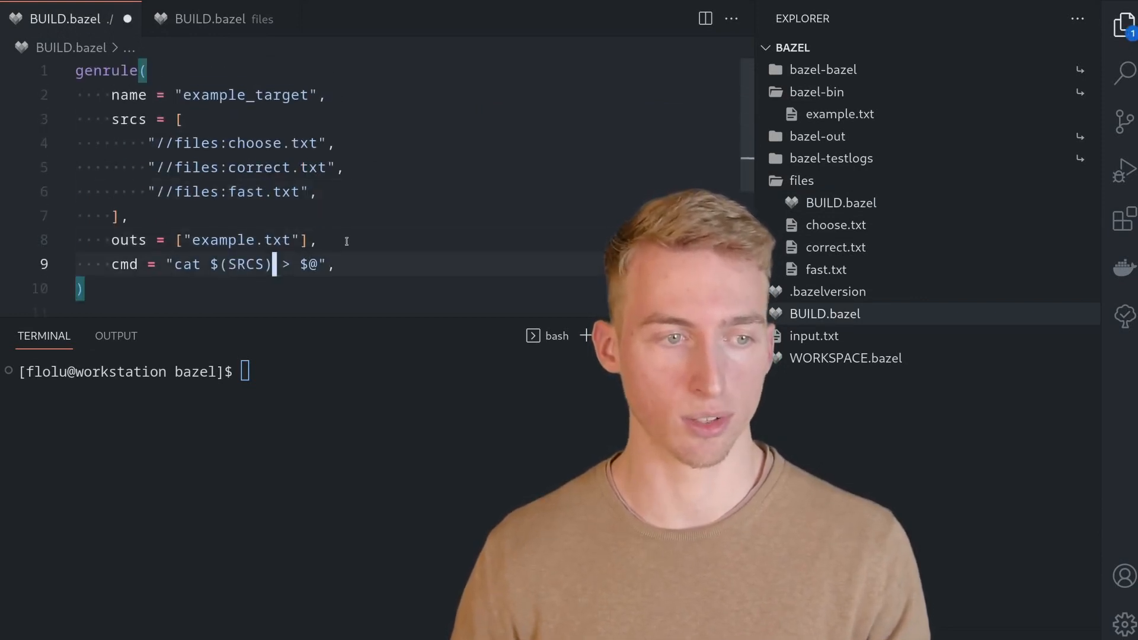
{"action": "key", "text": "ctrl+s"}
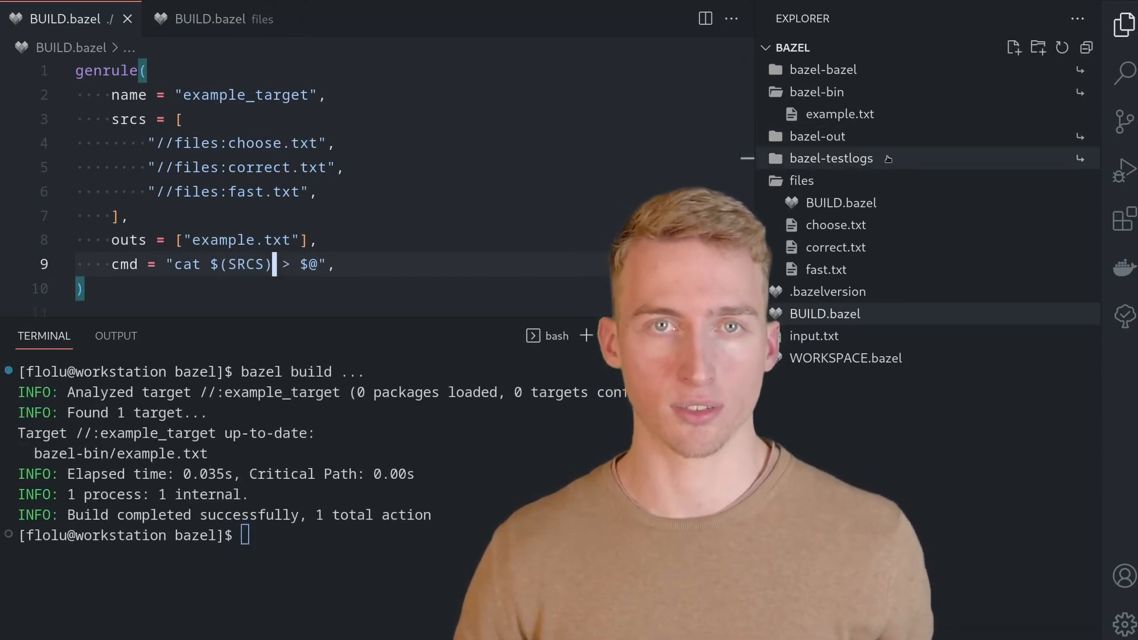
{"action": "left_click", "coordinate": [839, 114]}
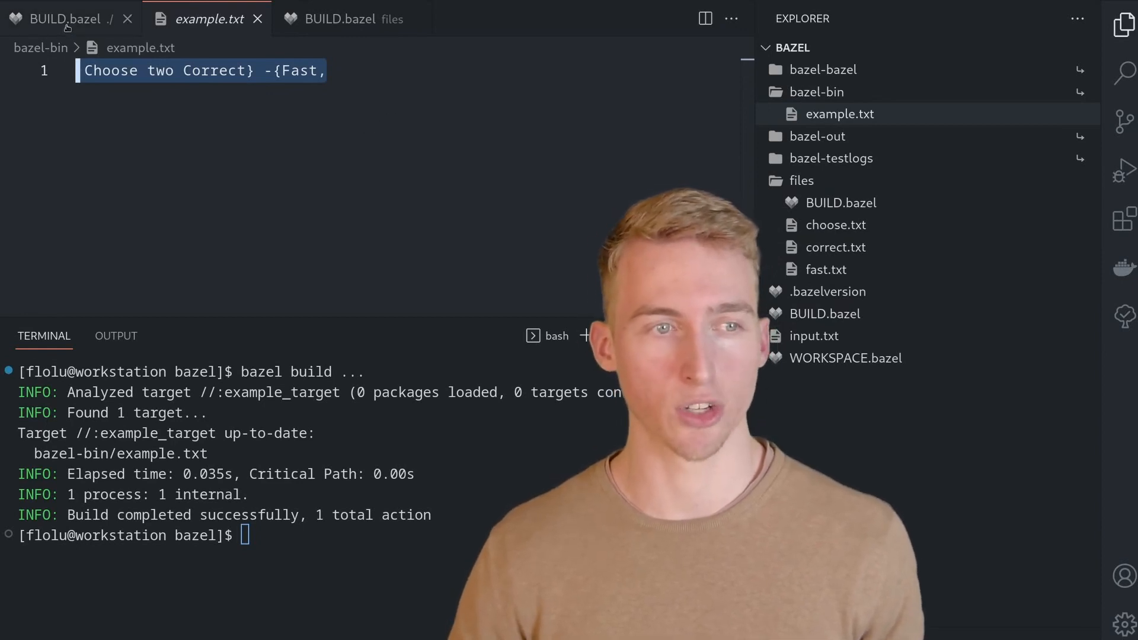
{"action": "left_click", "coordinate": [66, 18]}
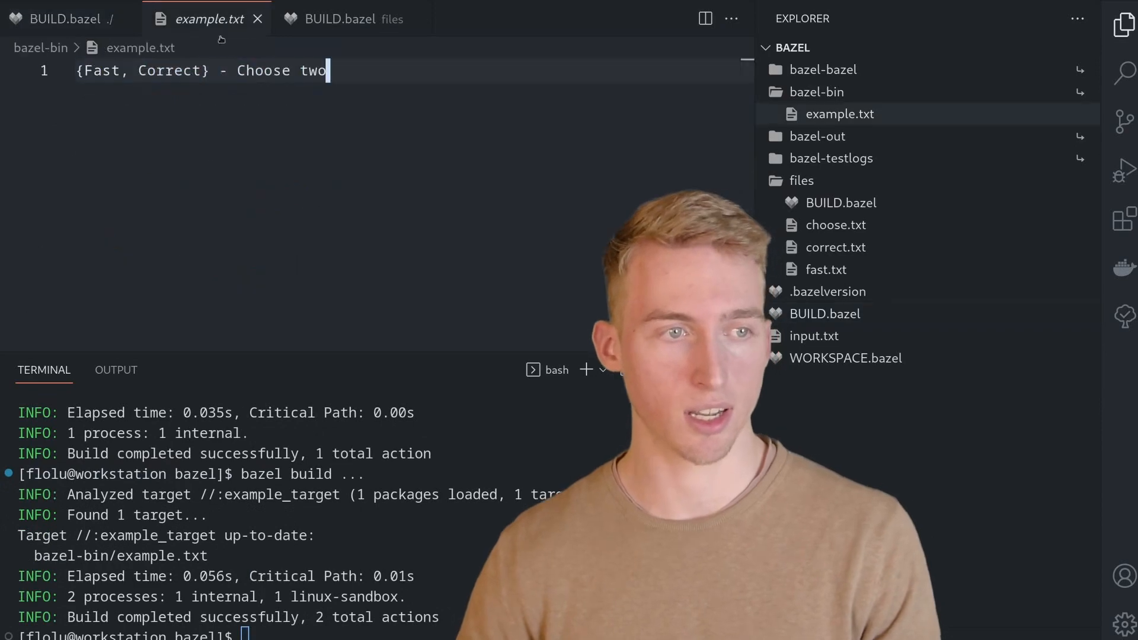
{"action": "triple_click", "coordinate": [203, 70]}
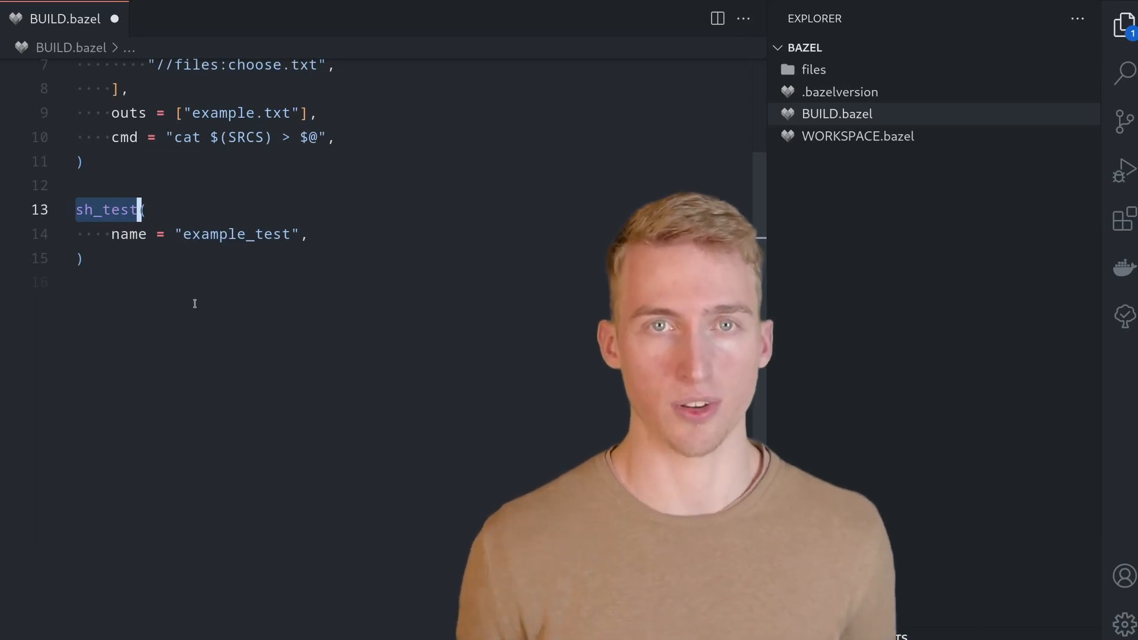
Give example_test srcs file_equals_test.sh, create the executable script and write its if/else comparison.
{"action": "type", "text": "srcs = [\"file_equals_test.sh\"],"}
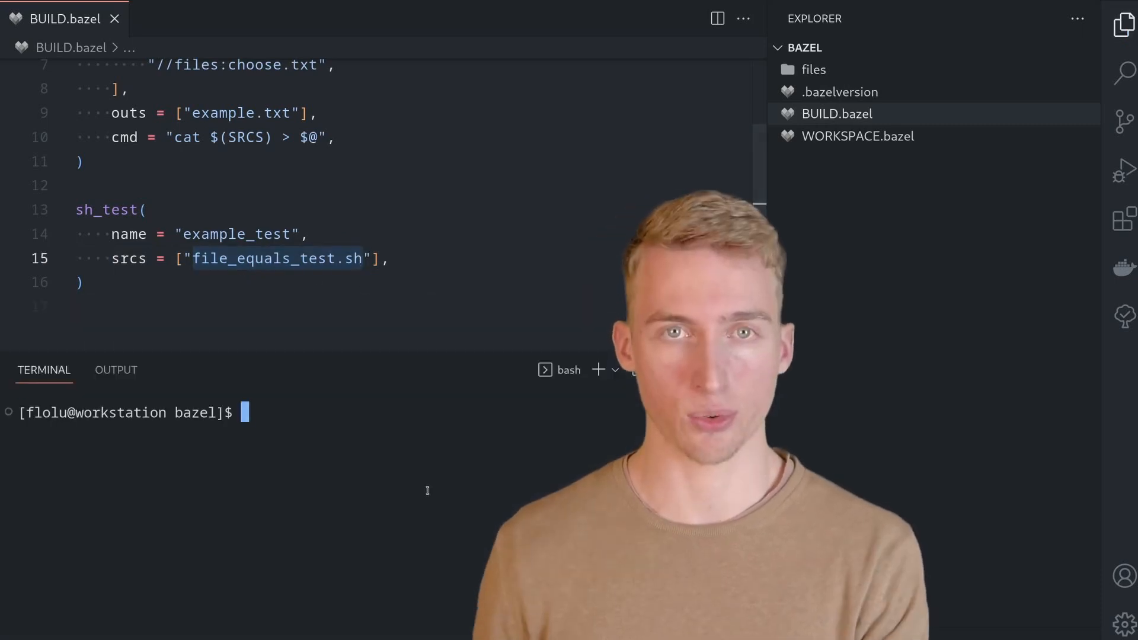
{"action": "type", "text": "touch file_equals_test.sh"}
{"action": "type", "text": "chmod +x file_equals_test.sh"}
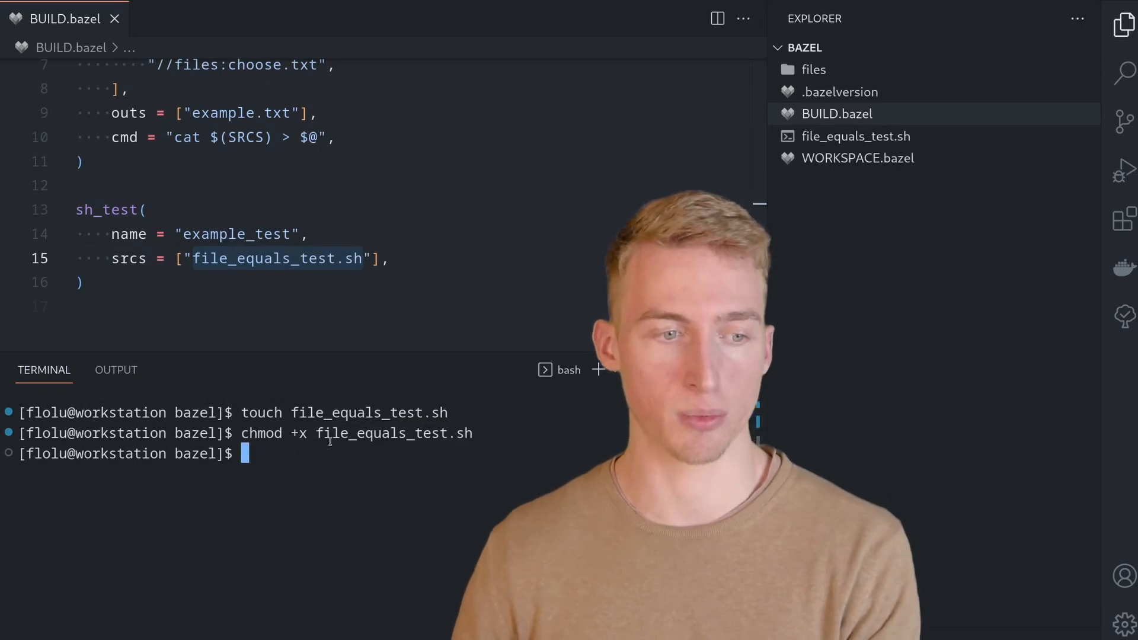
{"action": "left_click", "coordinate": [854, 135]}
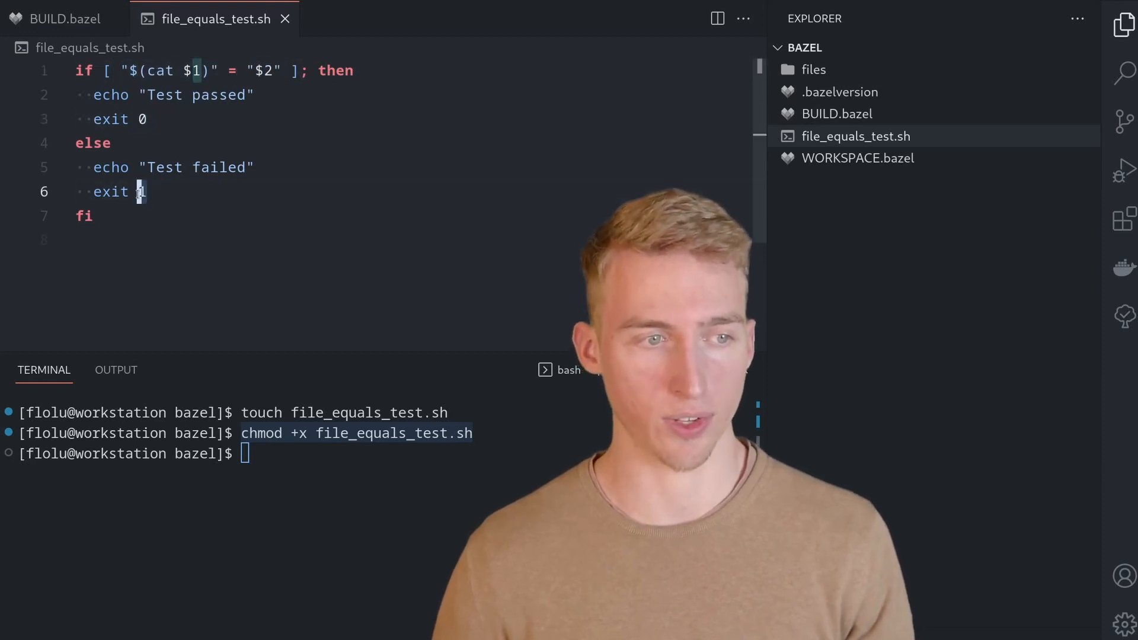
{"action": "left_click", "coordinate": [64, 19]}
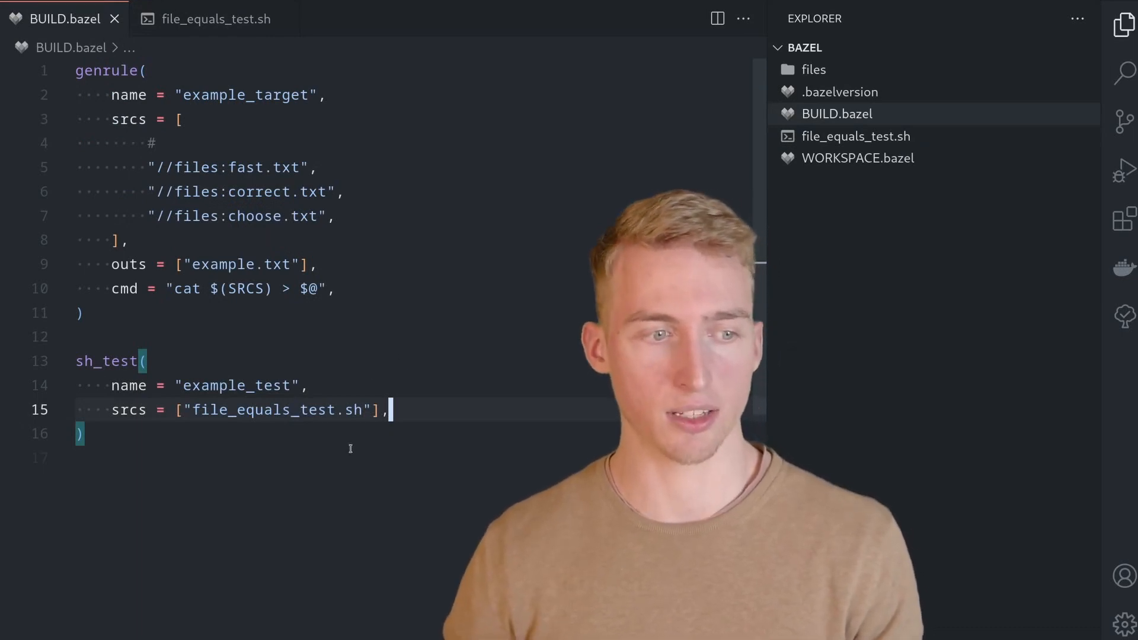
Add data = ["example_target"] to example_test and check the script's $1/$2 parameters.
{"action": "type", "text": "data = [\"example_target\"],"}
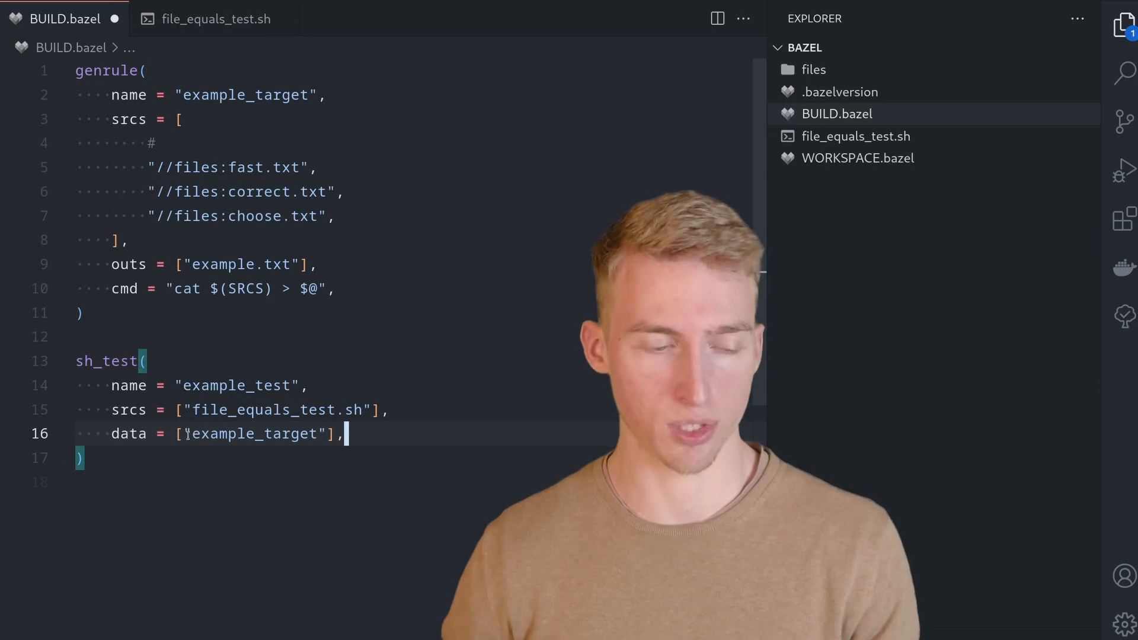
{"action": "double_click", "coordinate": [254, 434]}
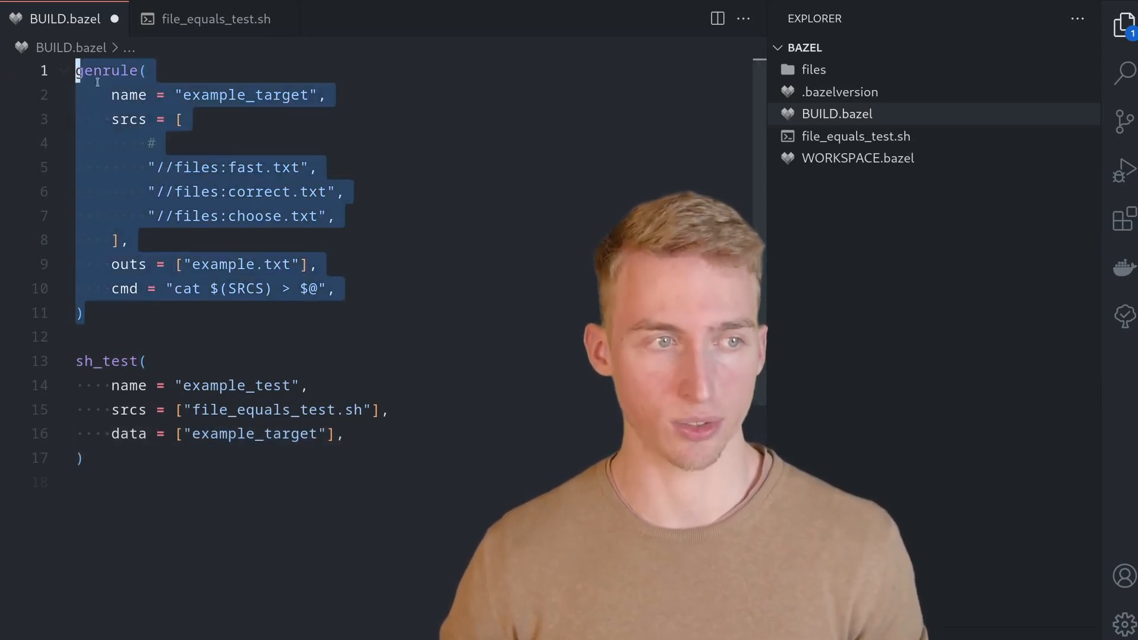
{"action": "left_click", "coordinate": [215, 18]}
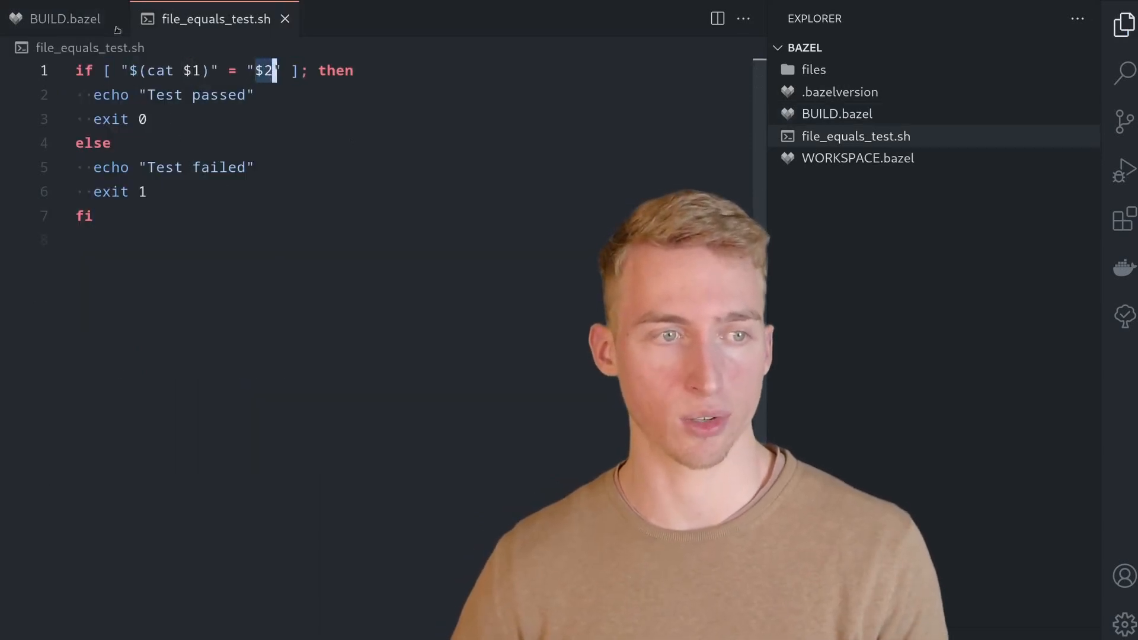
Add an args list passing example_target's location and the expected text to the test.
{"action": "left_click", "coordinate": [65, 18]}
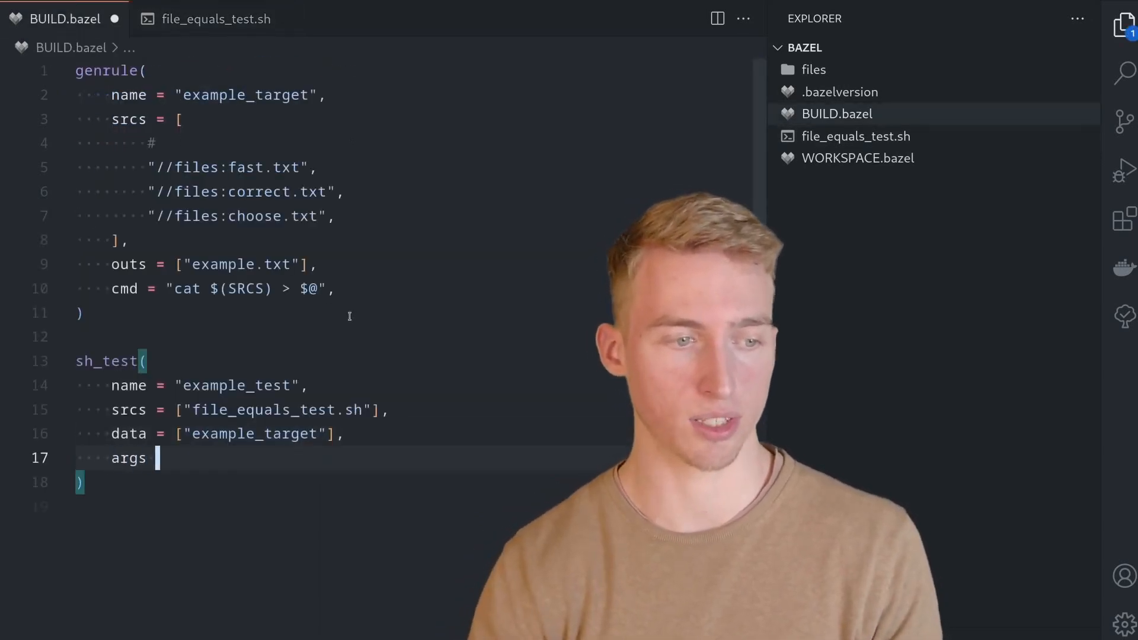
{"action": "type", "text": "= []"}
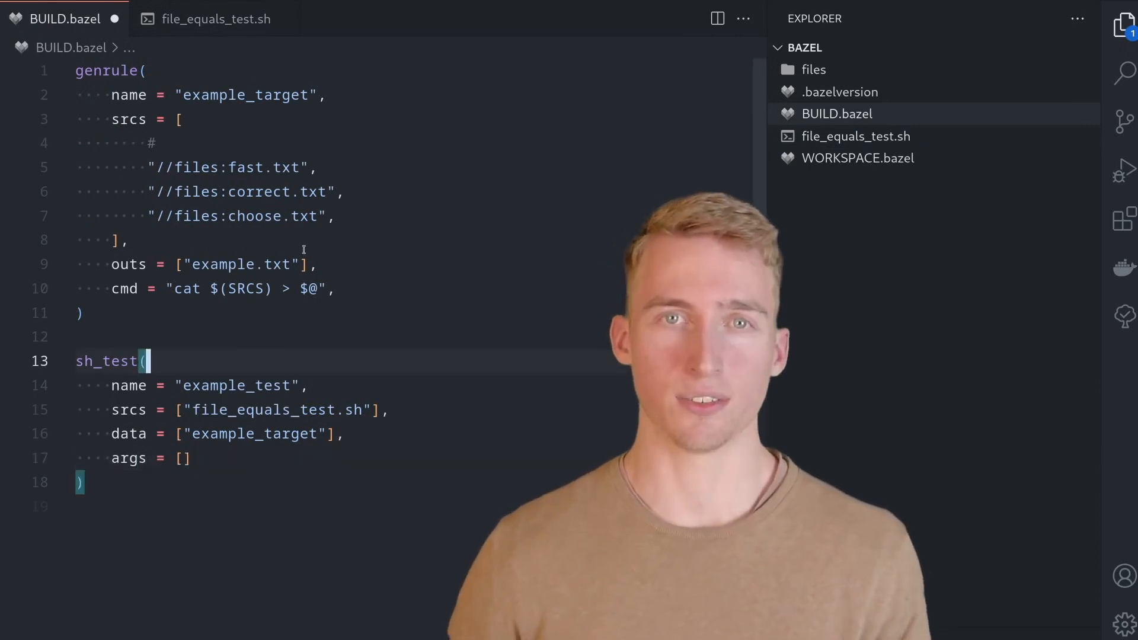
{"action": "double_click", "coordinate": [229, 264]}
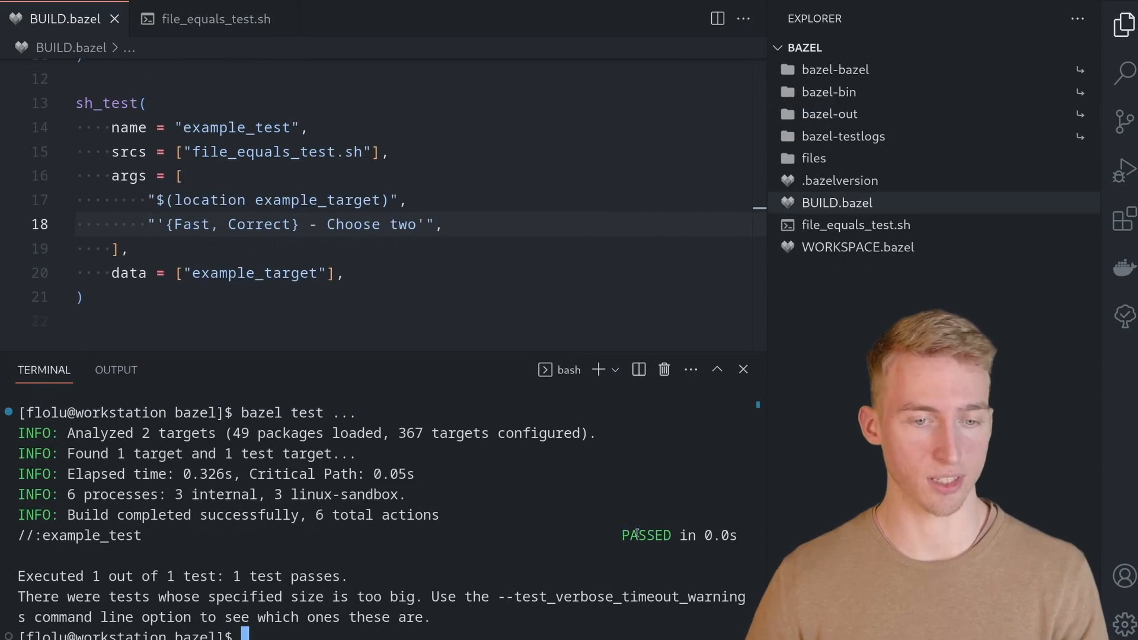
Append ! to the expected string so example_test fails, with test.log showing 'Test failed'.
{"action": "double_click", "coordinate": [403, 225]}
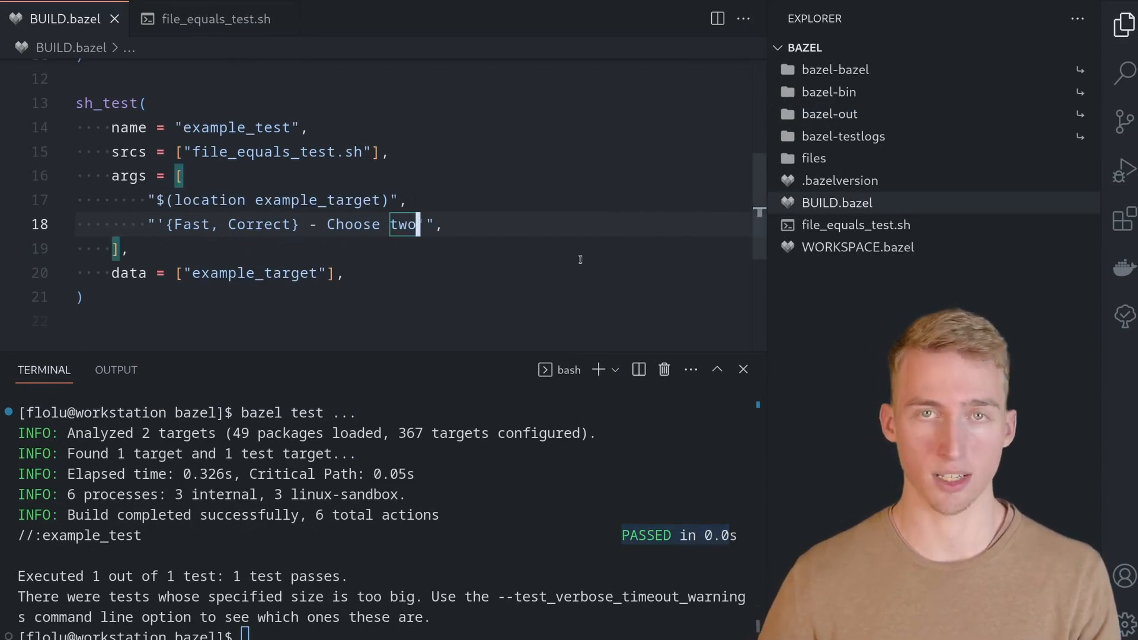
{"action": "type", "text": "!'"}
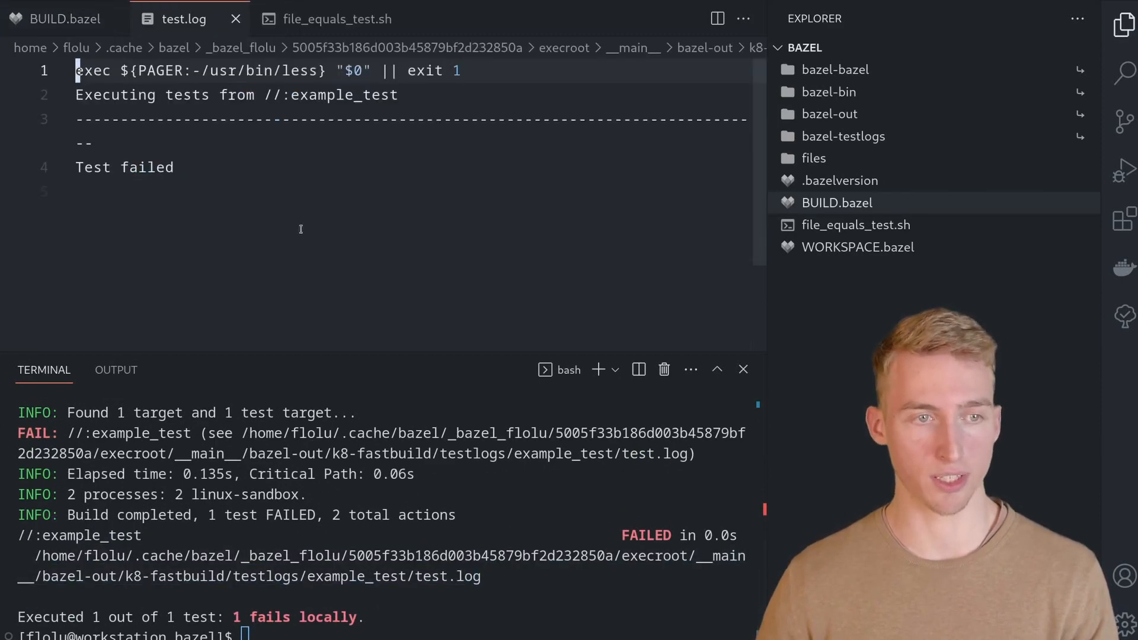
{"action": "double_click", "coordinate": [123, 167]}
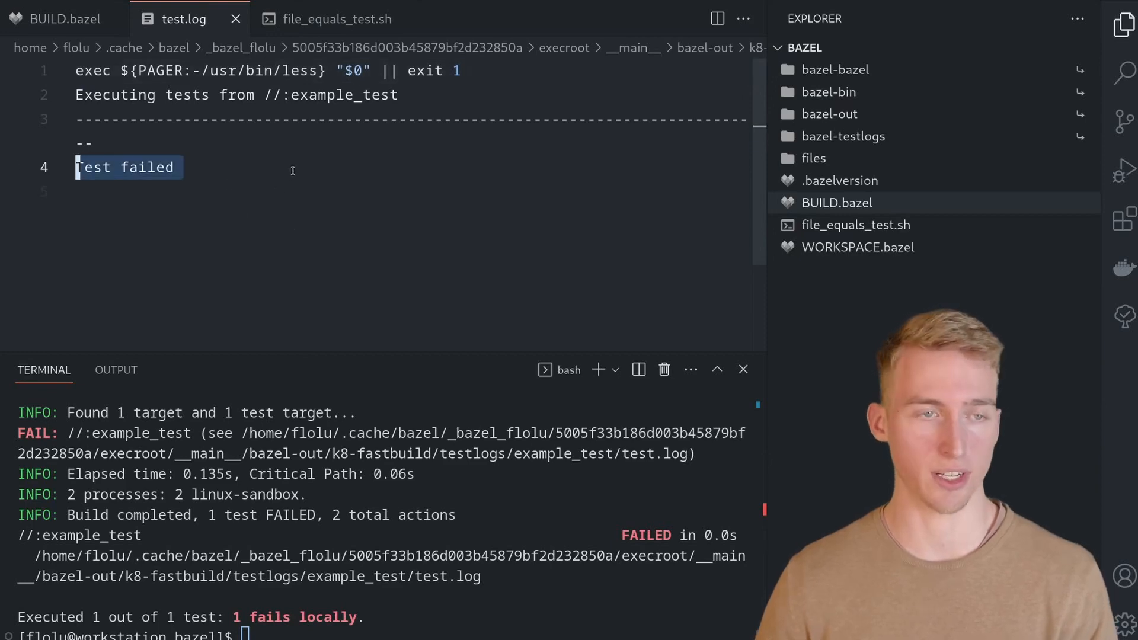
{"action": "left_click", "coordinate": [235, 19]}
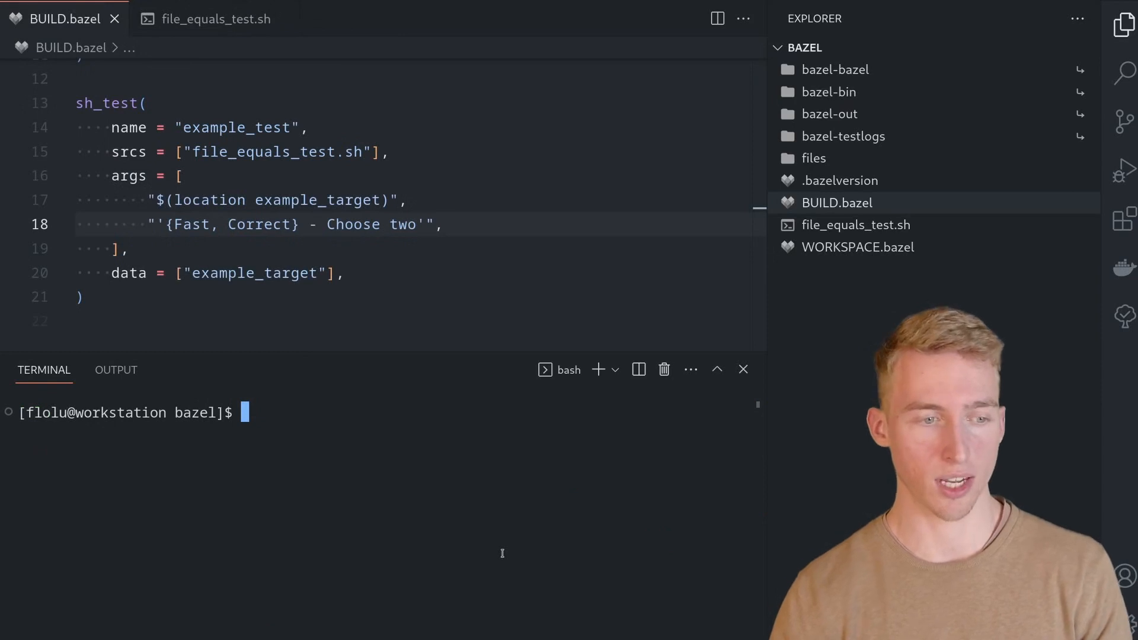
Restore the string, run bazel clean then bazel test ... so example_test passes again.
{"action": "type", "text": "bazel clean"}
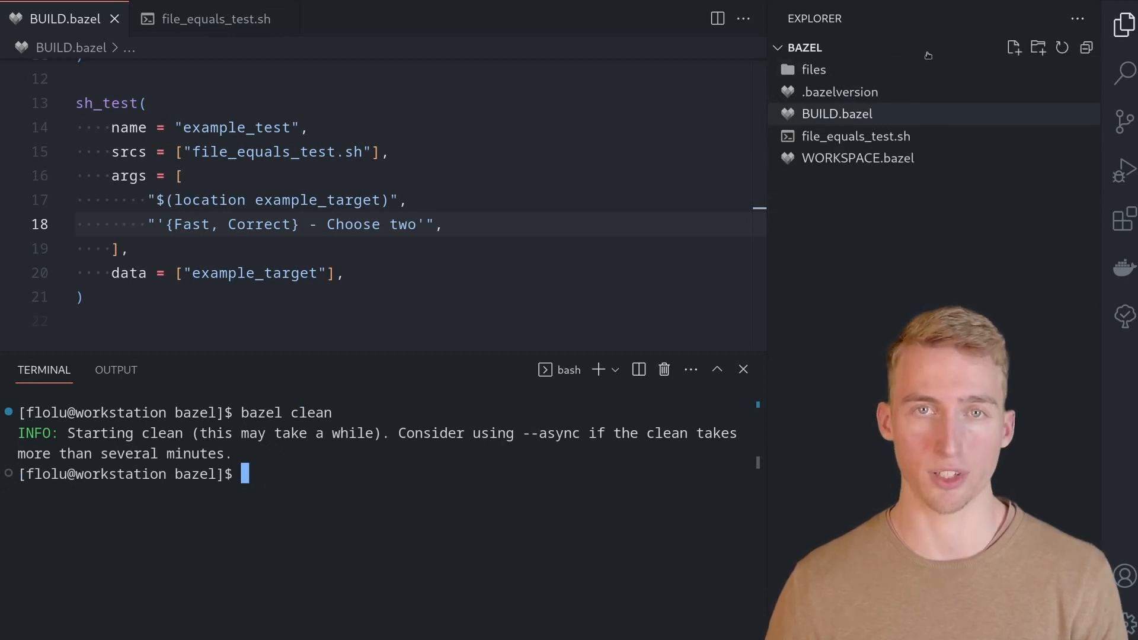
{"action": "type", "text": "bazel test ..."}
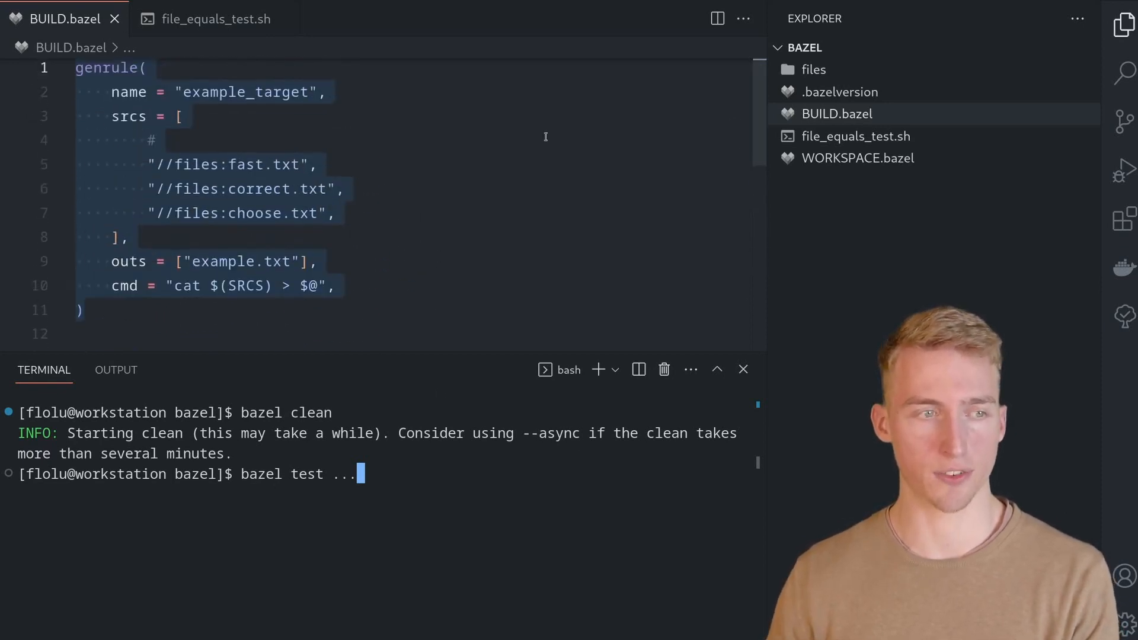
{"action": "scroll", "scroll_direction": "down", "scroll_amount": 3}
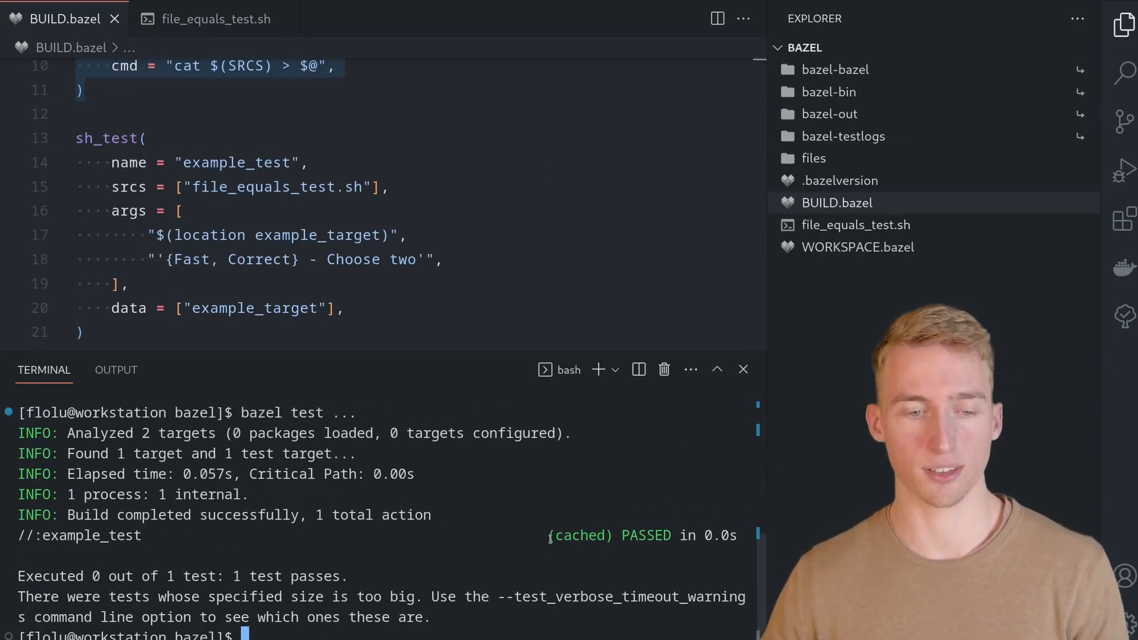
{"action": "double_click", "coordinate": [579, 535]}
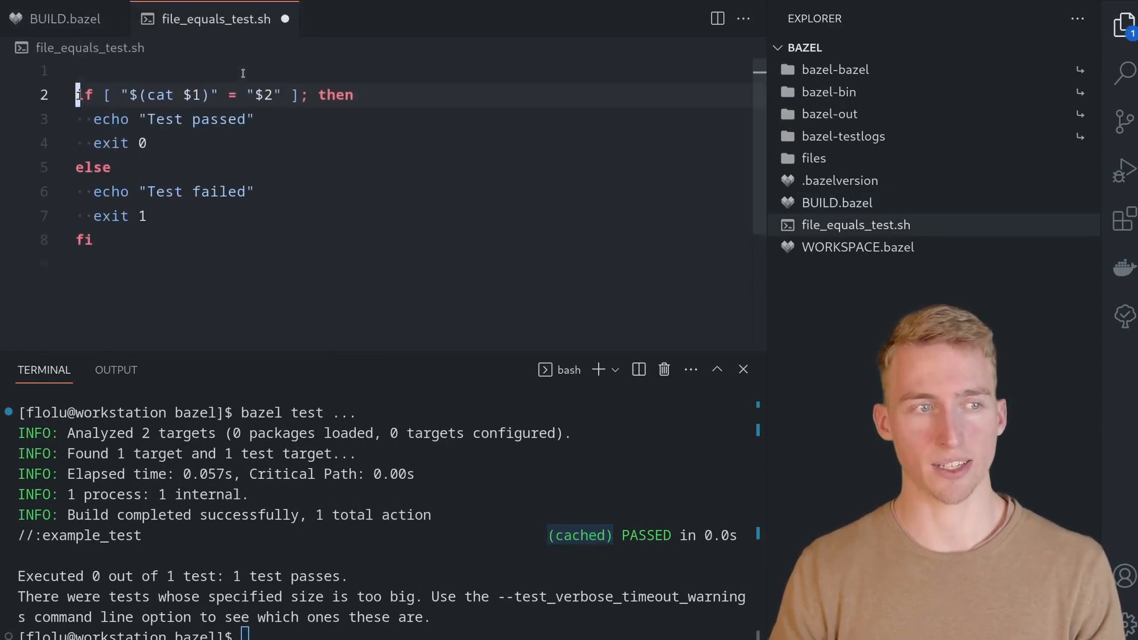
Insert sleep 1 at the top of file_equals_test.sh and declare size = "small" on example_test.
{"action": "type", "text": "slee"}
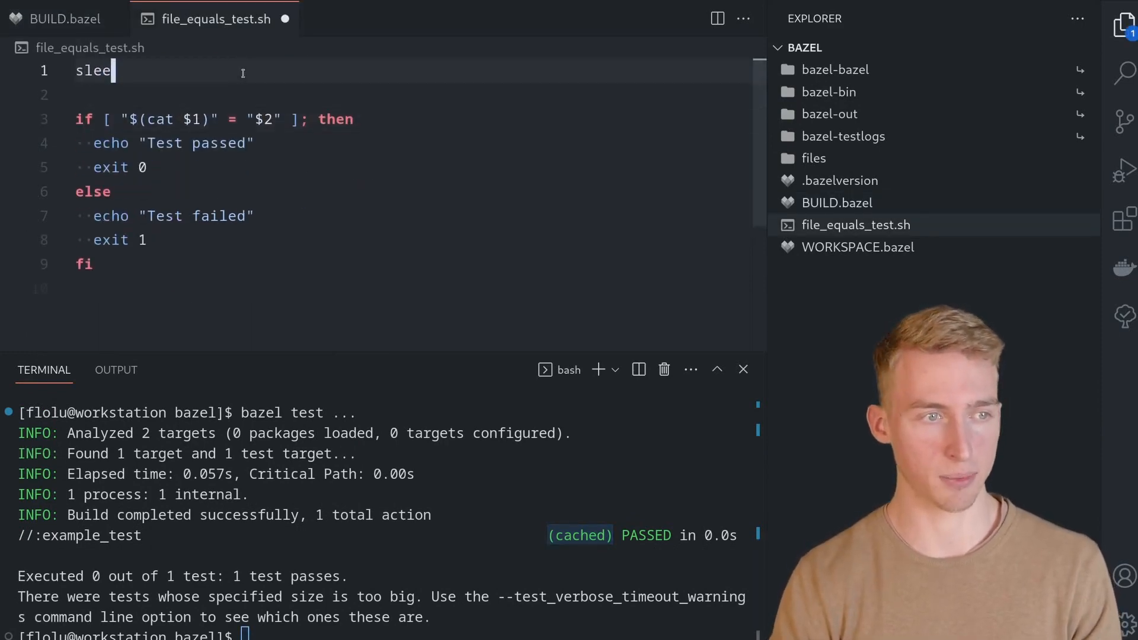
{"action": "type", "text": "p 1"}
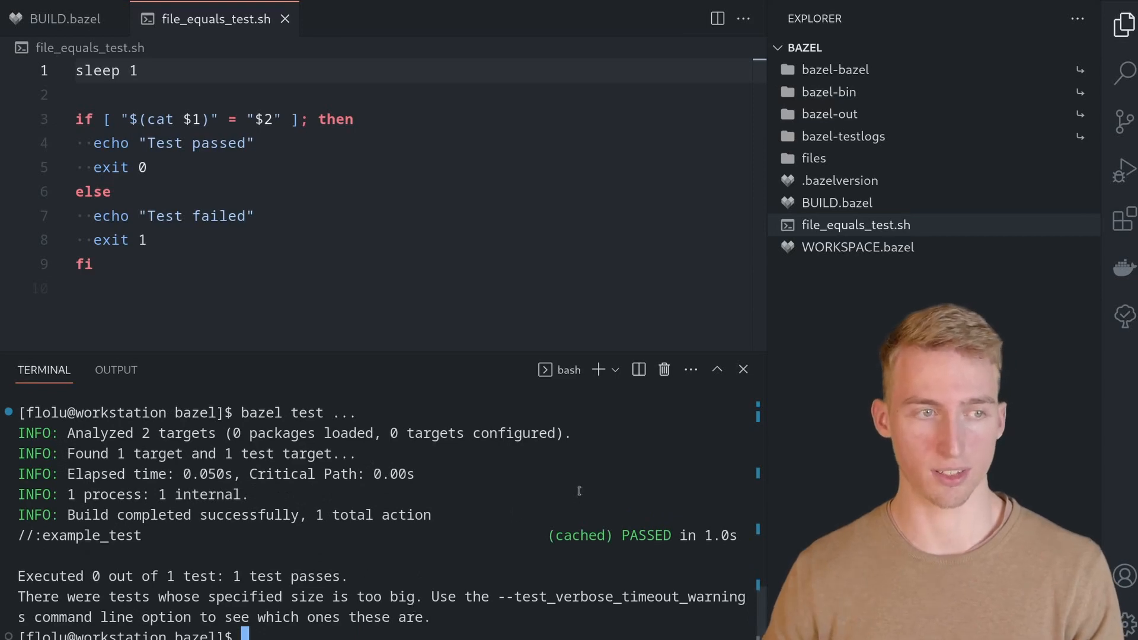
{"action": "left_click", "coordinate": [63, 18]}
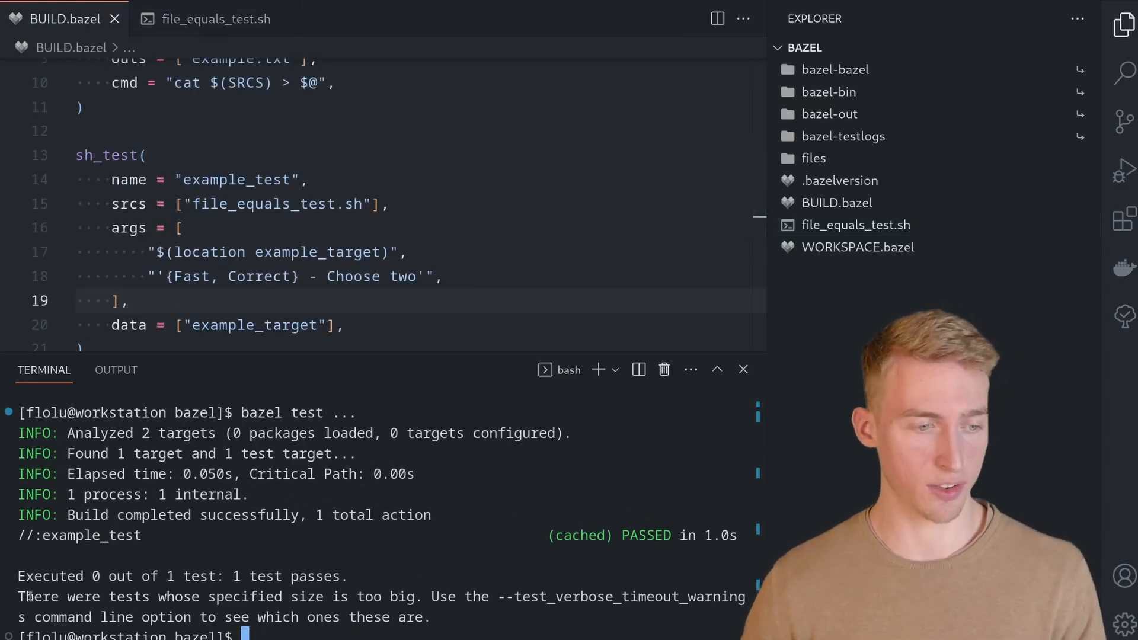
{"action": "type", "text": "size = \"small\","}
{"action": "type", "text": "bazel test ..."}
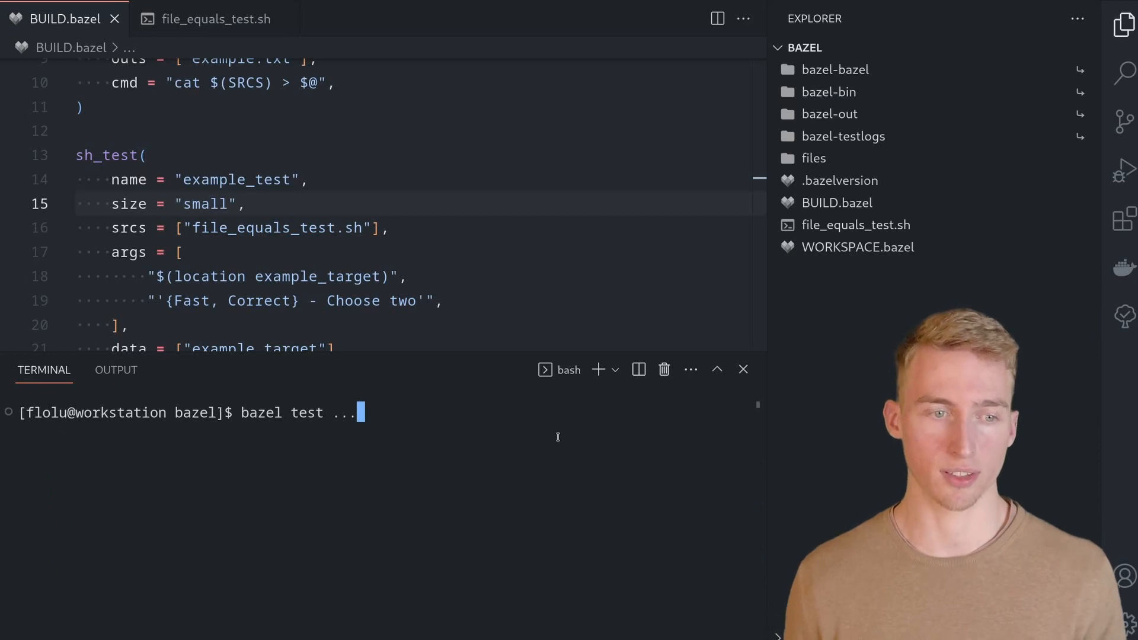
Run bazel test with --test_output=all and match the script's echo to the Test passed output line.
{"action": "type", "text": "--test_output=all"}
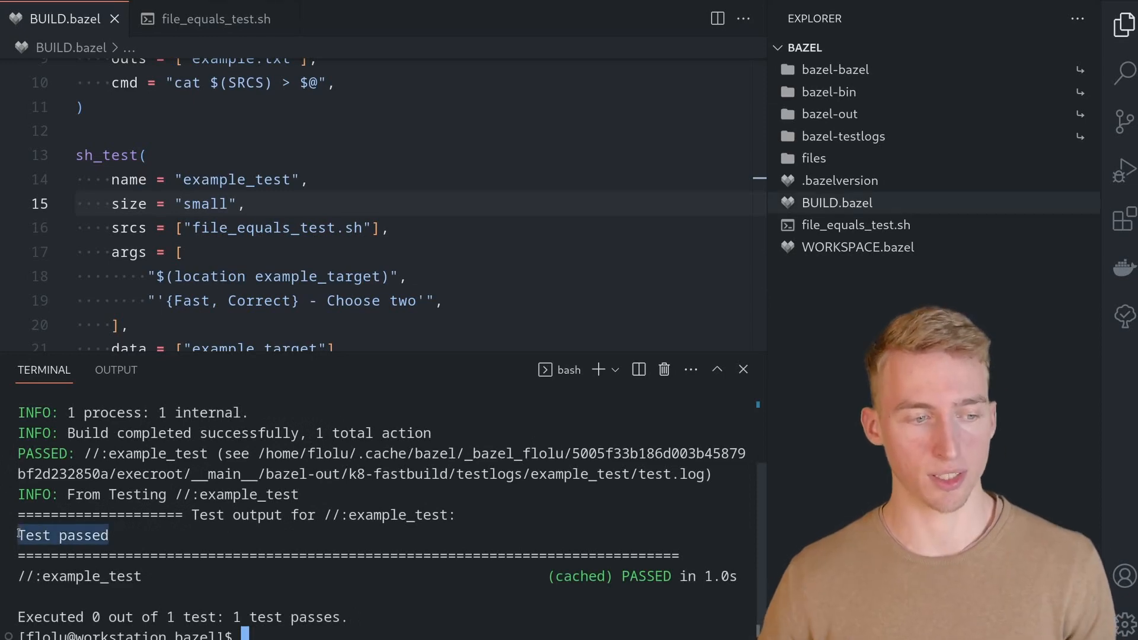
{"action": "left_click", "coordinate": [212, 19]}
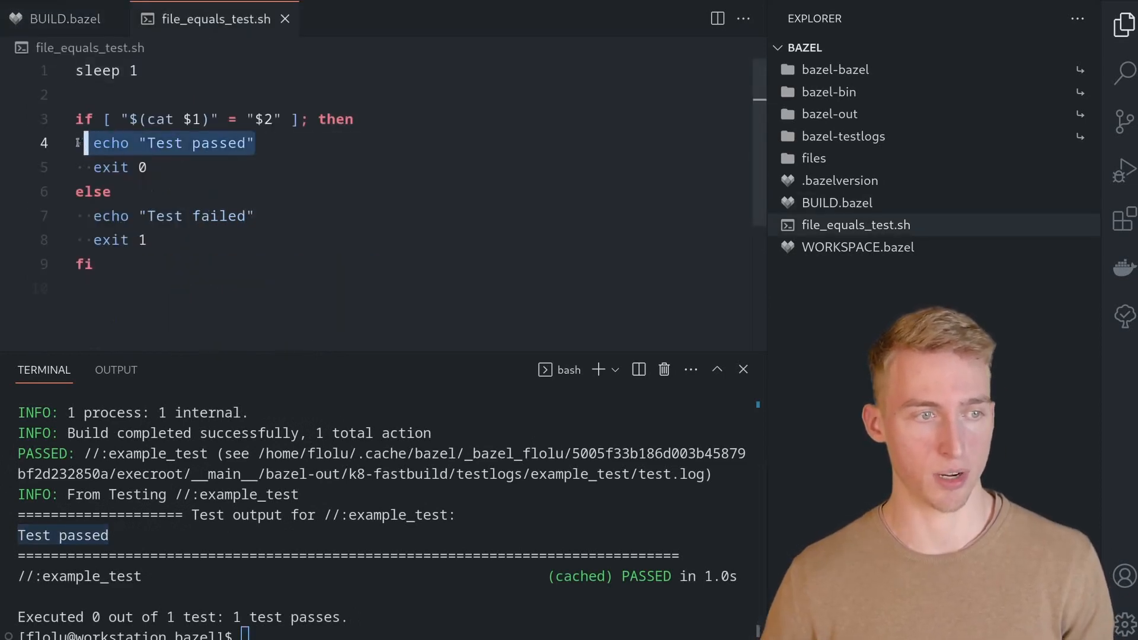
{"action": "left_click", "coordinate": [62, 18]}
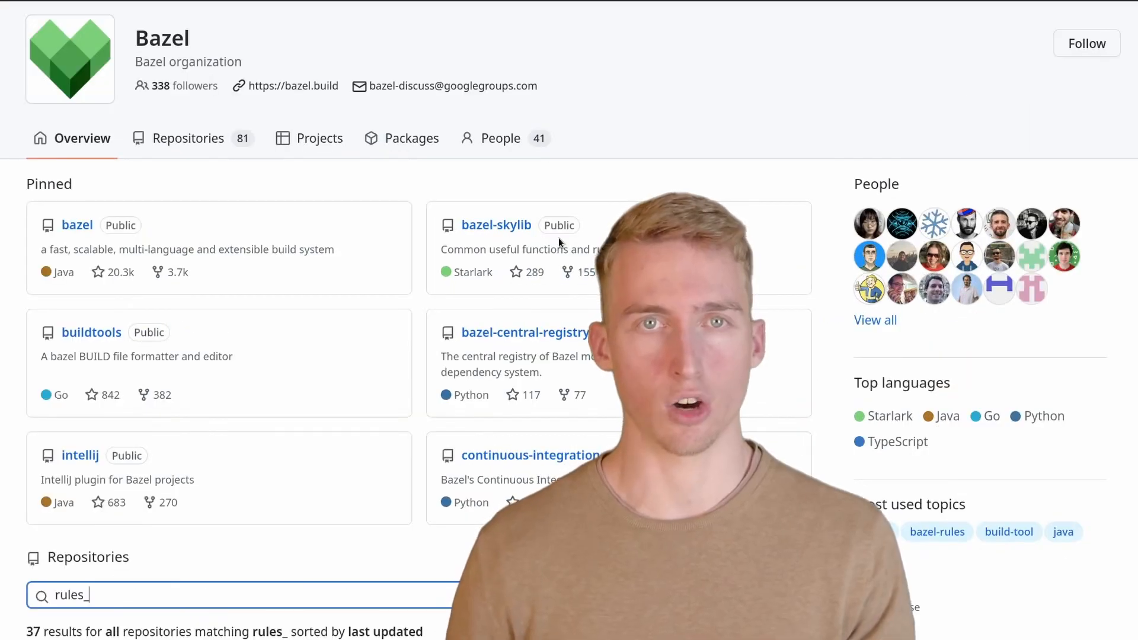
Scroll through the Bazel organization's rules_ repositories on GitHub.
{"action": "scroll", "scroll_direction": "down", "scroll_amount": 3}
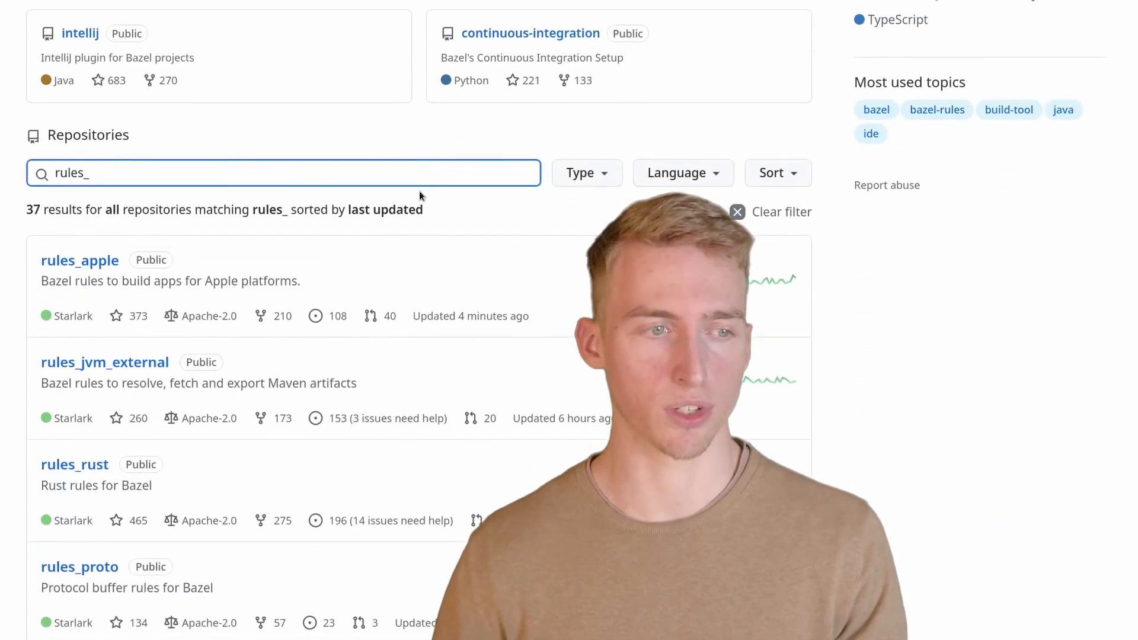
{"action": "scroll", "scroll_direction": "down", "scroll_amount": 3}
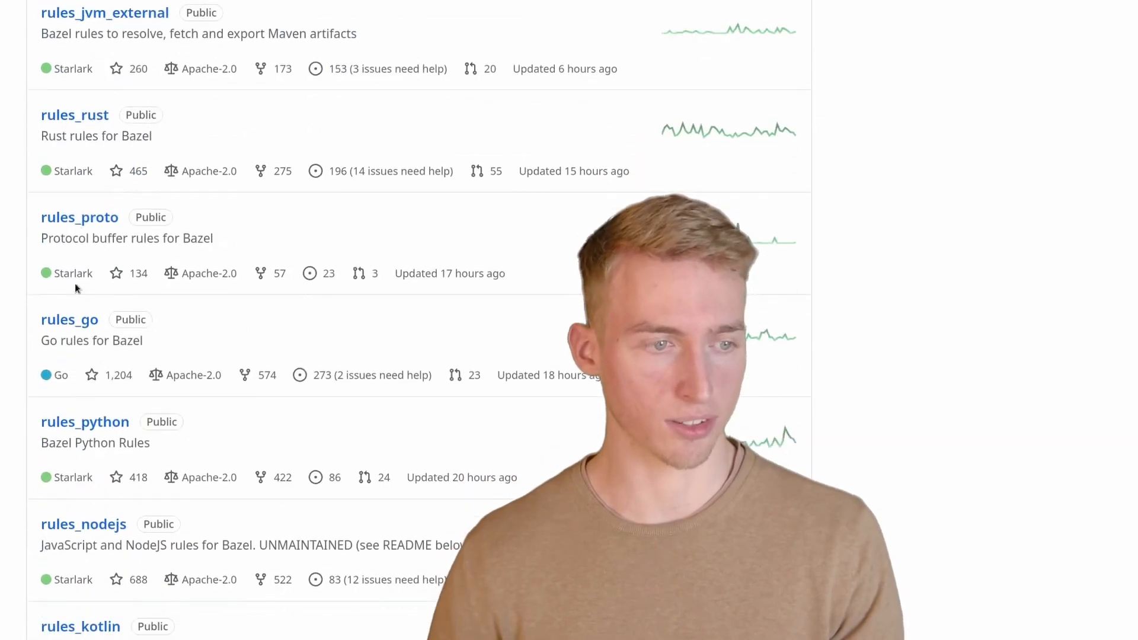
{"action": "scroll", "scroll_direction": "down", "scroll_amount": 3}
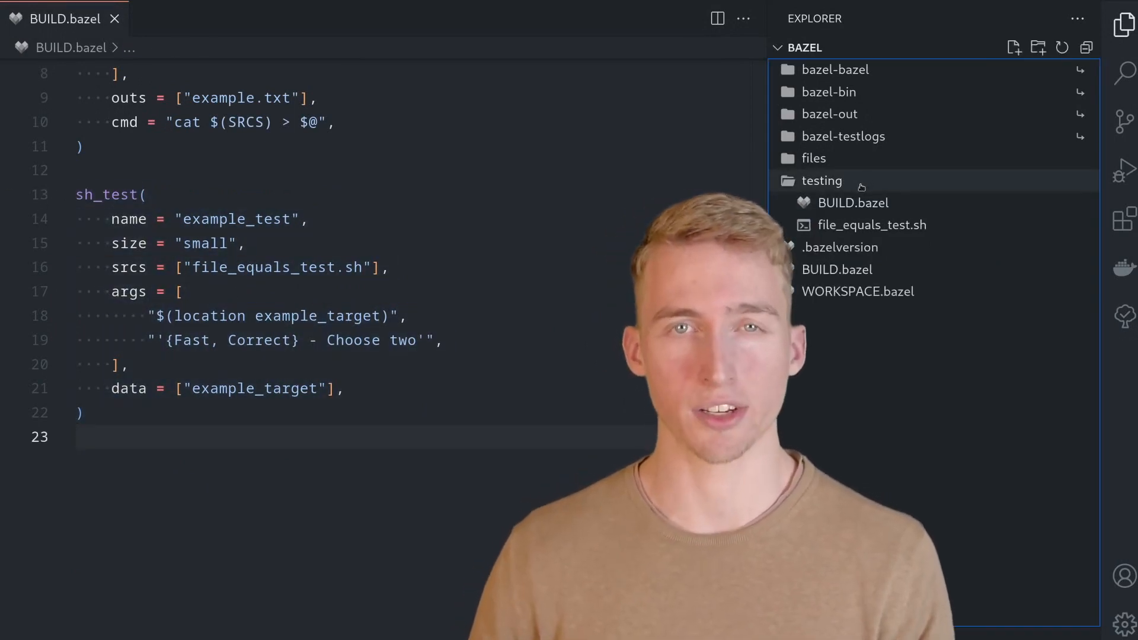
Create file_equals_test.bzl in the testing folder and start editing the empty file.
{"action": "right_click", "coordinate": [821, 180]}
{"action": "type", "text": "file_equals_test.bzl"}
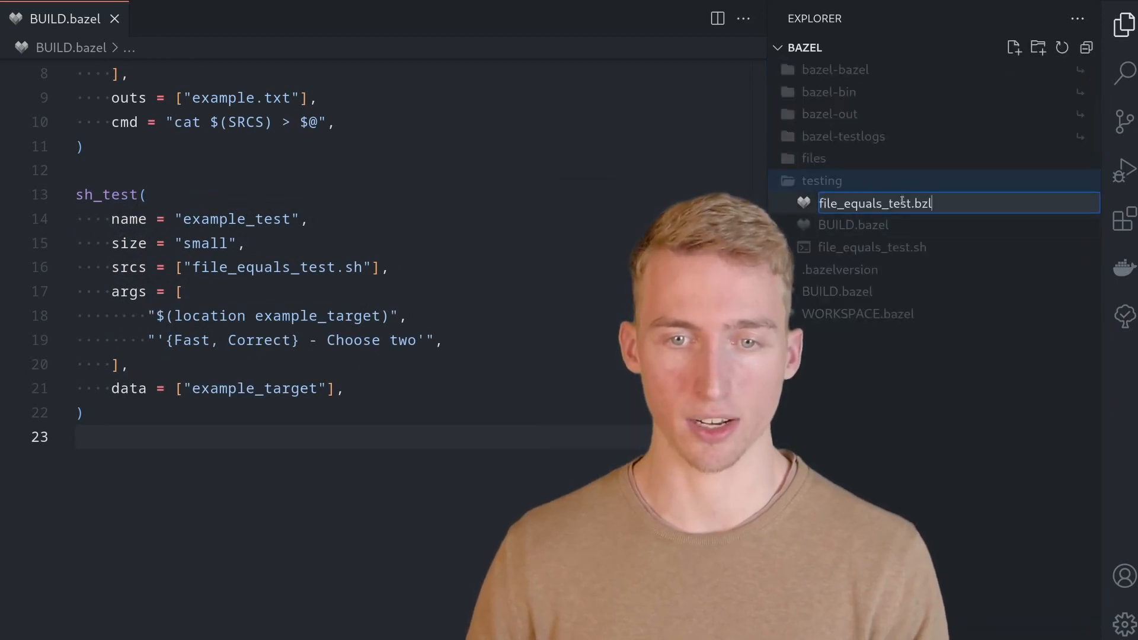
{"action": "key", "text": "Enter"}
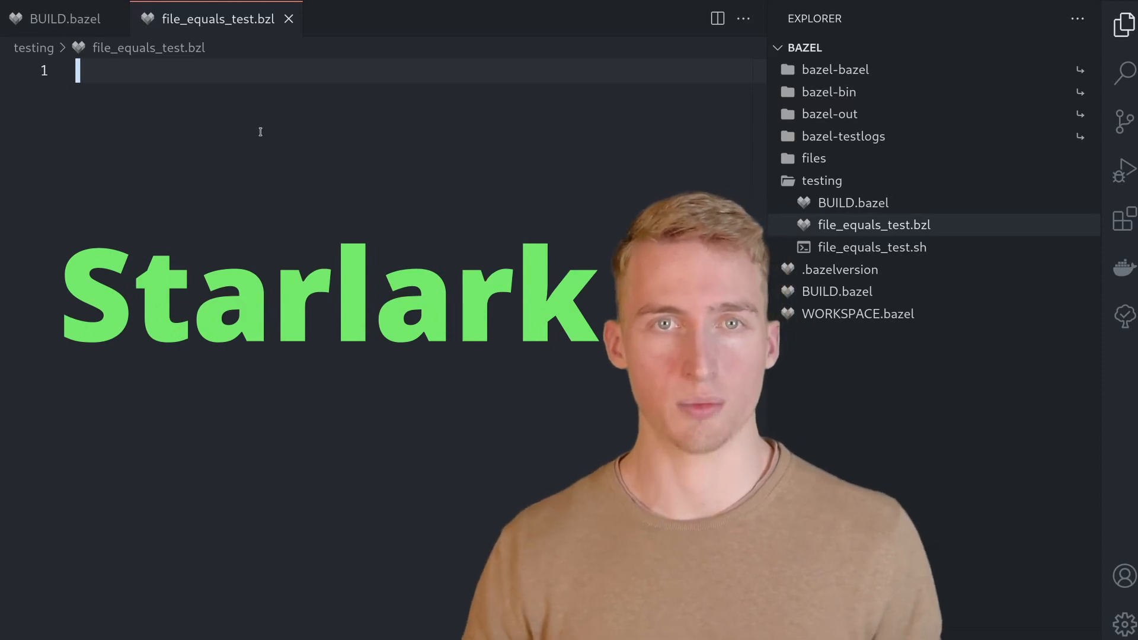
{"action": "left_click", "coordinate": [64, 19]}
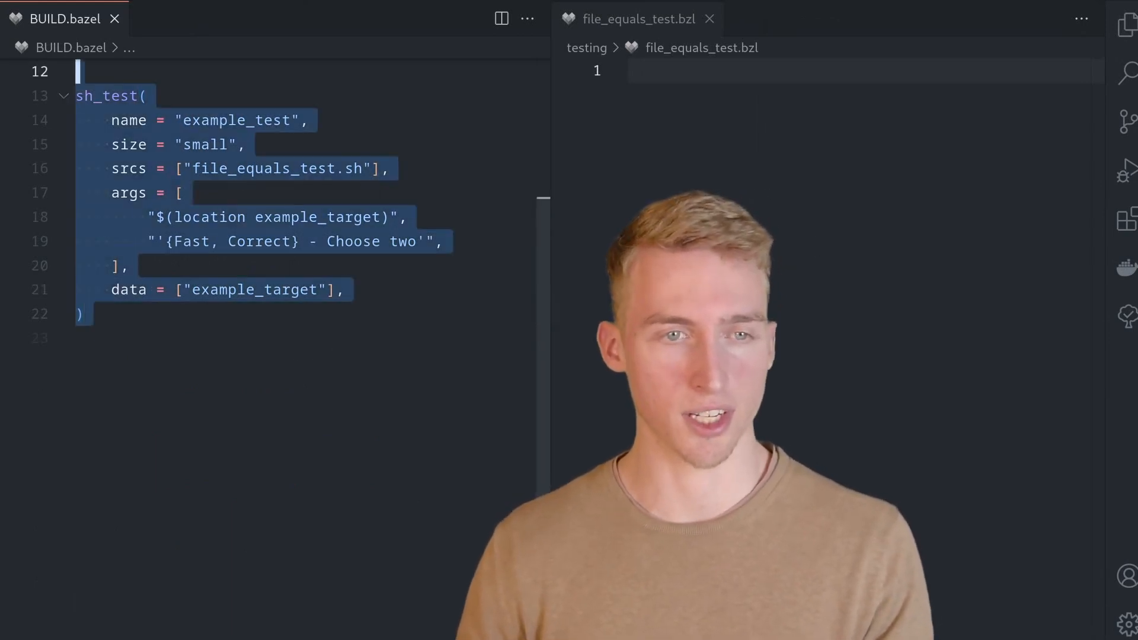
Define file_equals_test(file, expected_content, **kwargs) wrapping a native.sh_test( call.
{"action": "type", "text": "def file_equals_test():"}
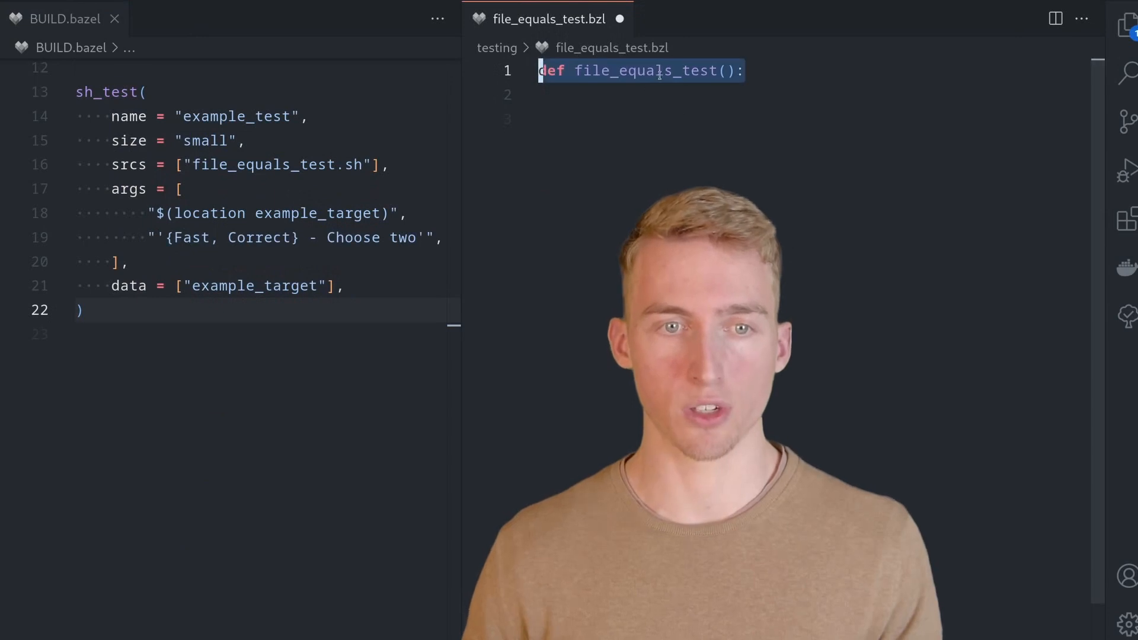
{"action": "type", "text": "file"}
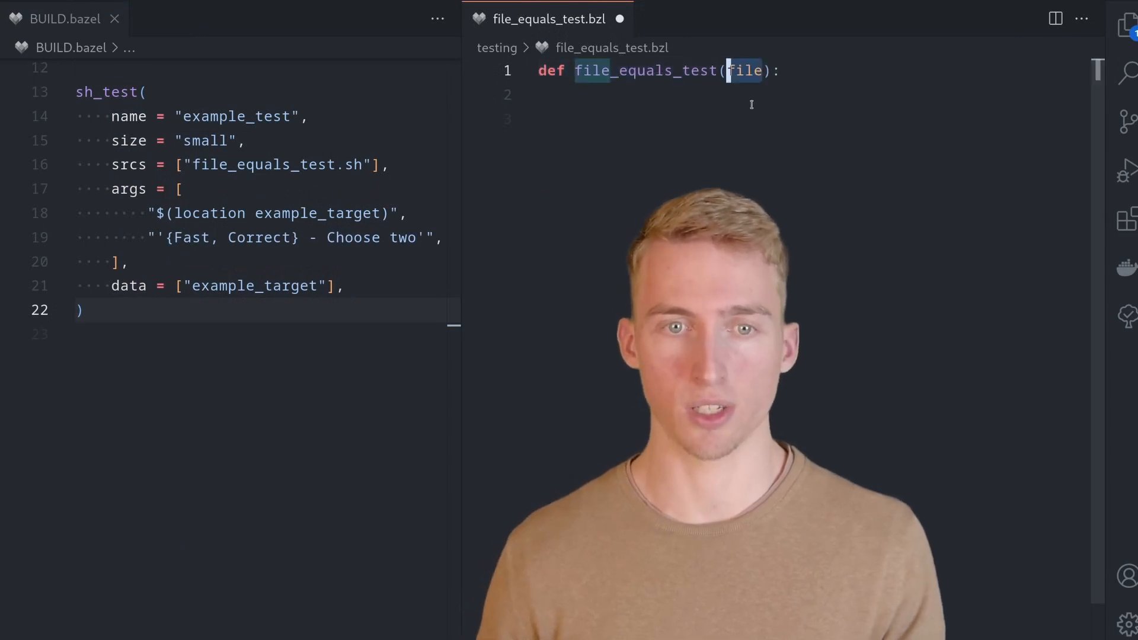
{"action": "type", "text": ", expected_content, **kwargs"}
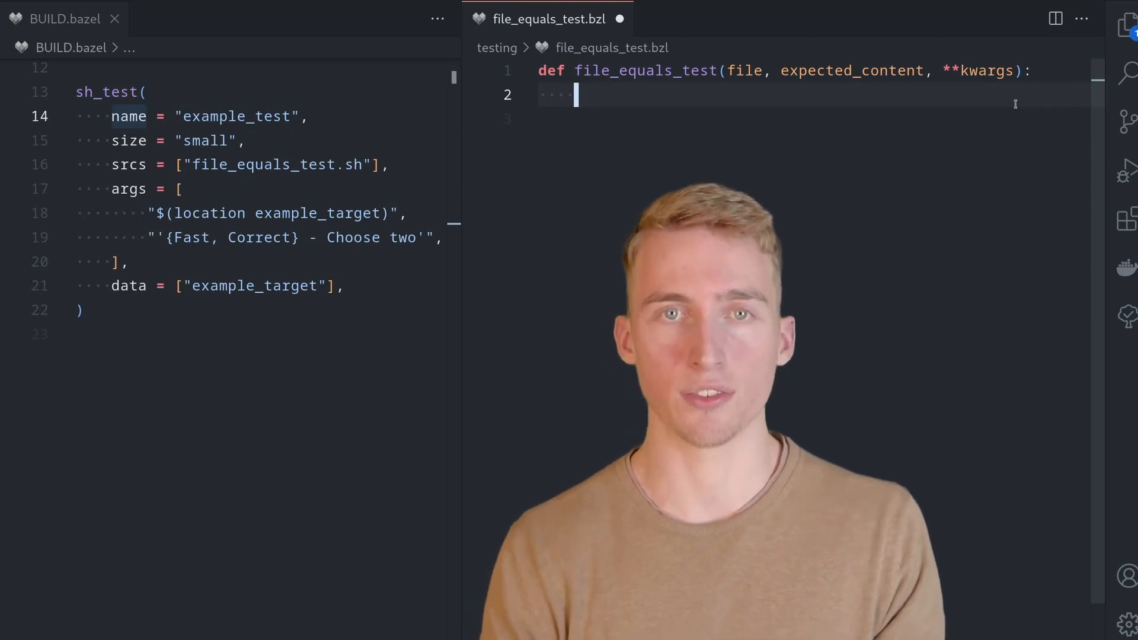
{"action": "type", "text": "native"}
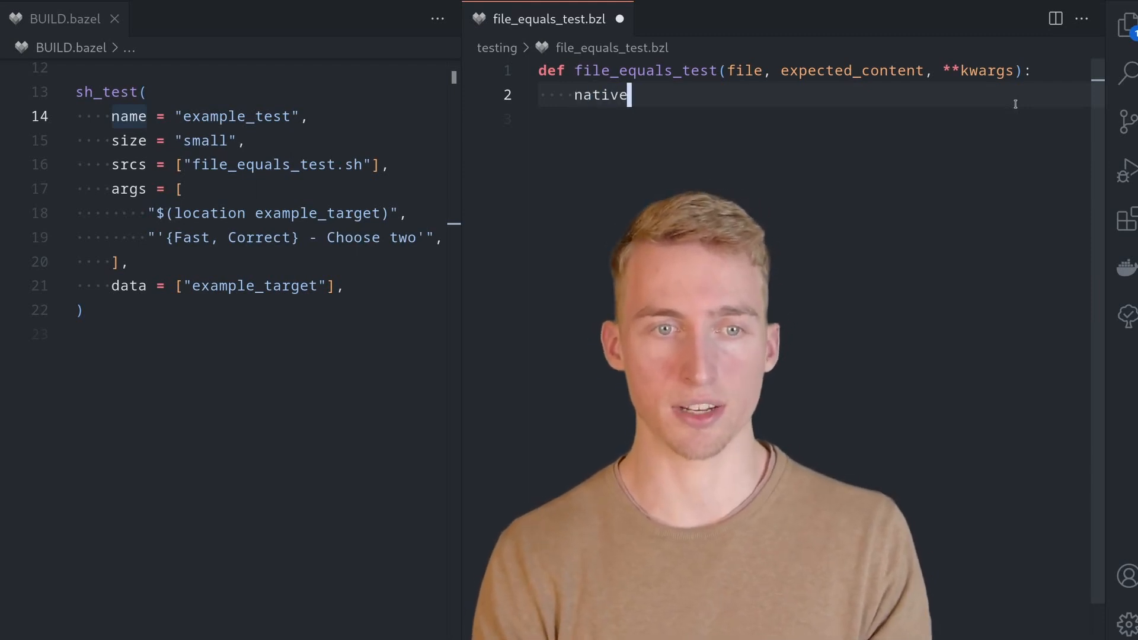
{"action": "type", "text": ".sh_test("}
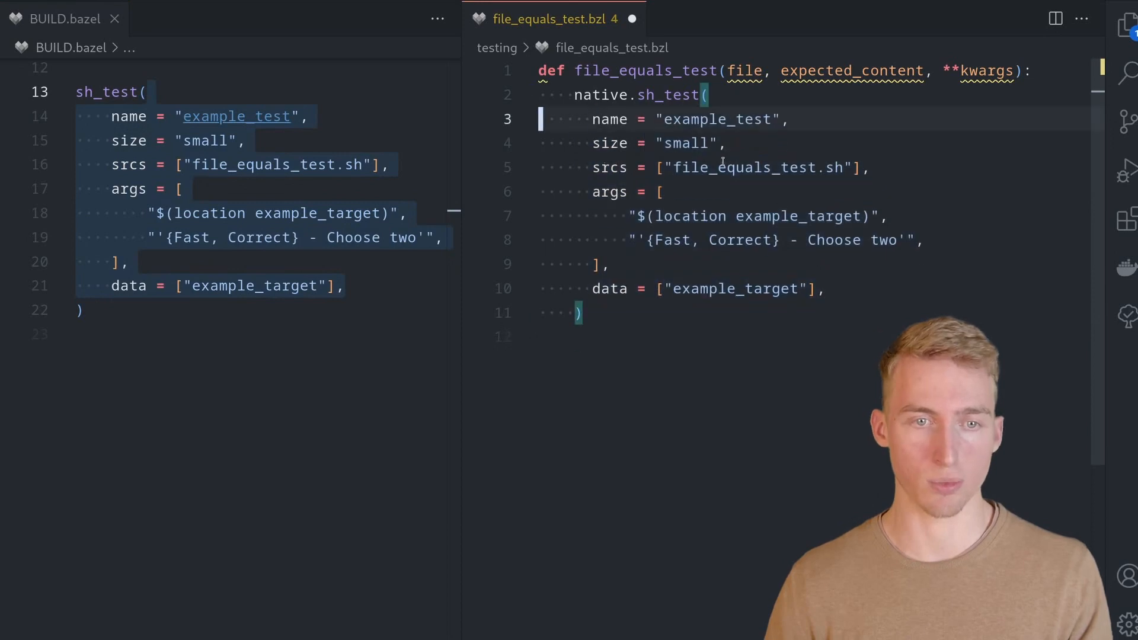
Drop the hardcoded name, forward **kwargs, and point srcs at //testing:file_equals_test.sh.
{"action": "double_click", "coordinate": [608, 119]}
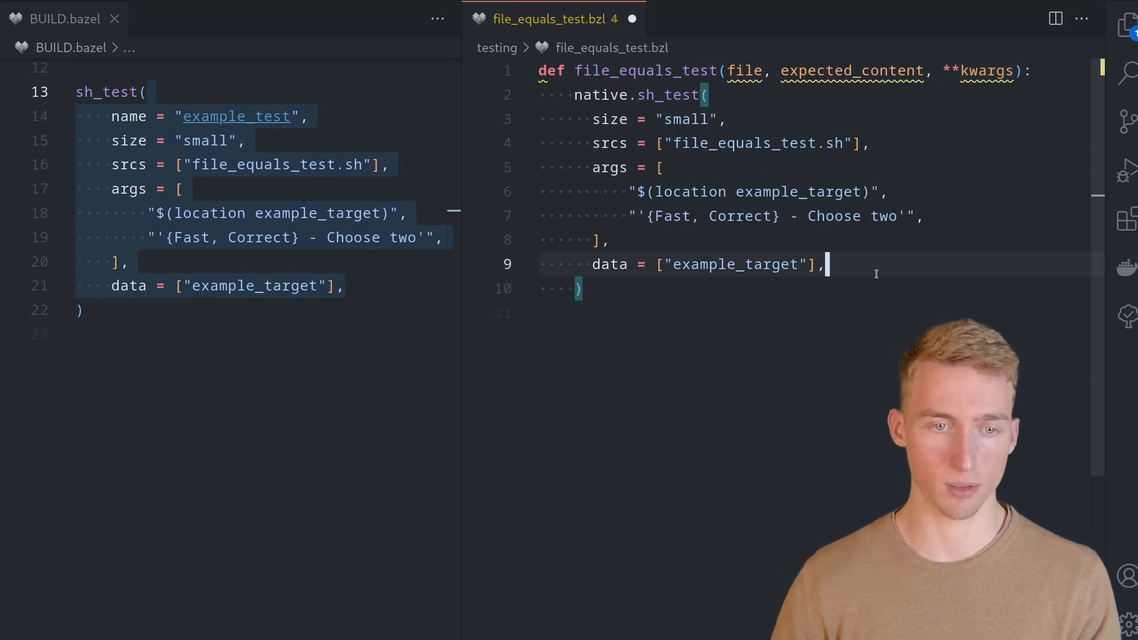
{"action": "type", "text": "**kwargs,"}
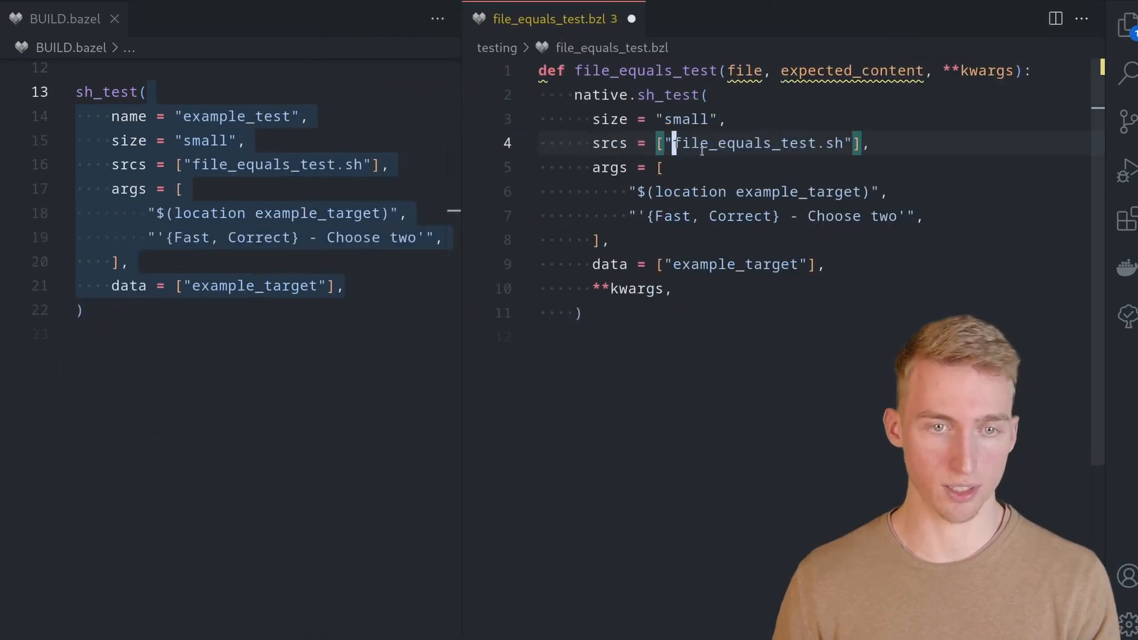
{"action": "type", "text": "//testing:"}
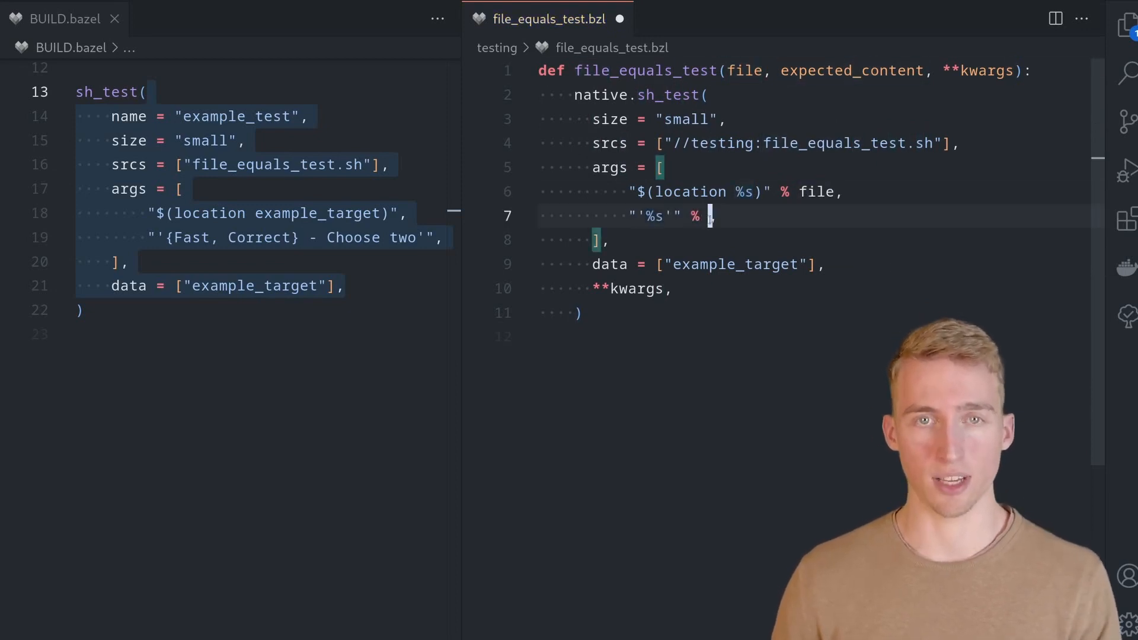
Build args from file and expected_content and select the example_target data entry to replace.
{"action": "type", "text": "expected_content,"}
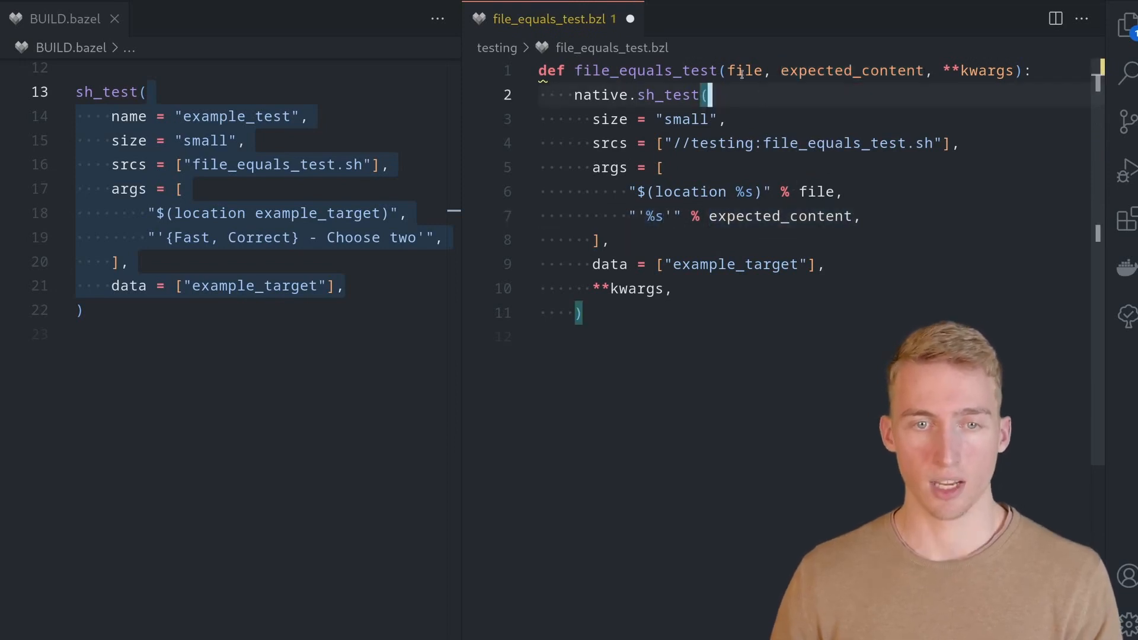
{"action": "double_click", "coordinate": [744, 70]}
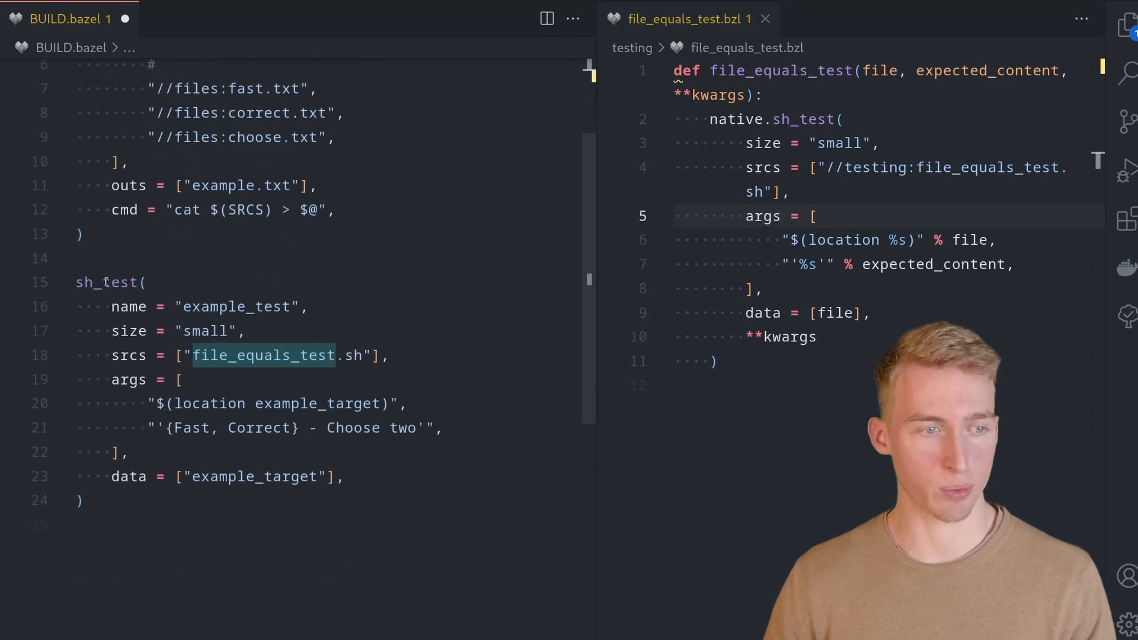
Use file as the macro's data via file_equals_test and rerun bazel test to hit the missing-target error.
{"action": "type", "text": "file_equals_test"}
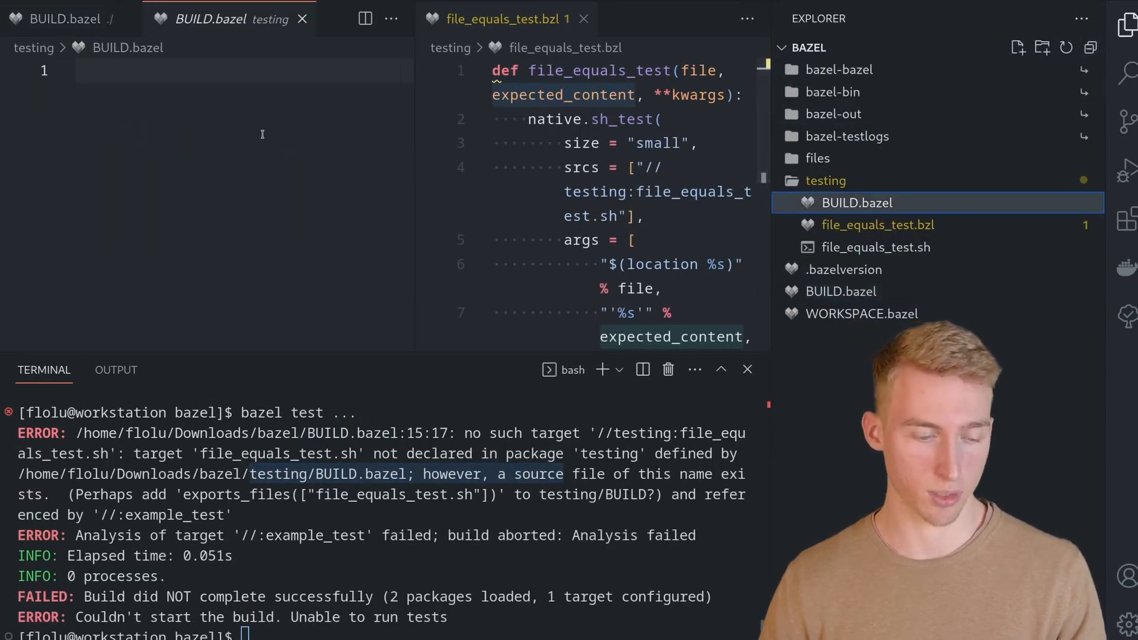
Add load("//testing:file_equals_test.bzl", "file_equals_test") to files/BUILD.bazel and render graph.png via bazel query.
{"action": "key", "text": "enter"}
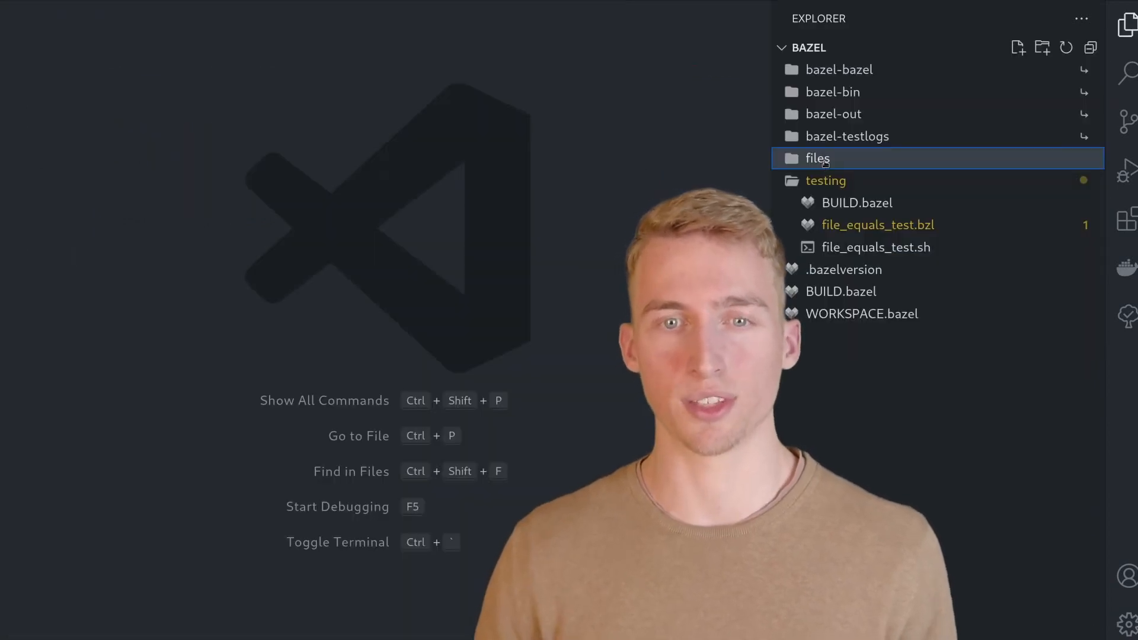
{"action": "left_click", "coordinate": [817, 158]}
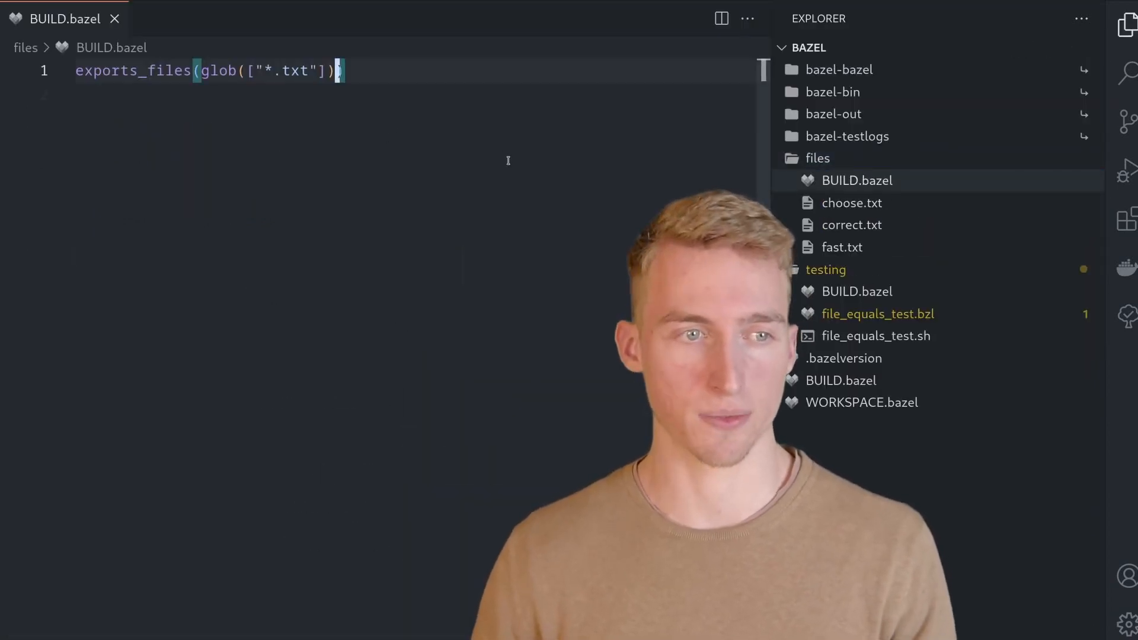
{"action": "type", "text": "load(\"//testing:file_equals_test.bzl\", \"file_equals_test\")"}
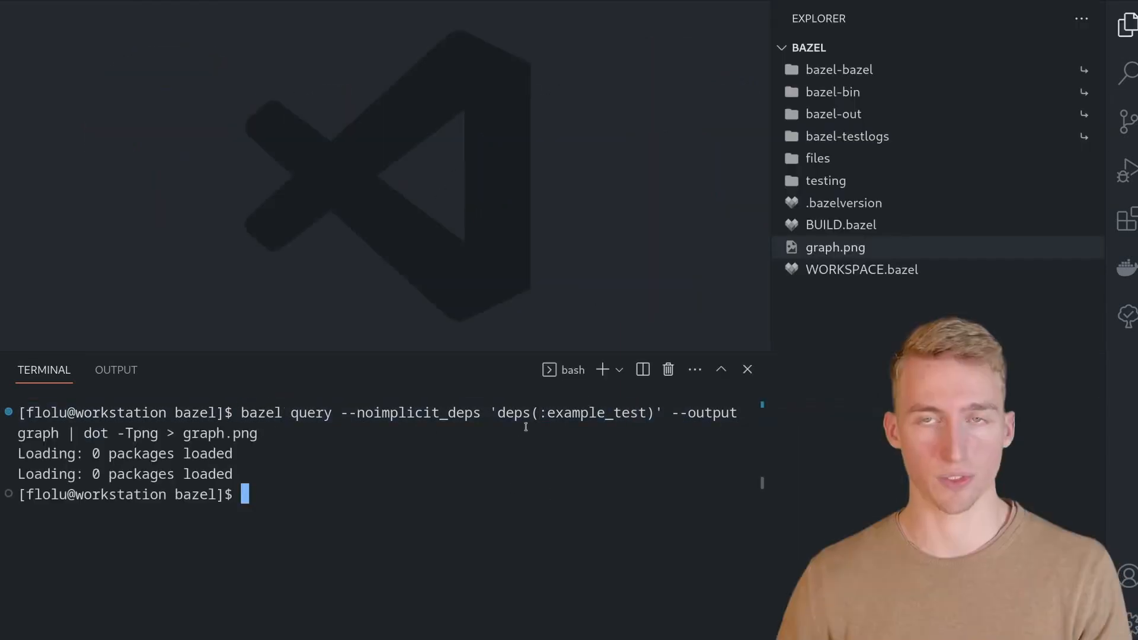
View graph.png showing example_test depending on example_target, file_equals_test.sh and the text files.
{"action": "double_click", "coordinate": [836, 246]}
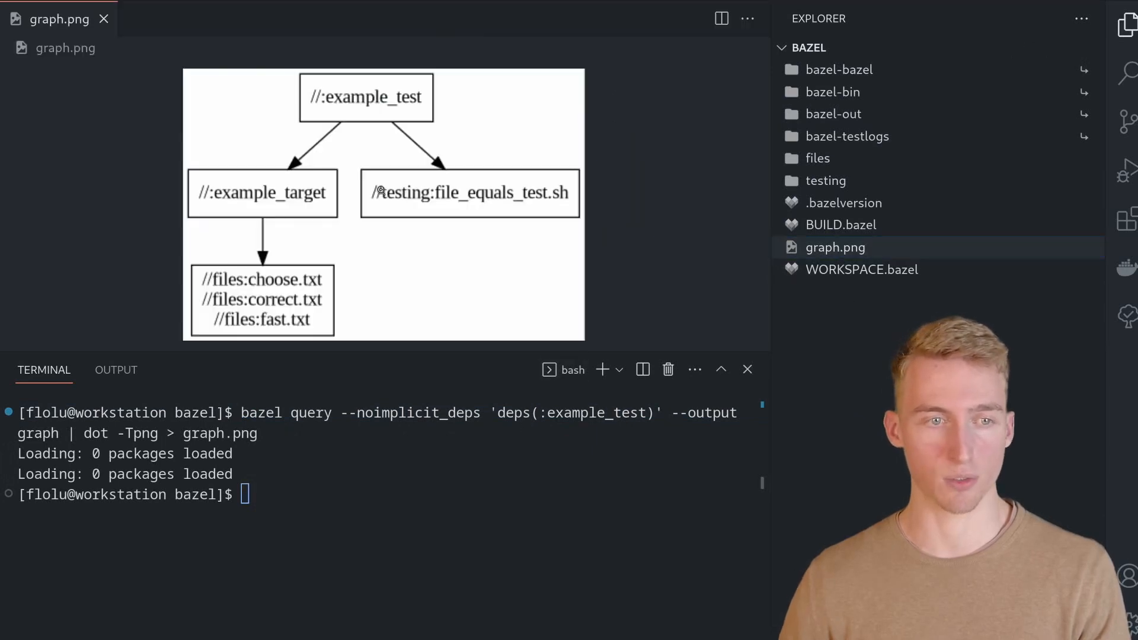
{"action": "left_click", "coordinate": [835, 246]}
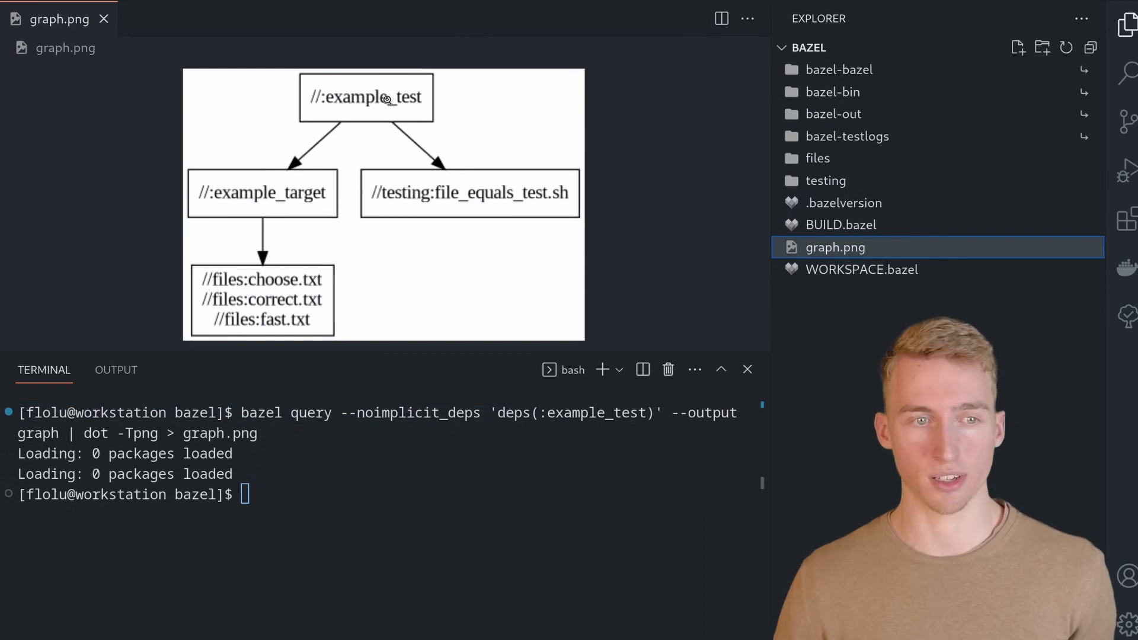
{"action": "mouse_move", "coordinate": [241, 189]}
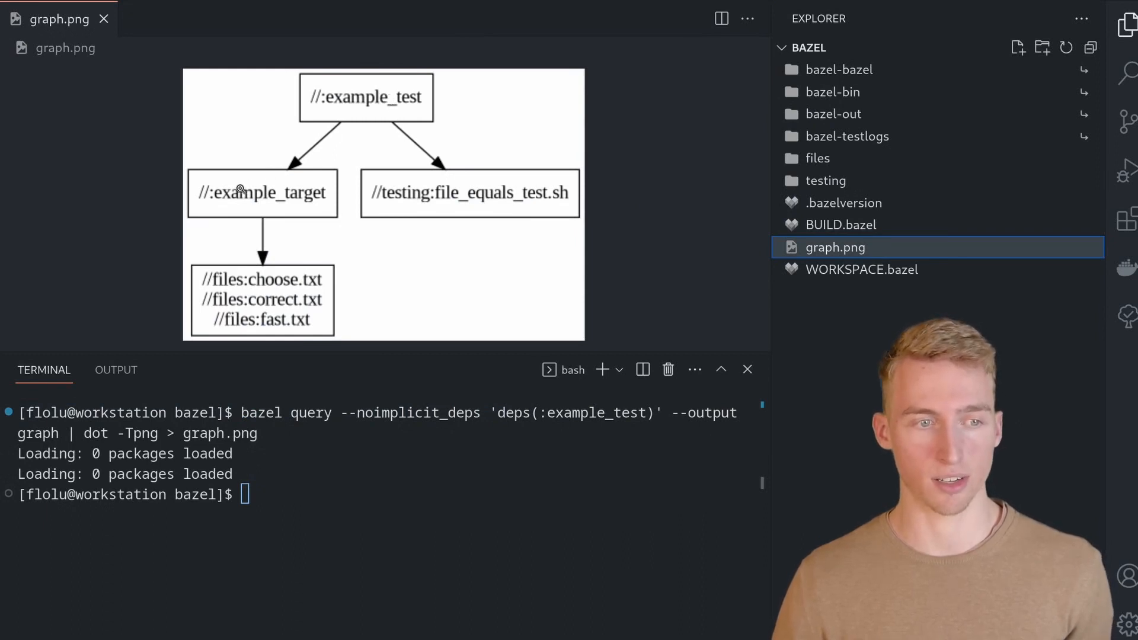
{"action": "mouse_move", "coordinate": [290, 166]}
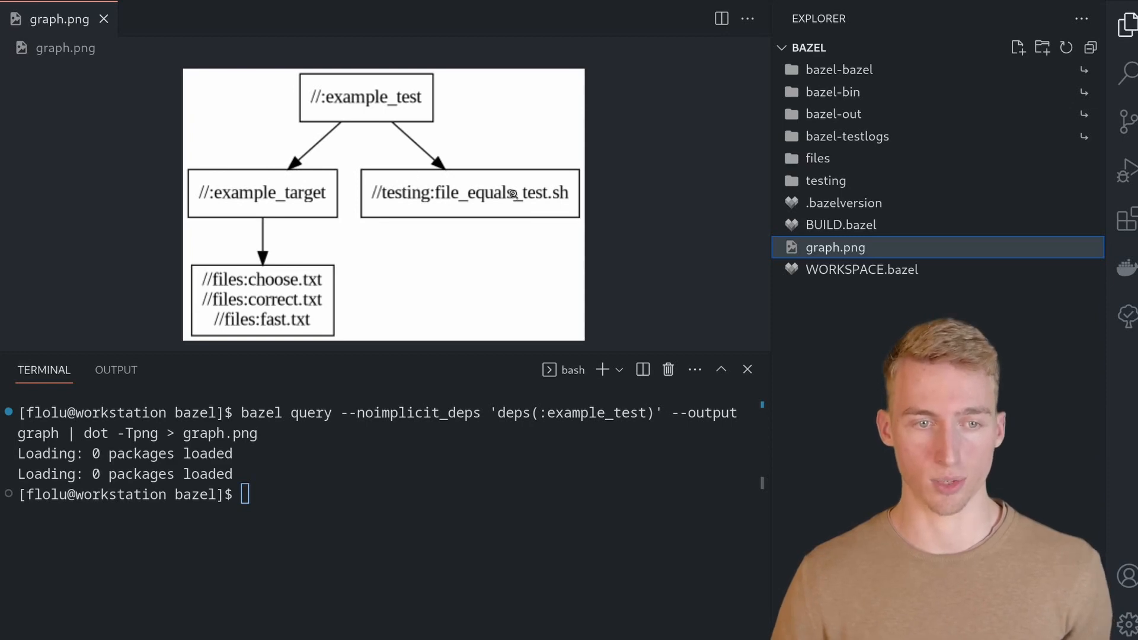
{"action": "left_click", "coordinate": [819, 157]}
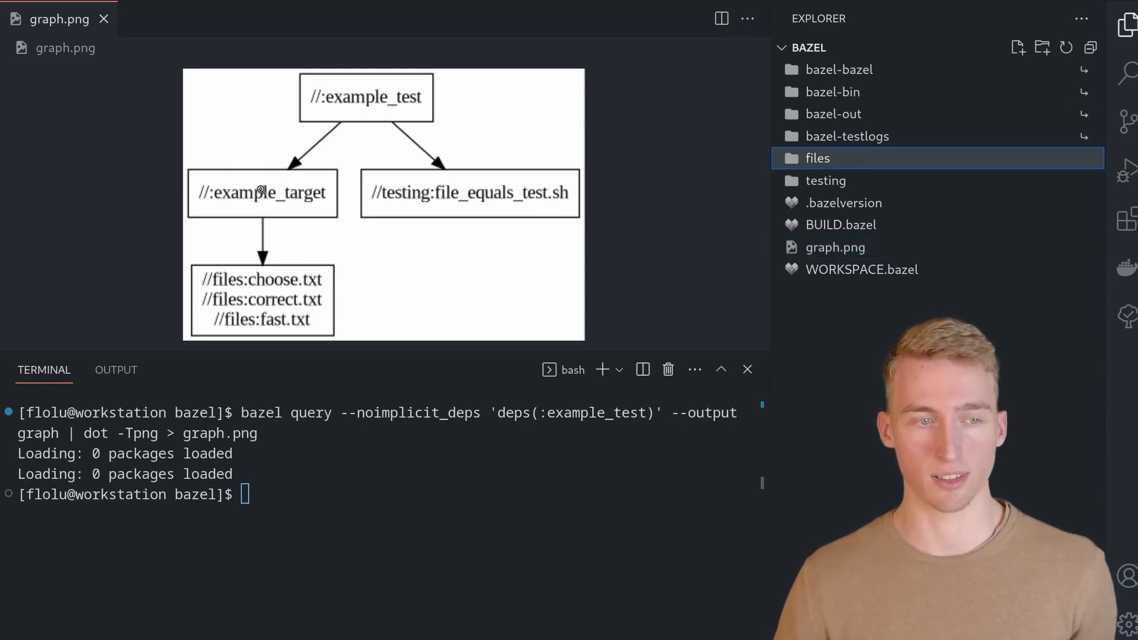
{"action": "left_click", "coordinate": [819, 158]}
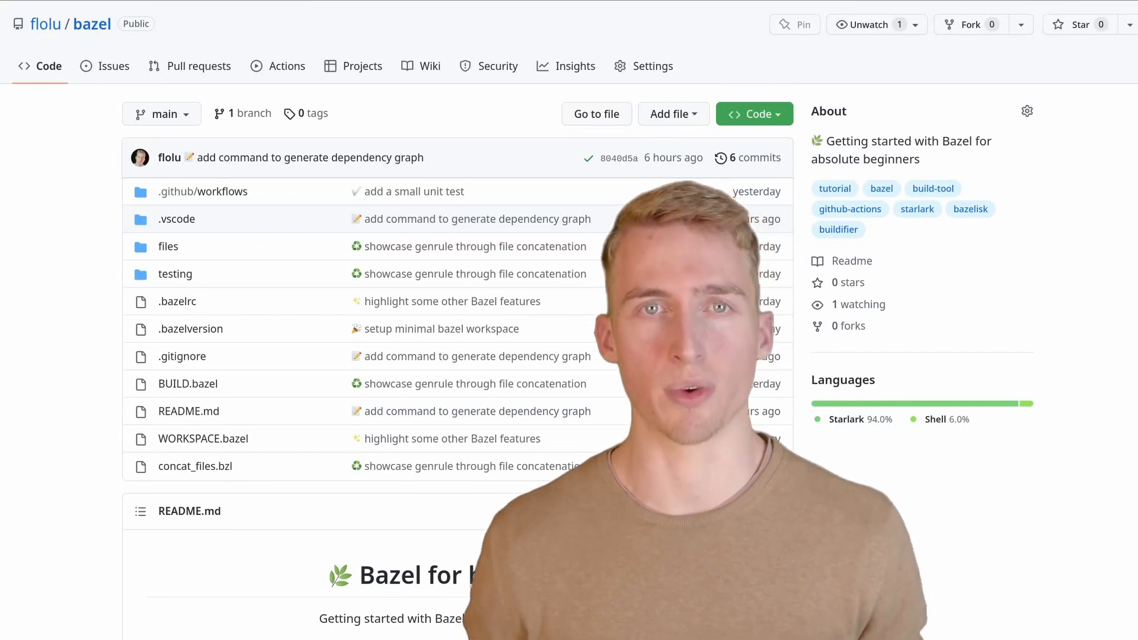
Star the flolu/bazel repository and scroll to its donations section.
{"action": "left_click", "coordinate": [1079, 24]}
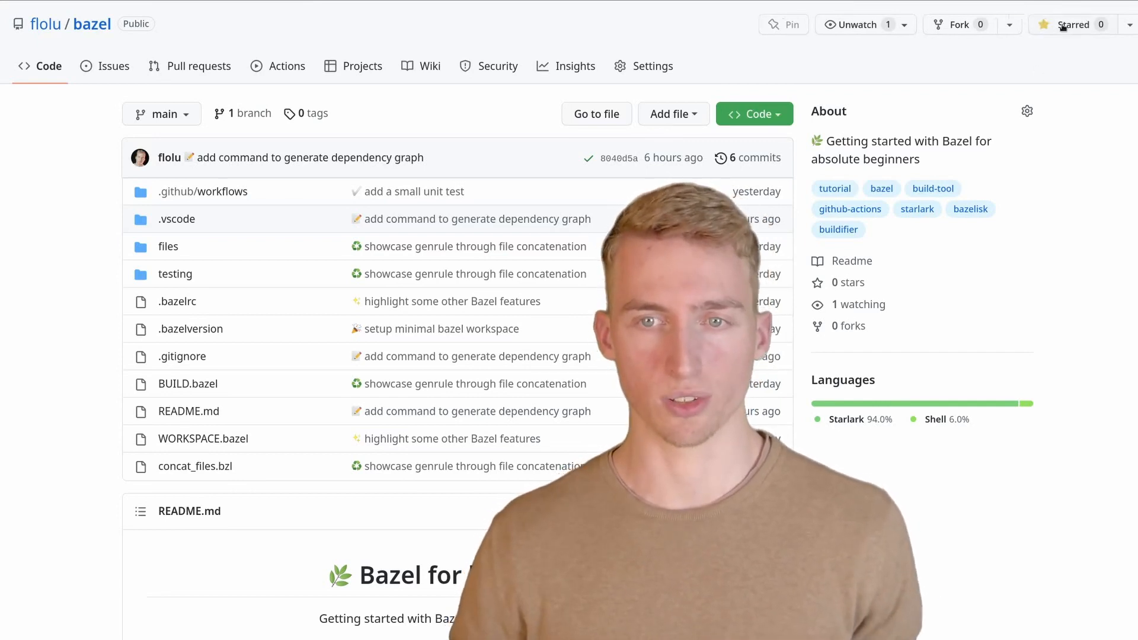
{"action": "left_click", "coordinate": [1074, 24]}
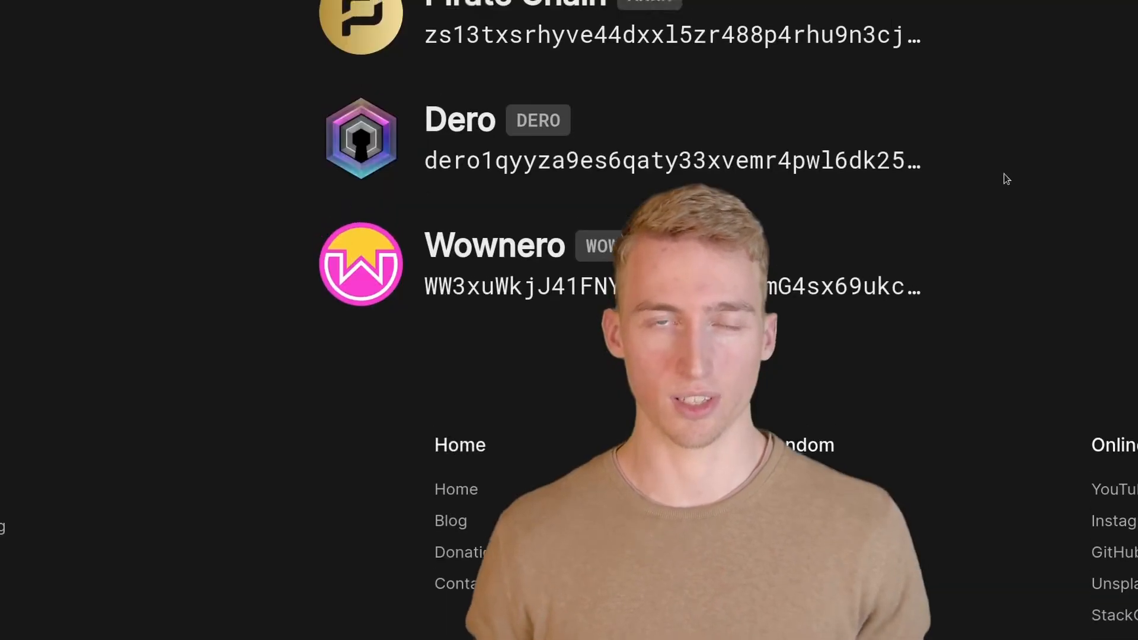
{"action": "scroll", "scroll_direction": "down", "scroll_amount": 3}
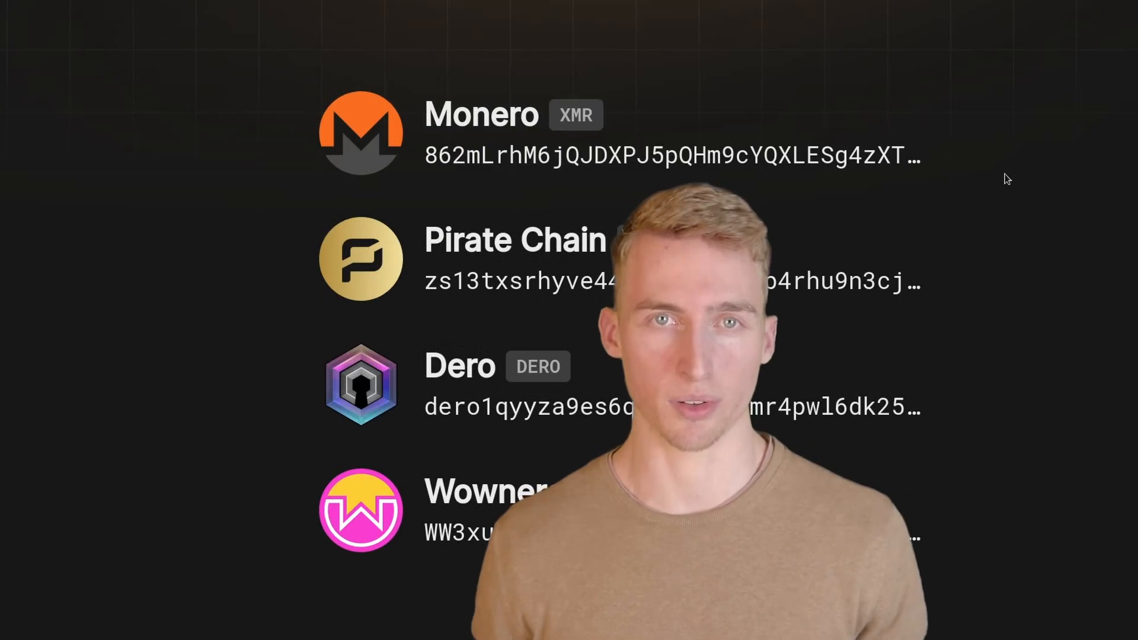